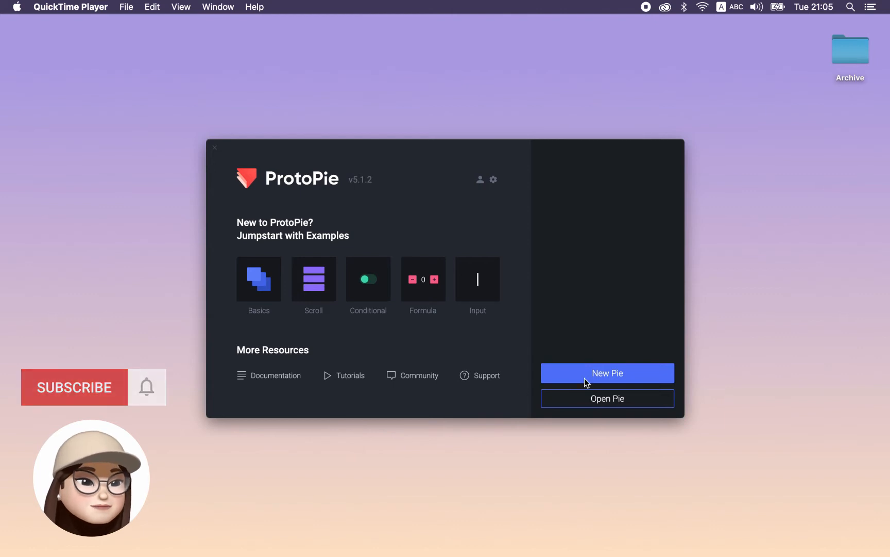
# Step: Create a new blank pie with an empty iPhone 11 Pro scene
pyautogui.click(607, 372)
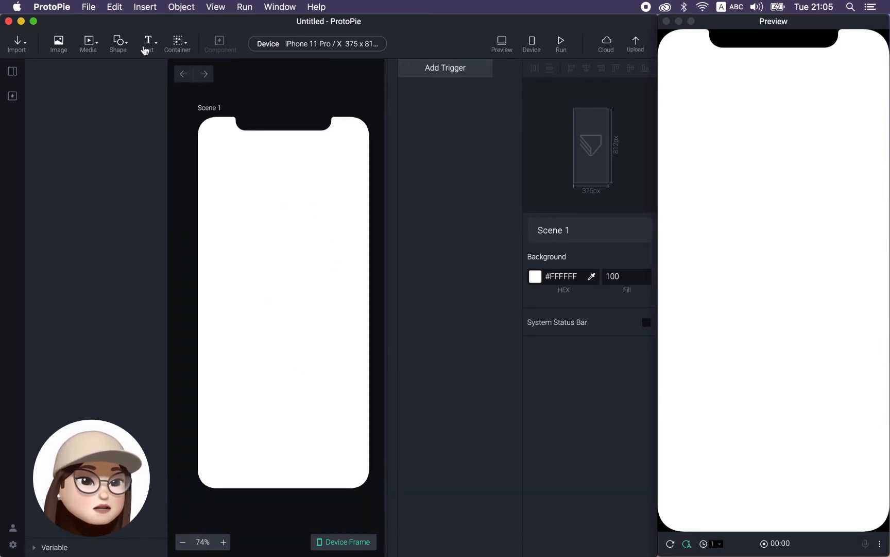
# Step: Add a text layer reading 'Title' near the middle of the scene
pyautogui.click(148, 44)
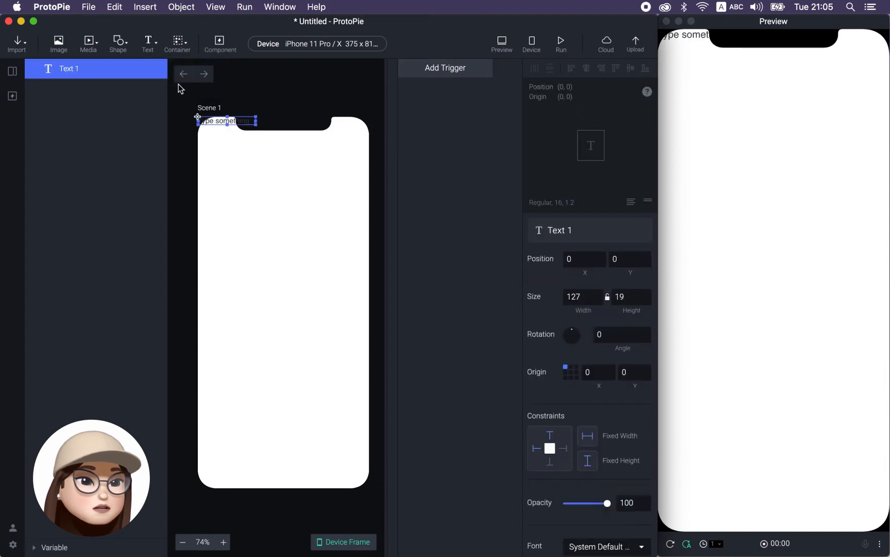
pyautogui.moveTo(226, 121); pyautogui.dragTo(282, 249)
pyautogui.write('Titit')
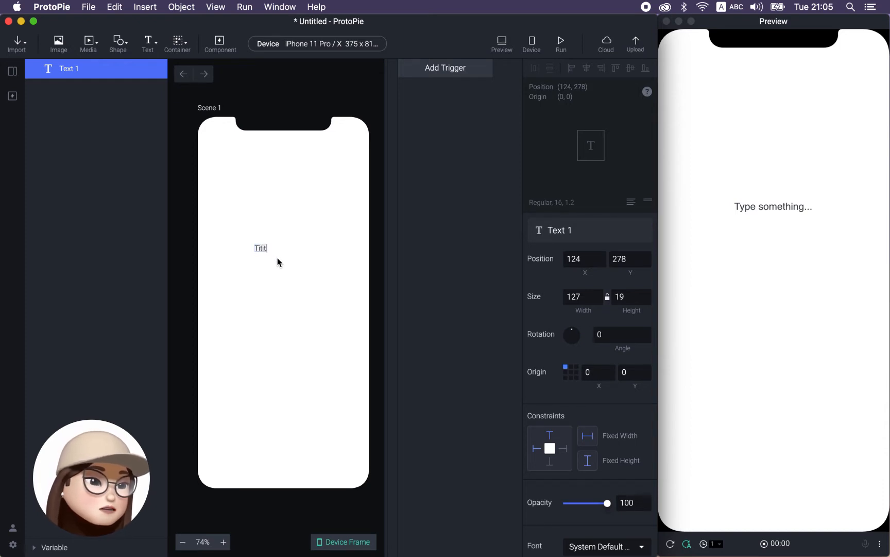
pyautogui.press('Backspace')
pyautogui.write('le')
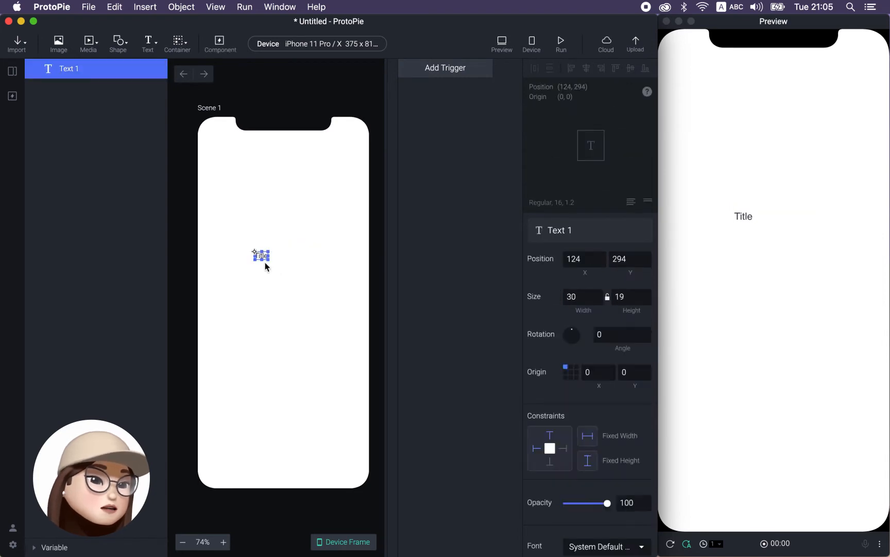
pyautogui.moveTo(577, 204)
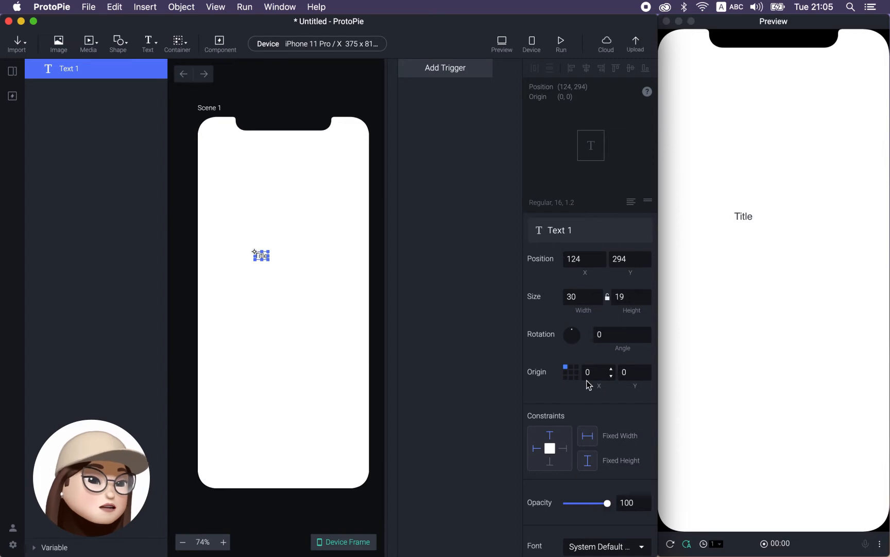
pyautogui.moveTo(607, 441)
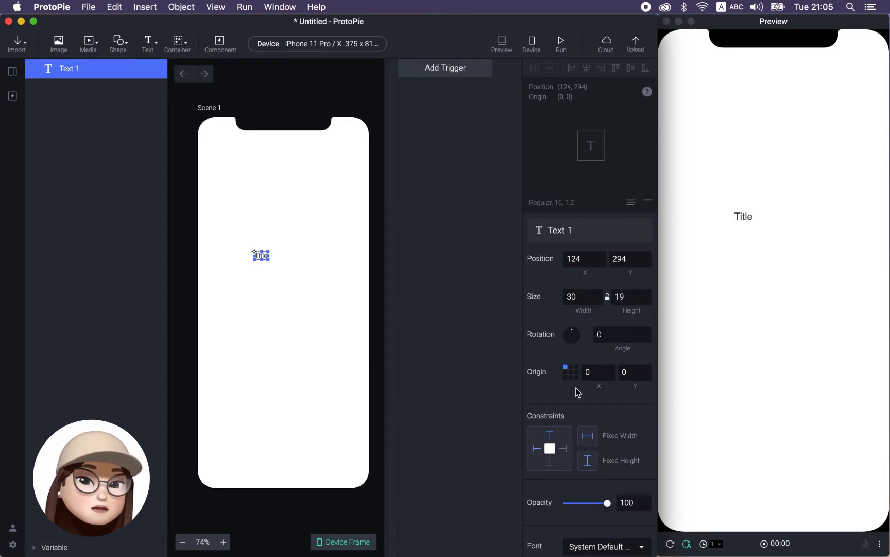
# Step: Make the Title text Helvetica, Bold weight, size 32
pyautogui.scroll(-3)
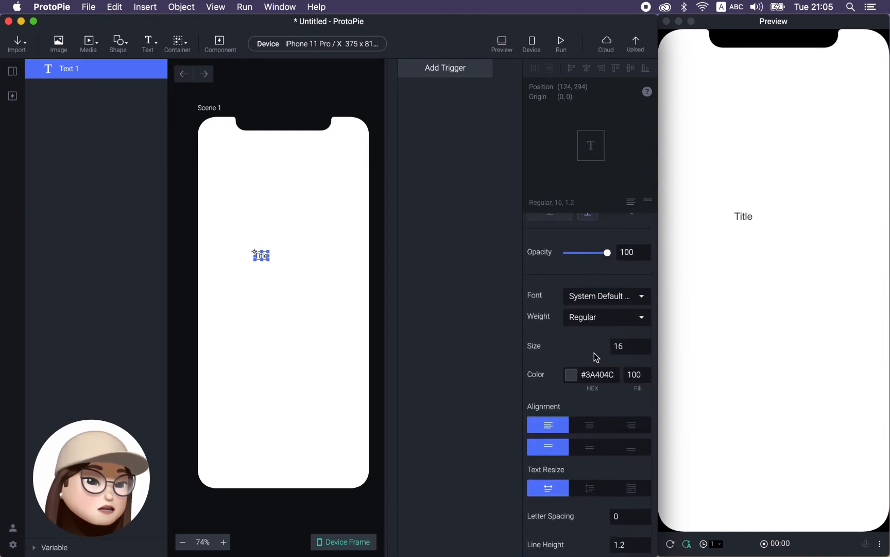
pyautogui.scroll(-3)
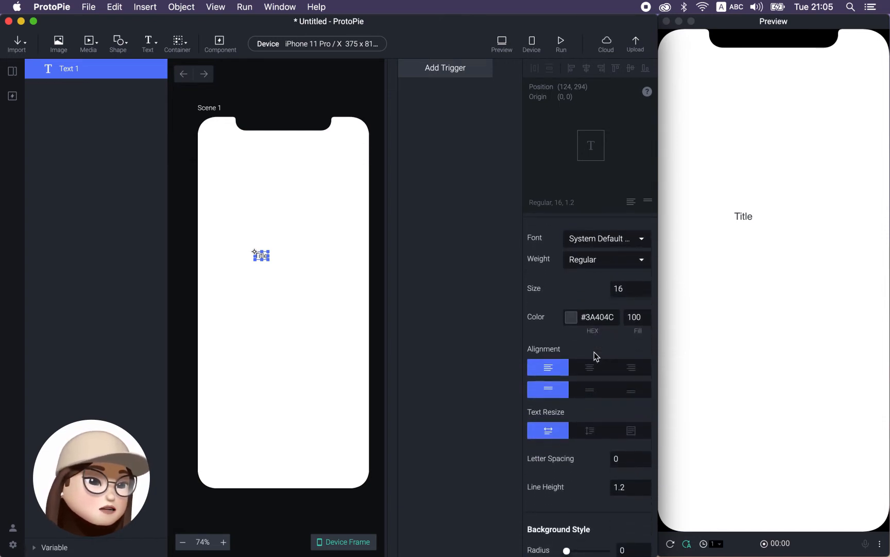
pyautogui.click(606, 238)
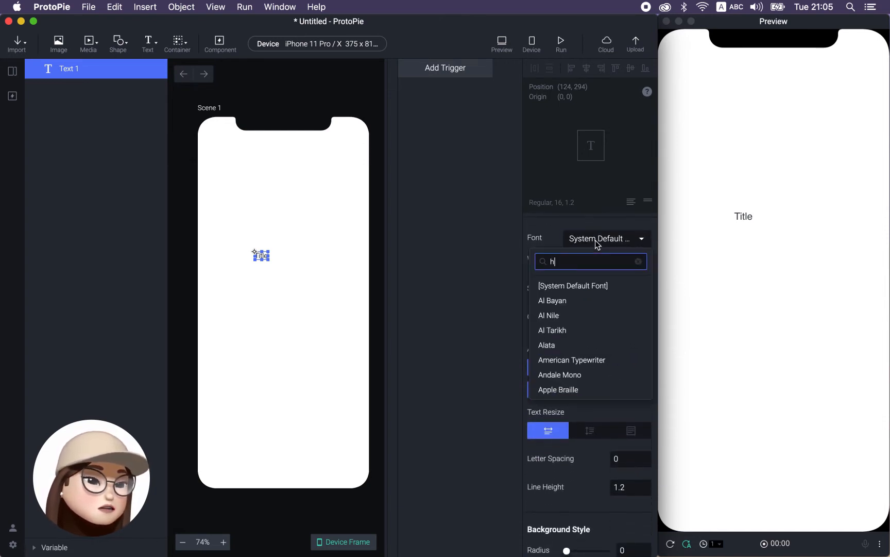
pyautogui.write('elv')
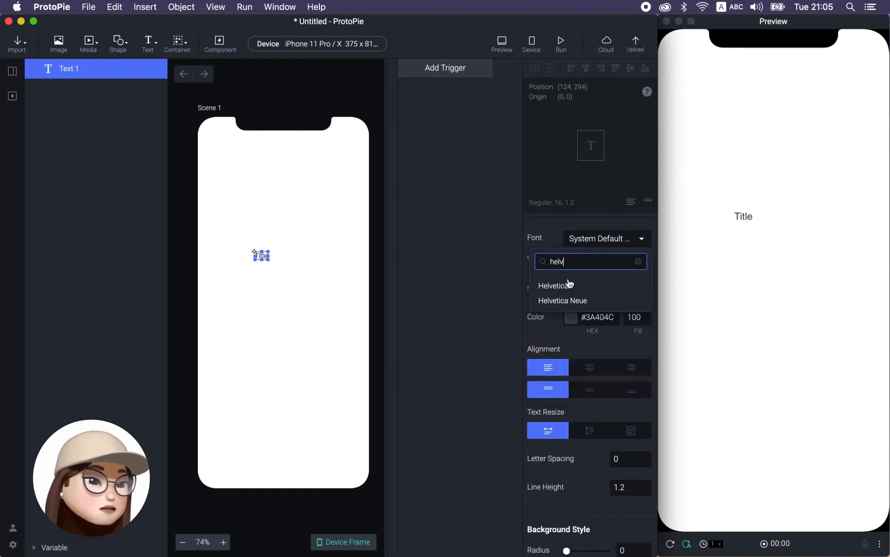
pyautogui.click(553, 285)
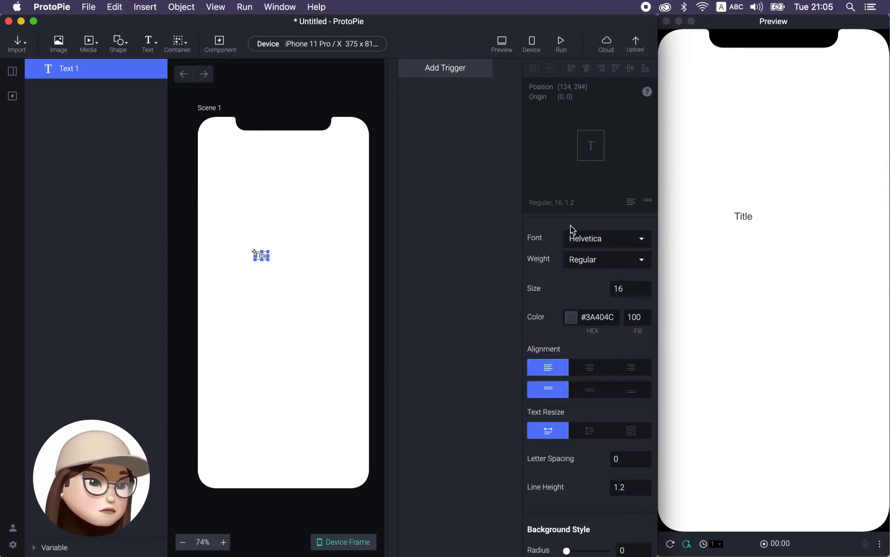
pyautogui.click(606, 260)
pyautogui.write('3')
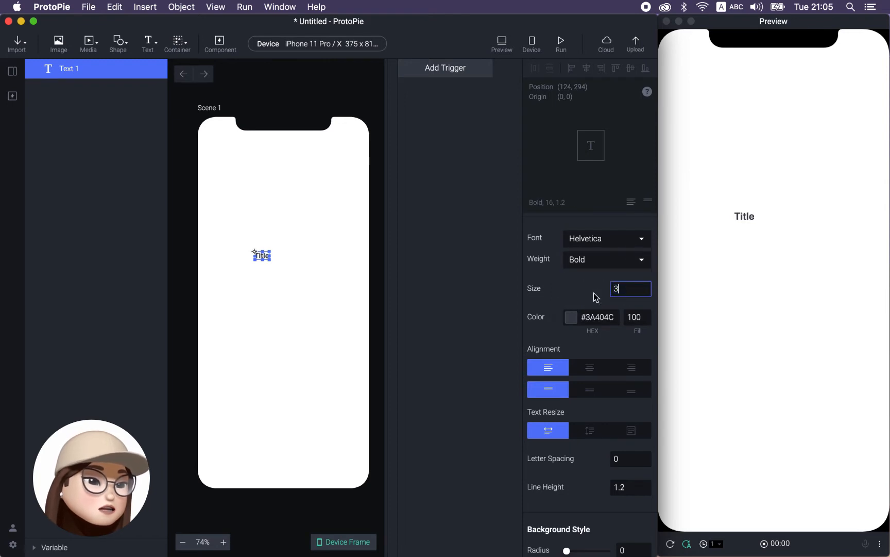
pyautogui.write('2')
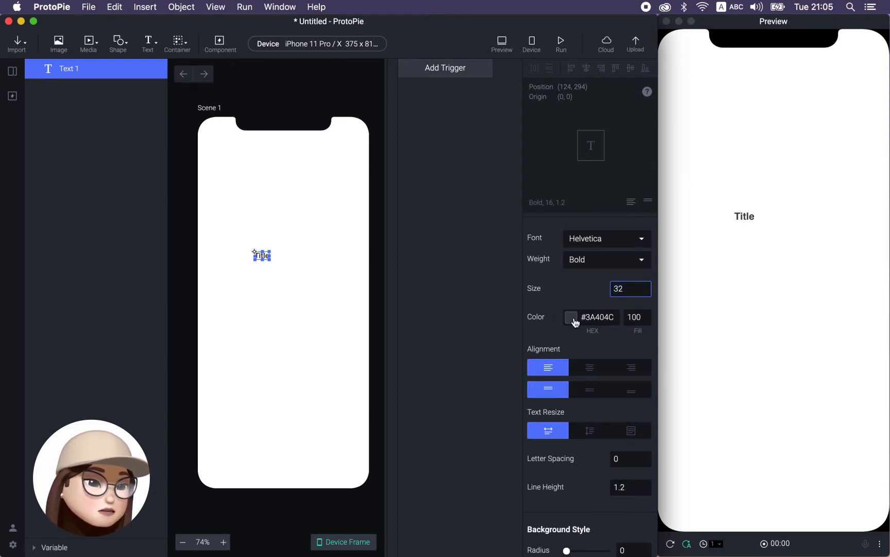
# Step: Colour the Title text blue and move it toward the upper left of the scene
pyautogui.click(571, 316)
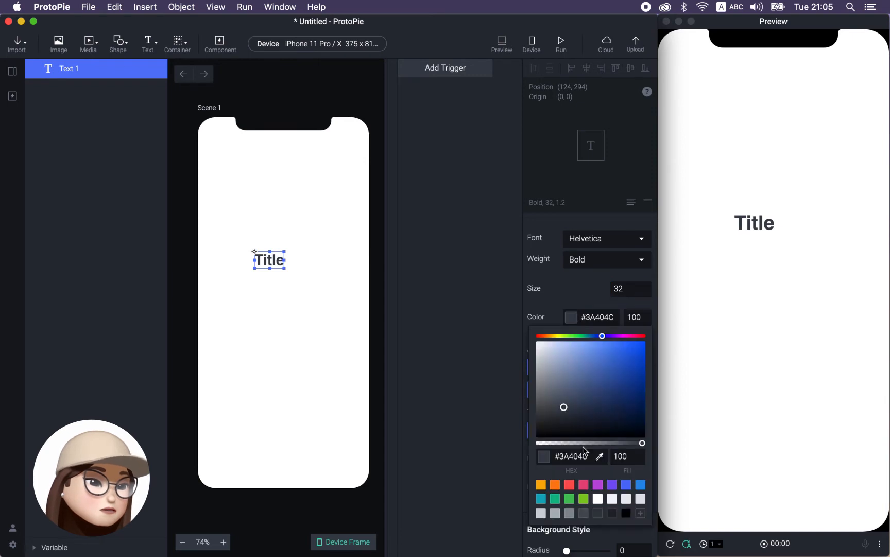
pyautogui.click(612, 484)
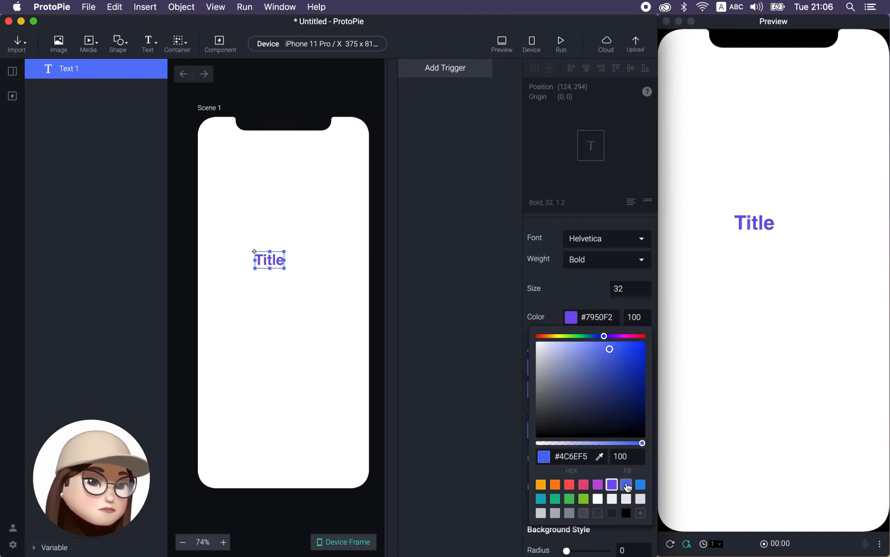
pyautogui.click(641, 483)
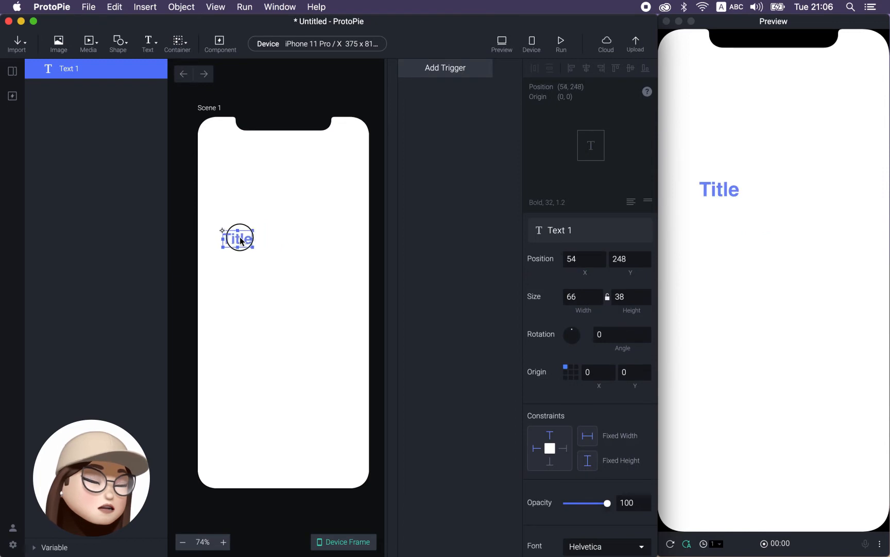
pyautogui.moveTo(237, 237); pyautogui.dragTo(235, 238)
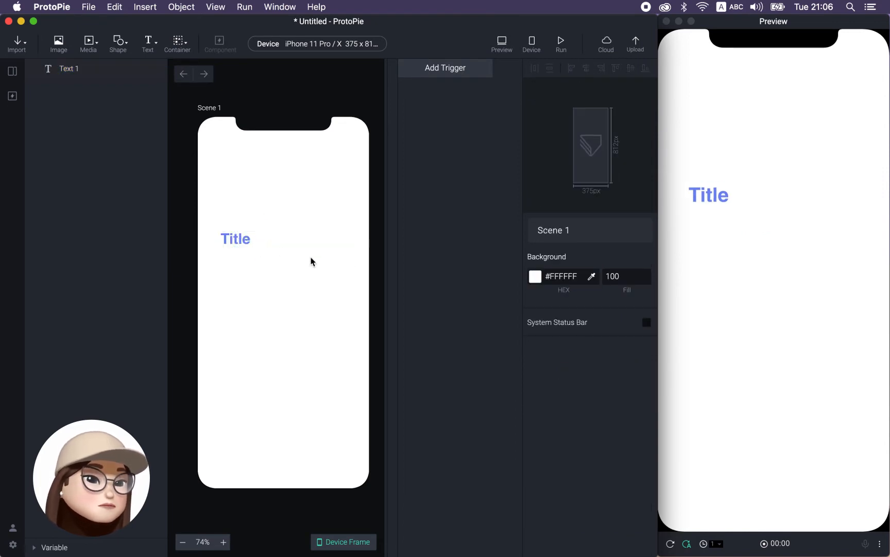
# Step: Try right alignment, then leave Title left-aligned at the bottom of its fixed-size box
pyautogui.click(235, 238)
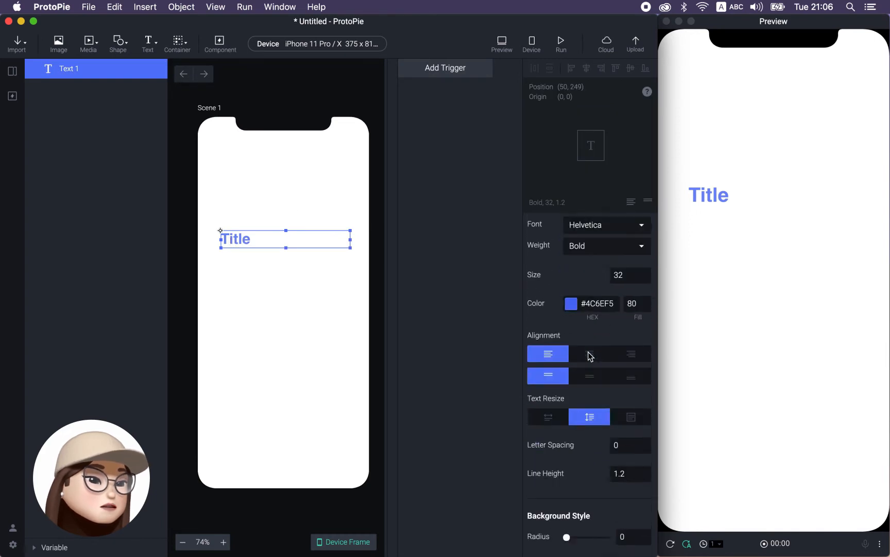
pyautogui.scroll(-3)
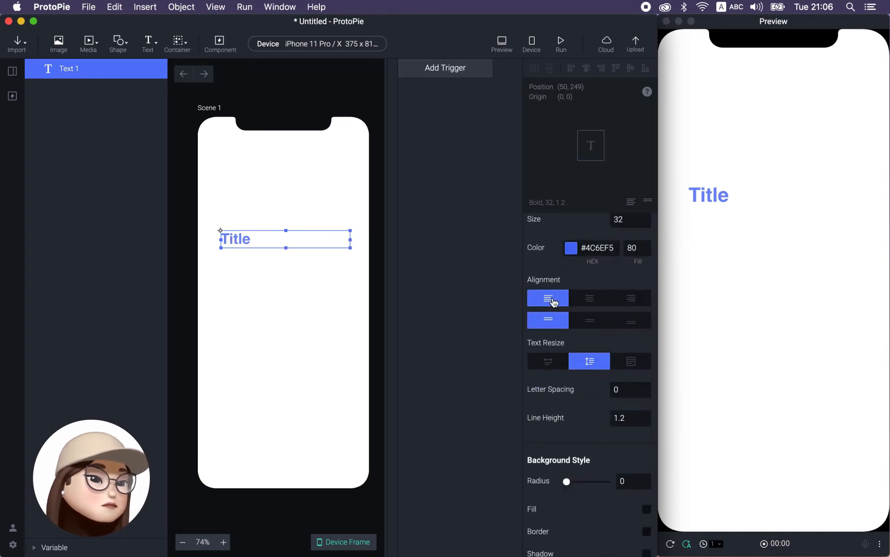
pyautogui.click(629, 298)
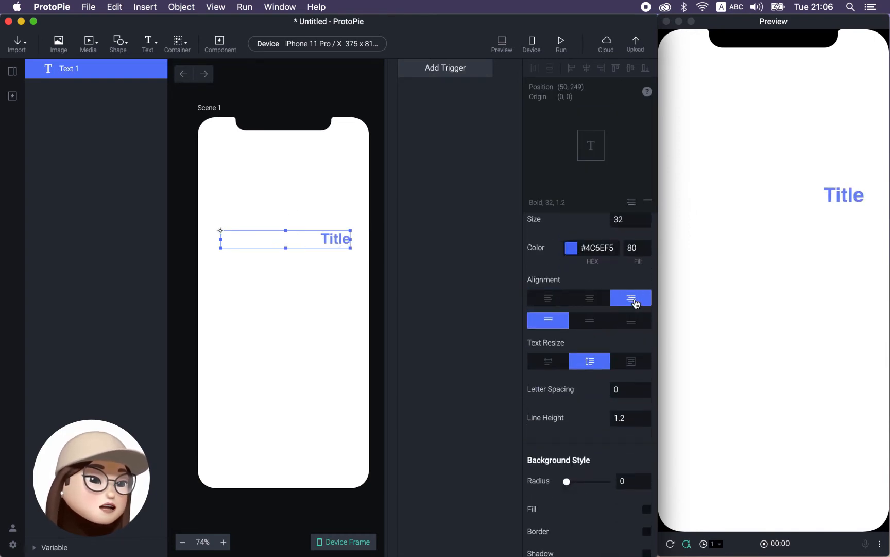
pyautogui.click(547, 298)
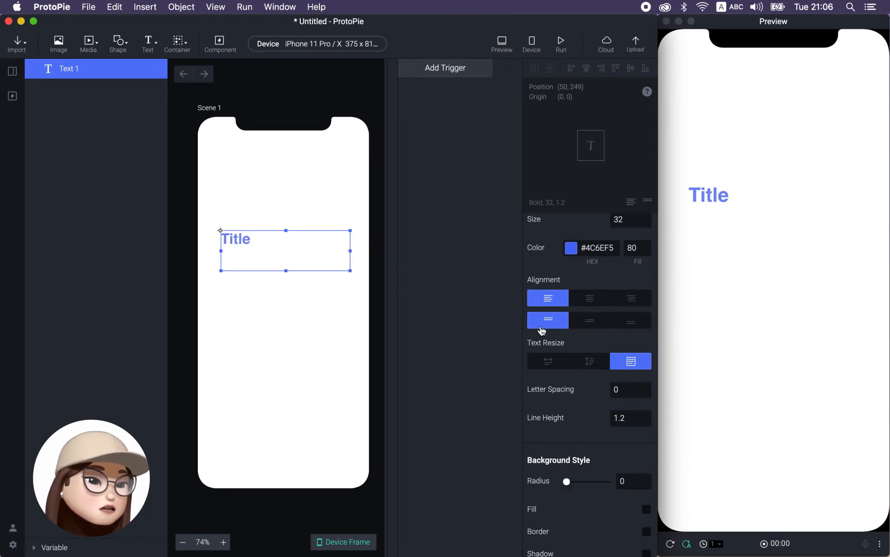
pyautogui.click(588, 319)
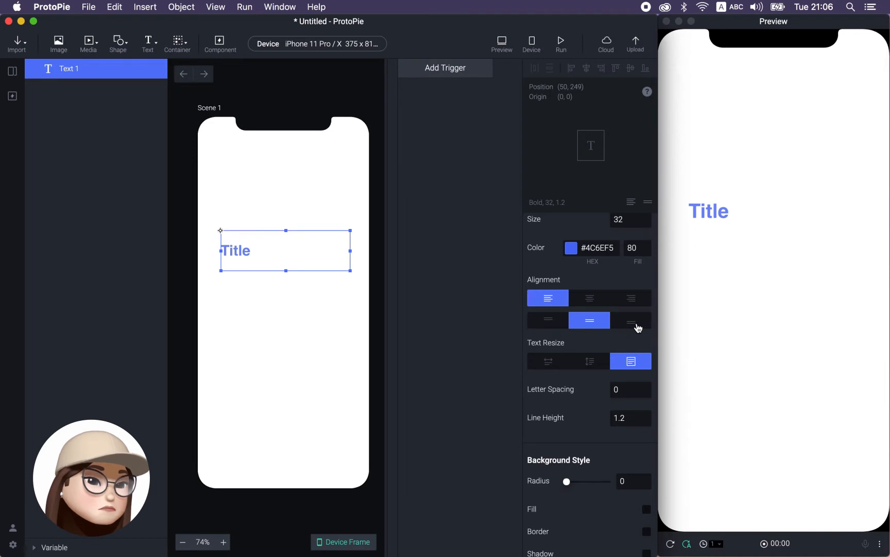
pyautogui.click(630, 319)
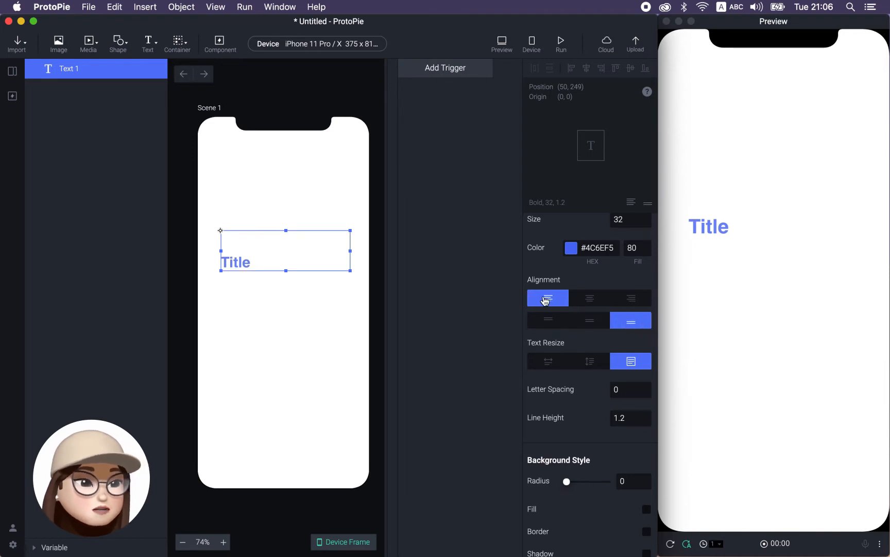
pyautogui.click(547, 298)
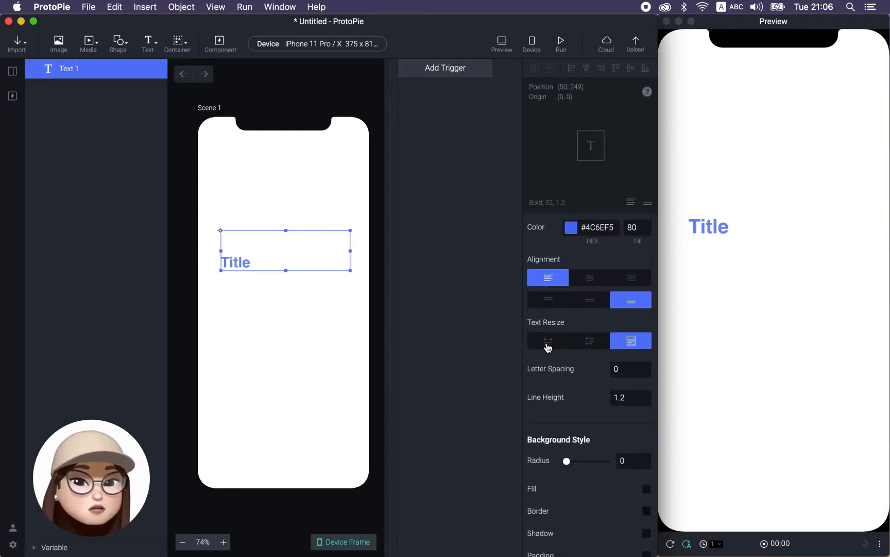
# Step: Set Text Resize to Auto Width and extend the text to 'Title 000000000' on one line
pyautogui.click(547, 340)
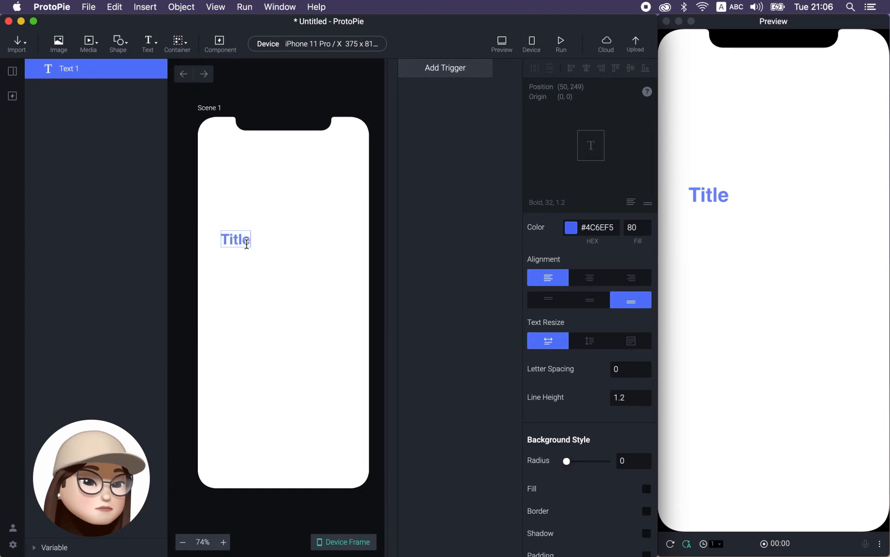
pyautogui.write('000000000')
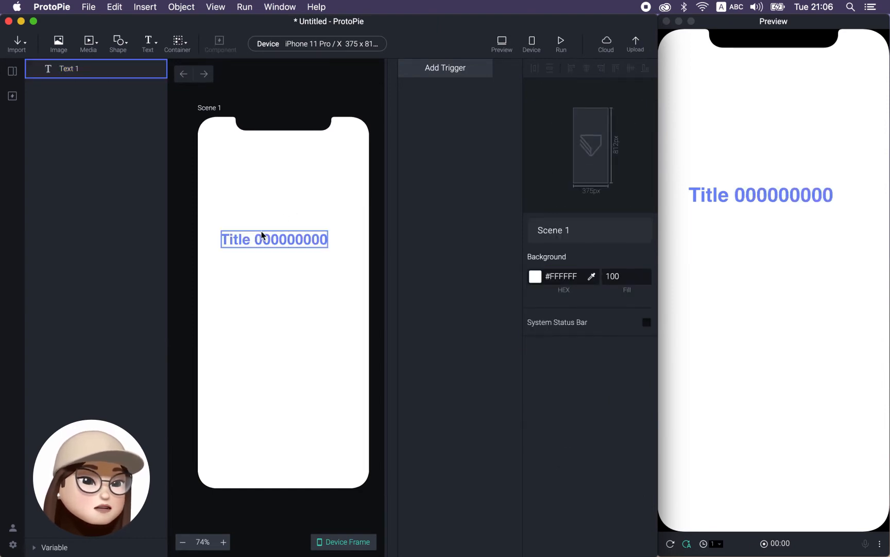
pyautogui.click(274, 238)
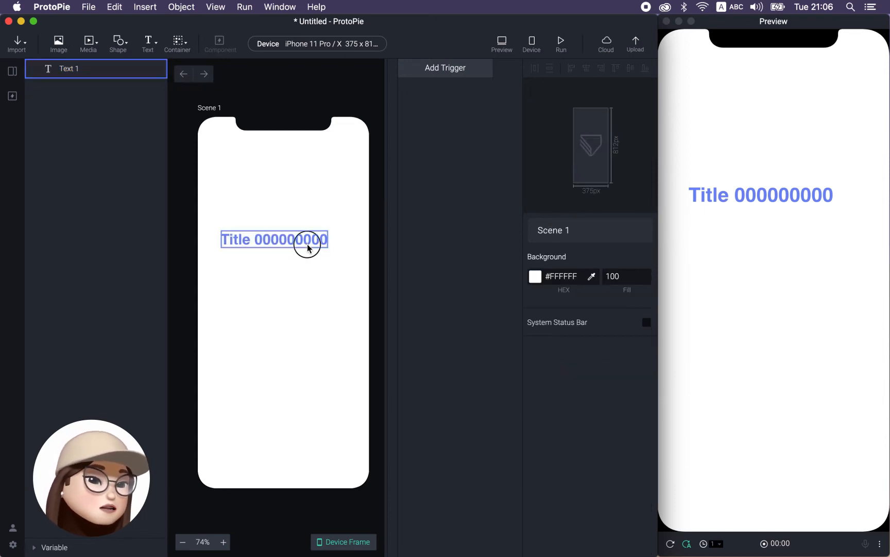
# Step: Set Text Resize to Auto Height, narrow the box, and add zeros so the text wraps onto more lines
pyautogui.click(275, 239)
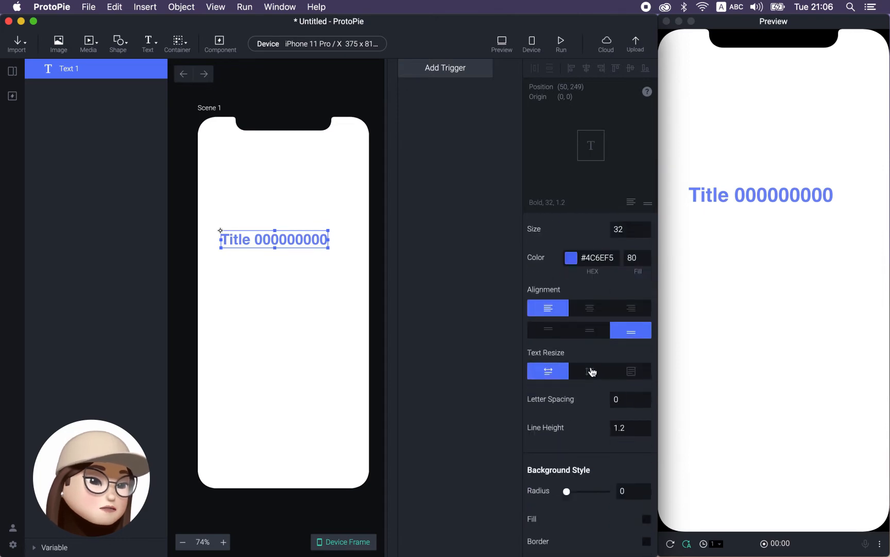
pyautogui.click(589, 371)
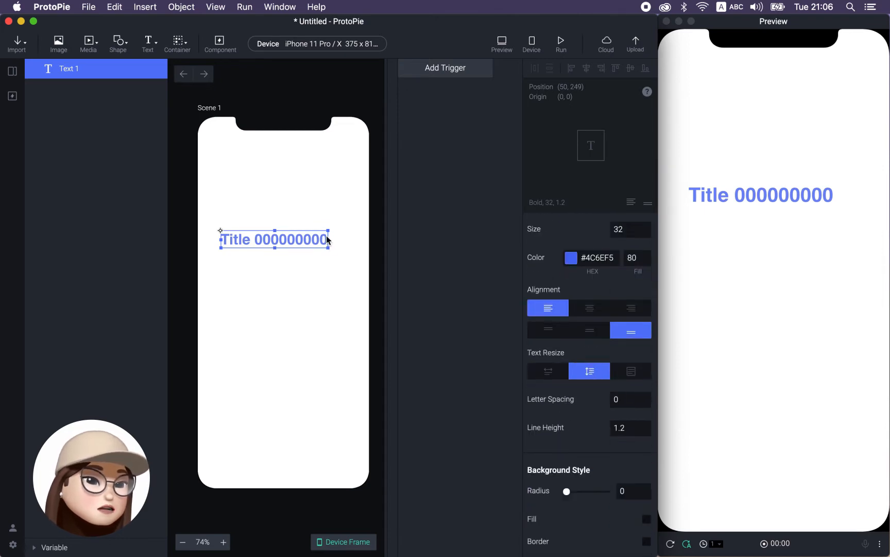
pyautogui.moveTo(328, 239); pyautogui.dragTo(303, 239)
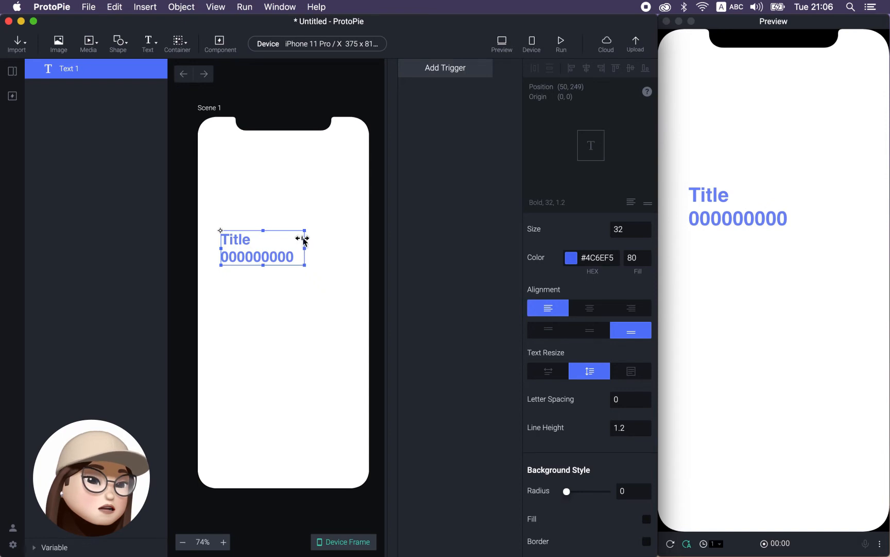
pyautogui.doubleClick(261, 256)
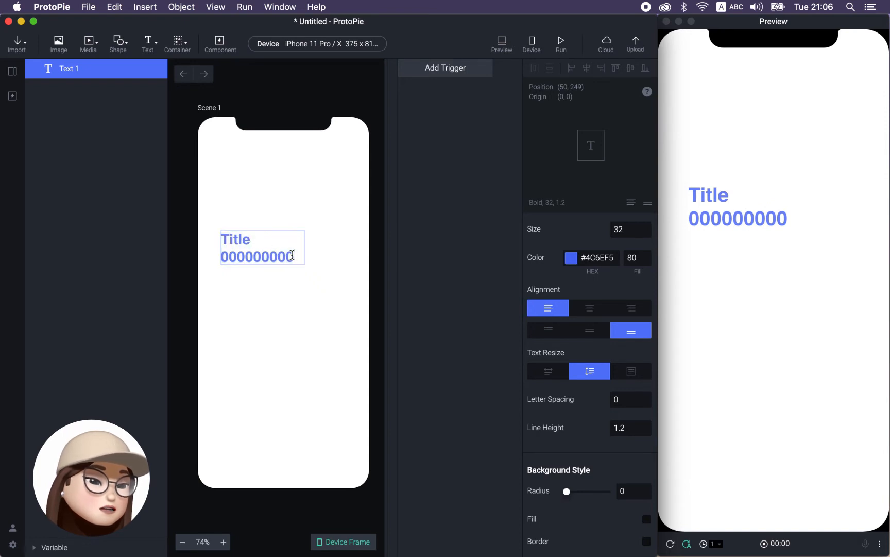
pyautogui.write('00000000')
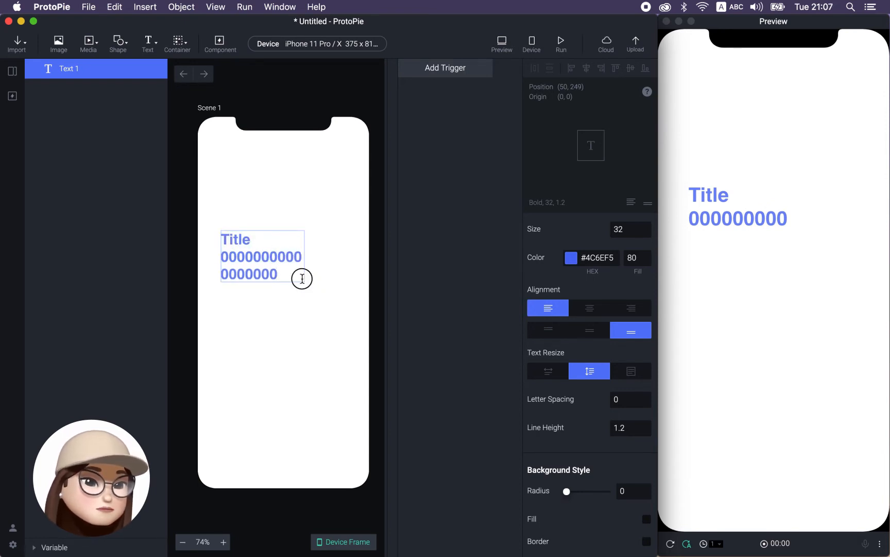
pyautogui.click(262, 257)
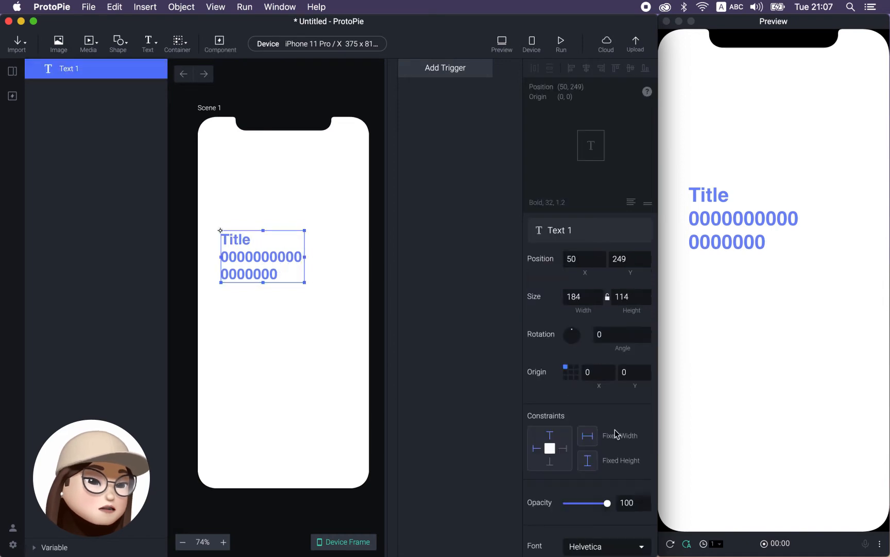
# Step: Set Text Resize to Fixed Size and type overflowing 9s, then revert the text to 'Title'
pyautogui.scroll(-3)
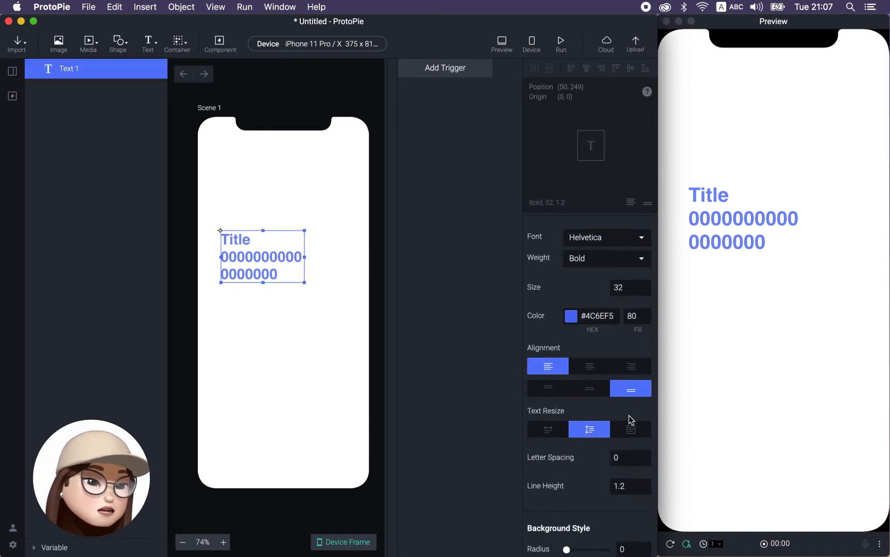
pyautogui.click(631, 429)
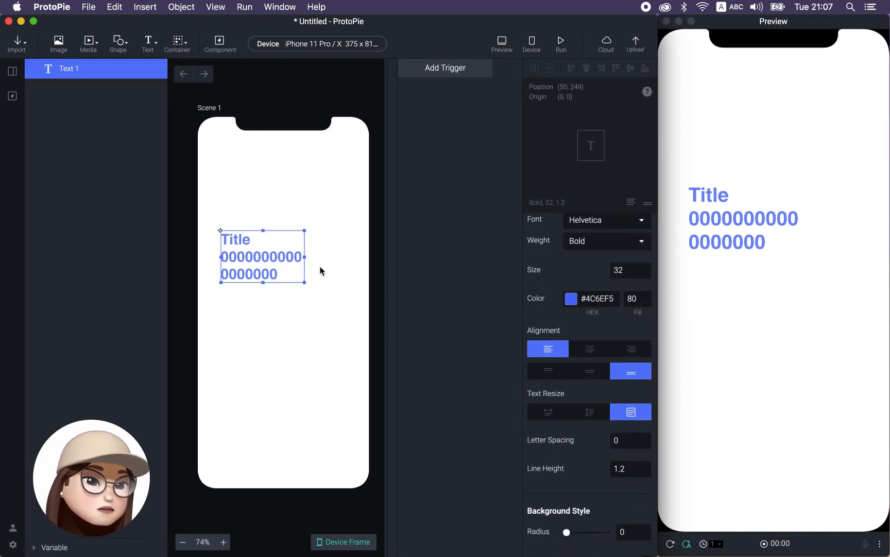
pyautogui.doubleClick(261, 255)
pyautogui.write('9999999')
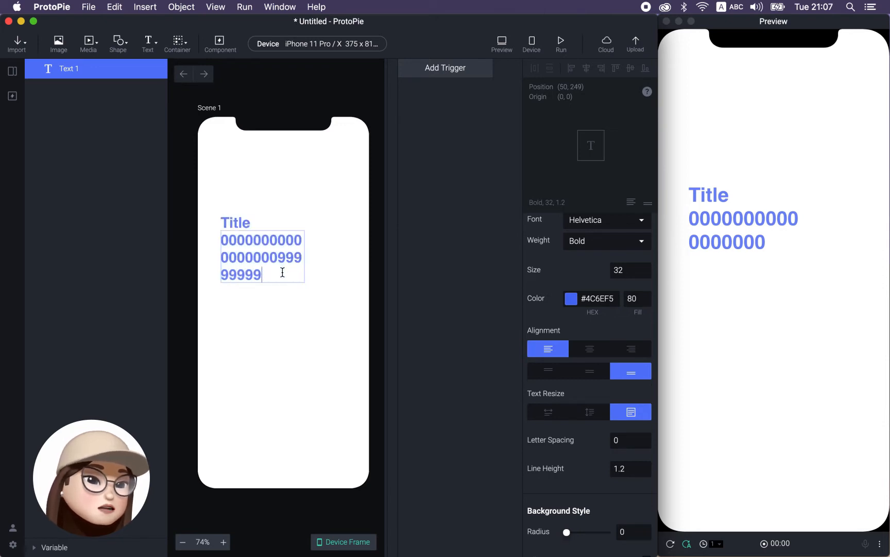
pyautogui.write('9')
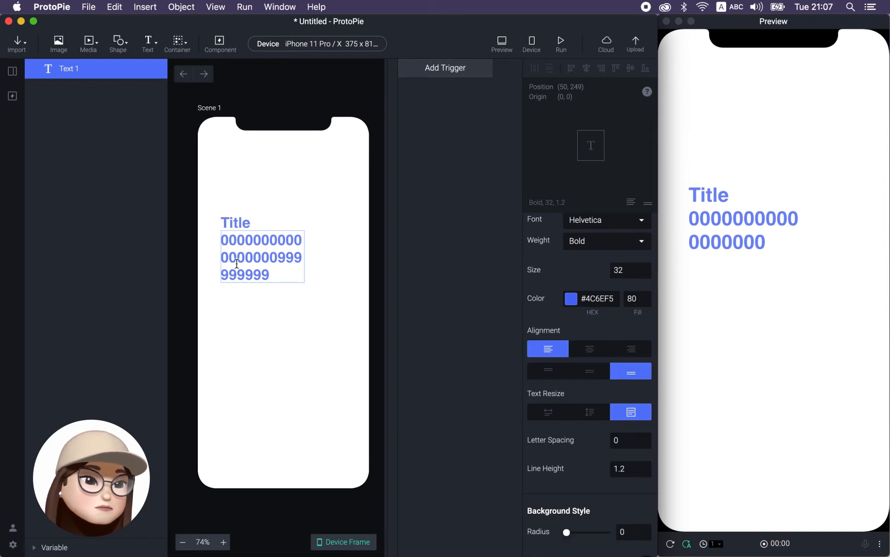
pyautogui.moveTo(327, 282)
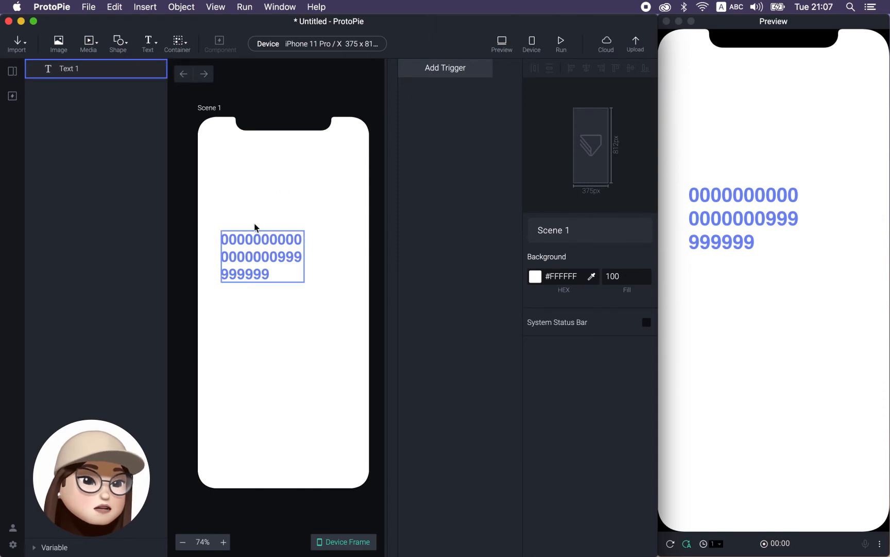
pyautogui.click(261, 218)
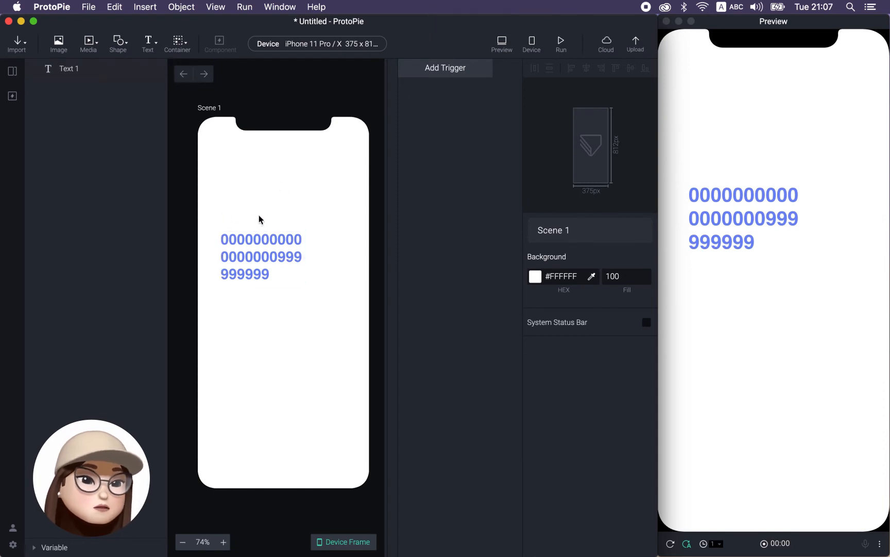
# Step: Set Text Resize to Auto Width so the box shrinks to fit 'Title' at 75 by 38
pyautogui.click(261, 256)
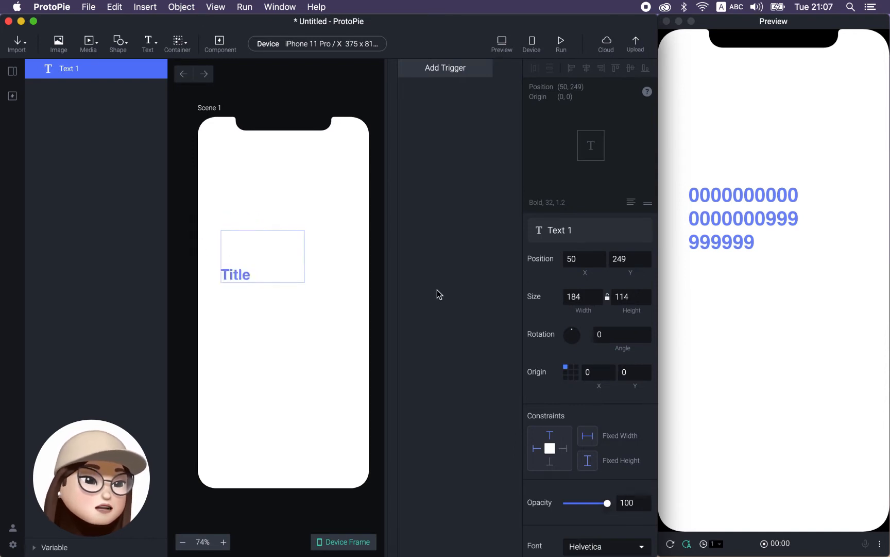
pyautogui.scroll(-3)
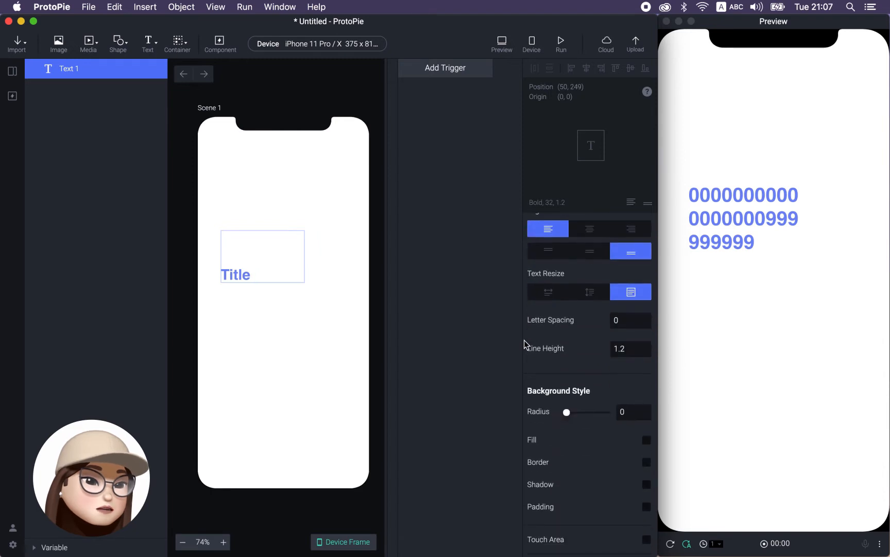
pyautogui.click(547, 276)
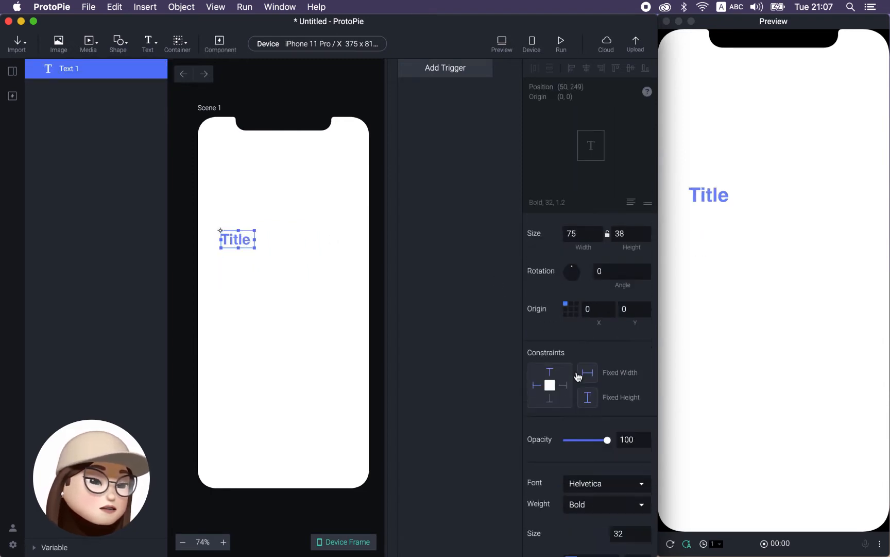
# Step: Make the text box a larger fixed size with 'Title' centred inside it
pyautogui.scroll(-3)
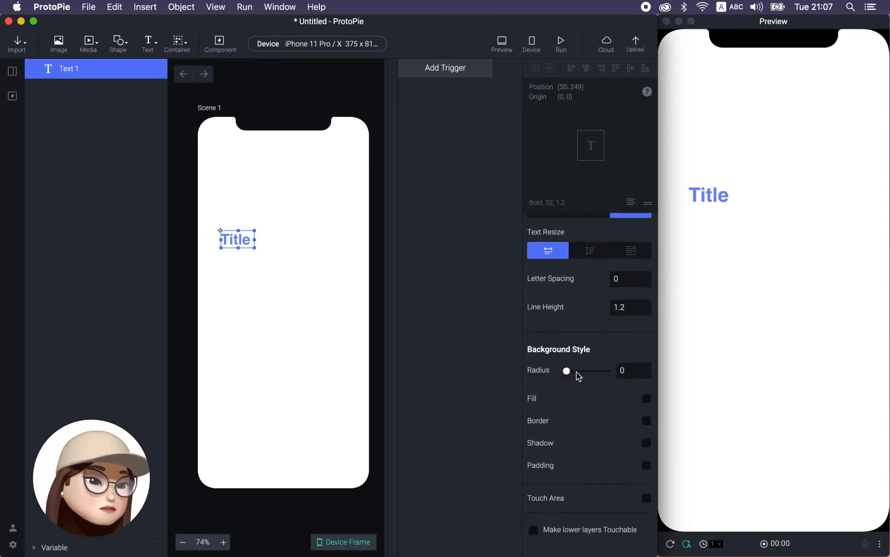
pyautogui.moveTo(574, 309)
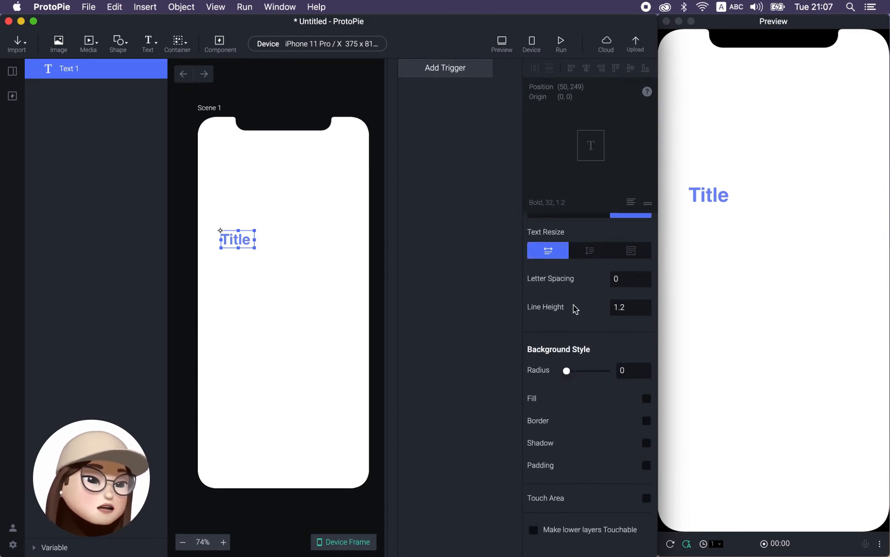
pyautogui.moveTo(599, 319)
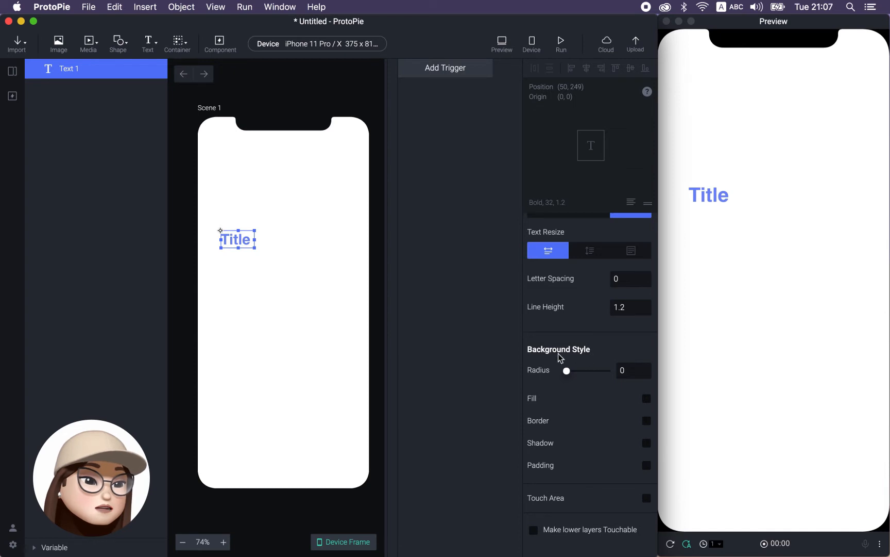
pyautogui.moveTo(567, 376)
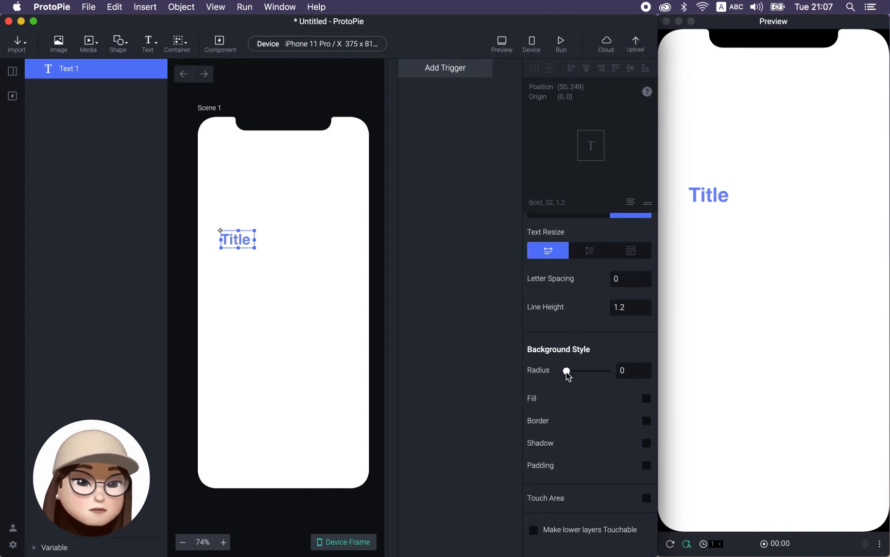
pyautogui.moveTo(284, 247)
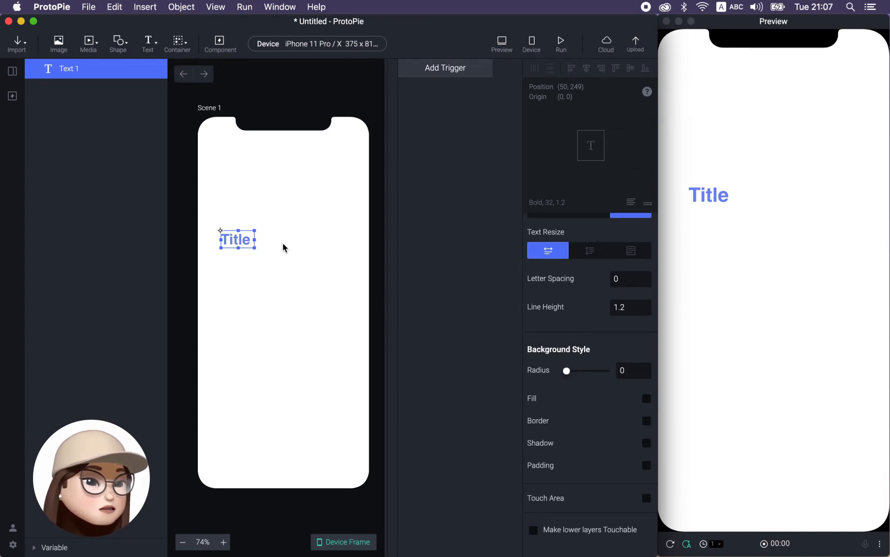
pyautogui.click(630, 251)
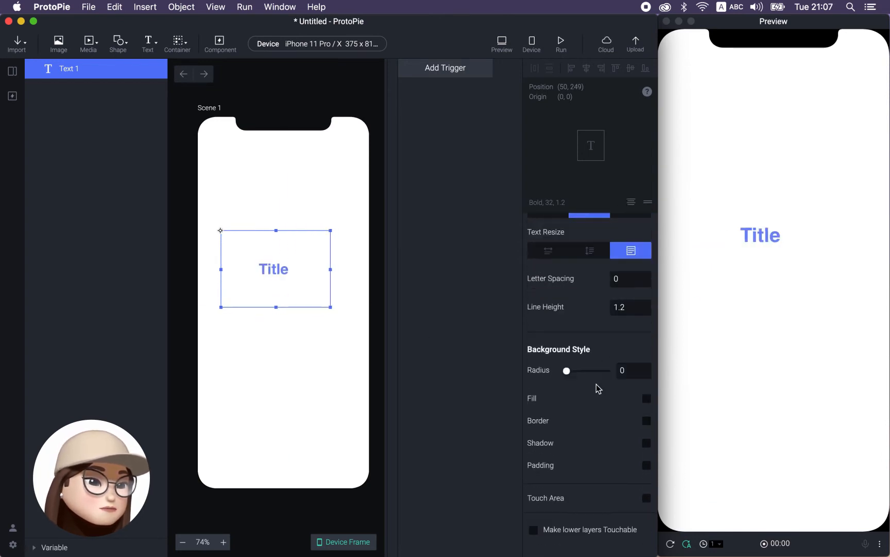
# Step: Give the text box a light blue #F0F3FF background fill and resize it to 169 by 179
pyautogui.click(646, 398)
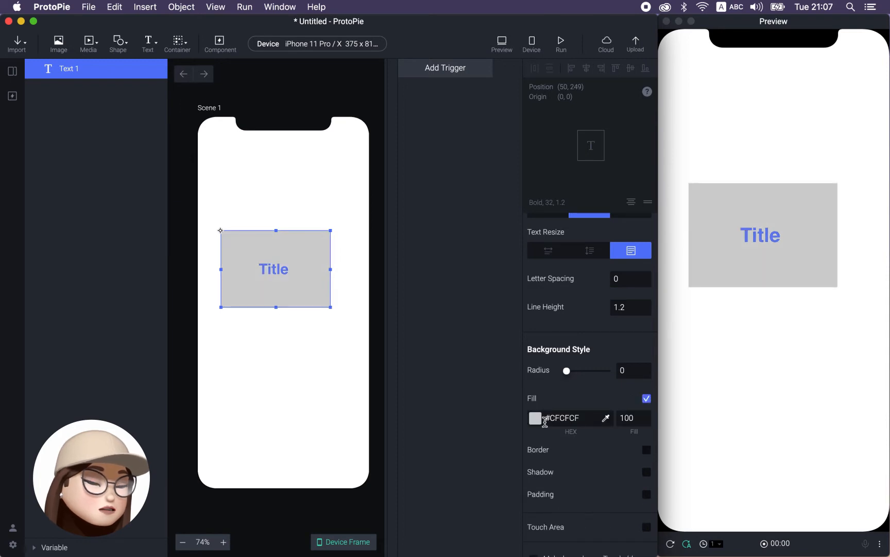
pyautogui.click(535, 418)
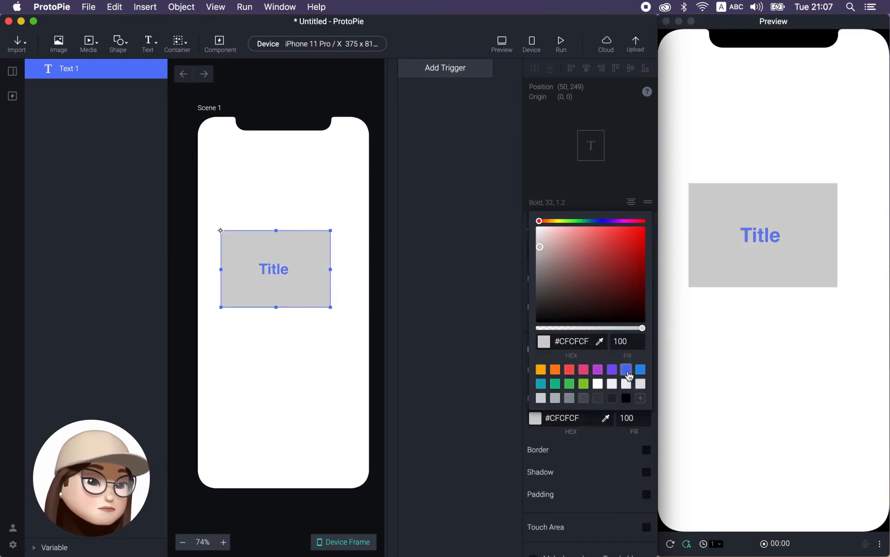
pyautogui.click(627, 369)
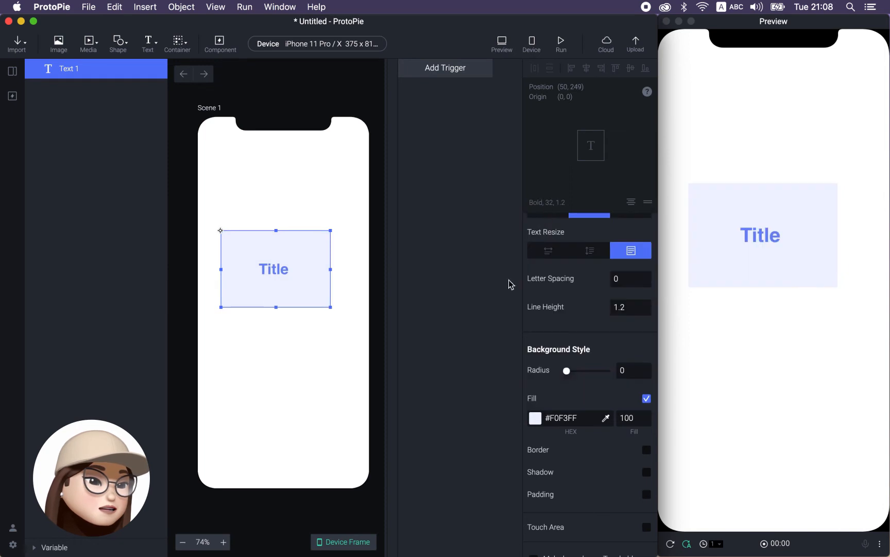
pyautogui.moveTo(567, 370); pyautogui.dragTo(581, 370)
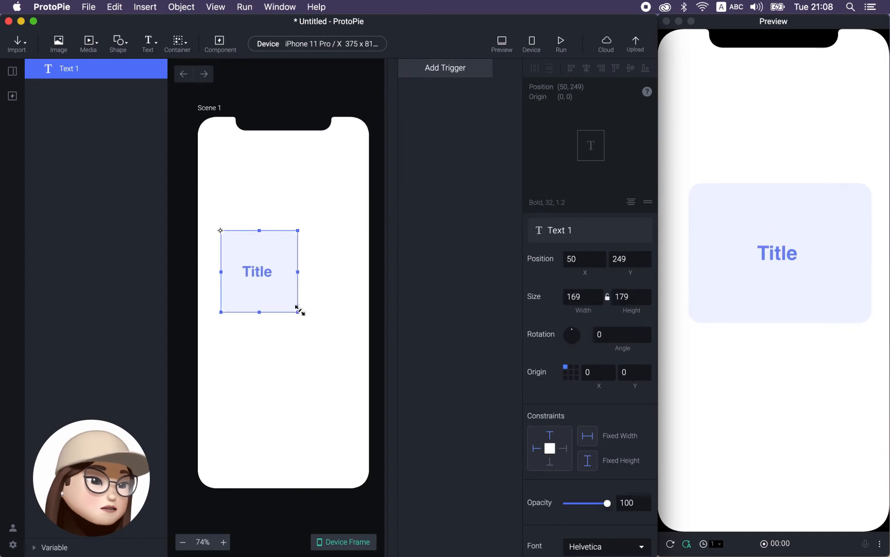
# Step: Widen the box to 288 by 157 with radius 21 corners and a thin black border
pyautogui.moveTo(299, 311); pyautogui.dragTo(287, 315)
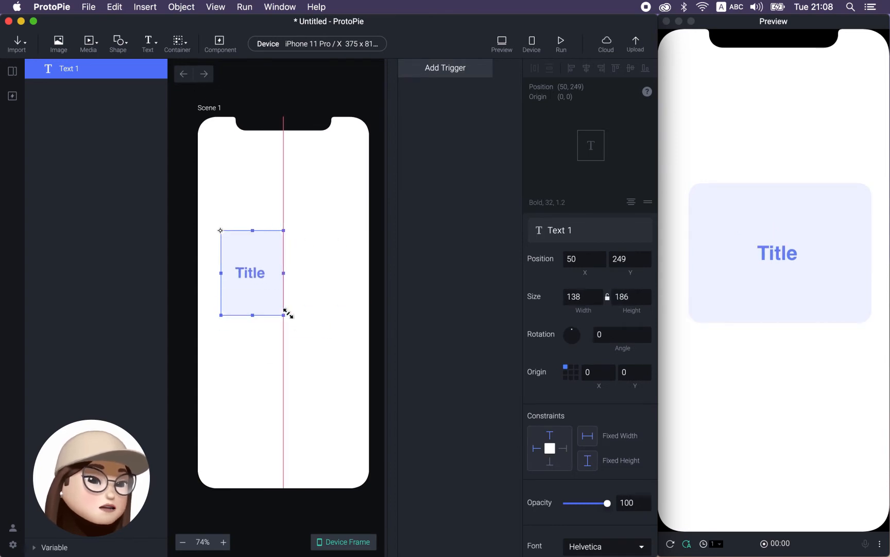
pyautogui.moveTo(285, 315); pyautogui.dragTo(352, 302)
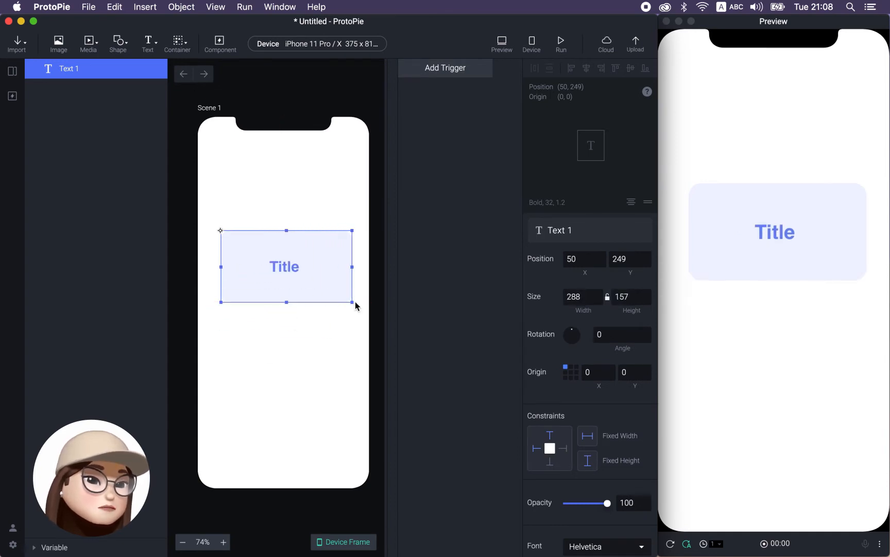
pyautogui.moveTo(543, 324)
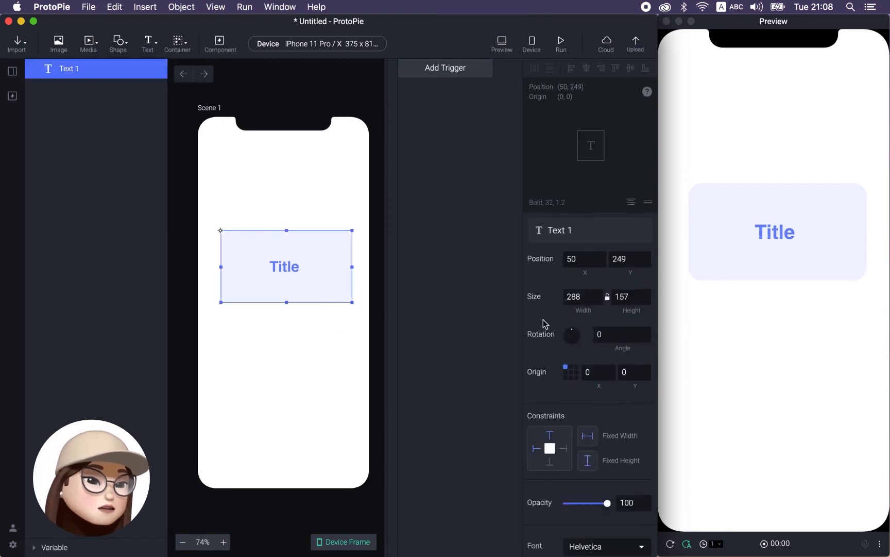
pyautogui.click(631, 221)
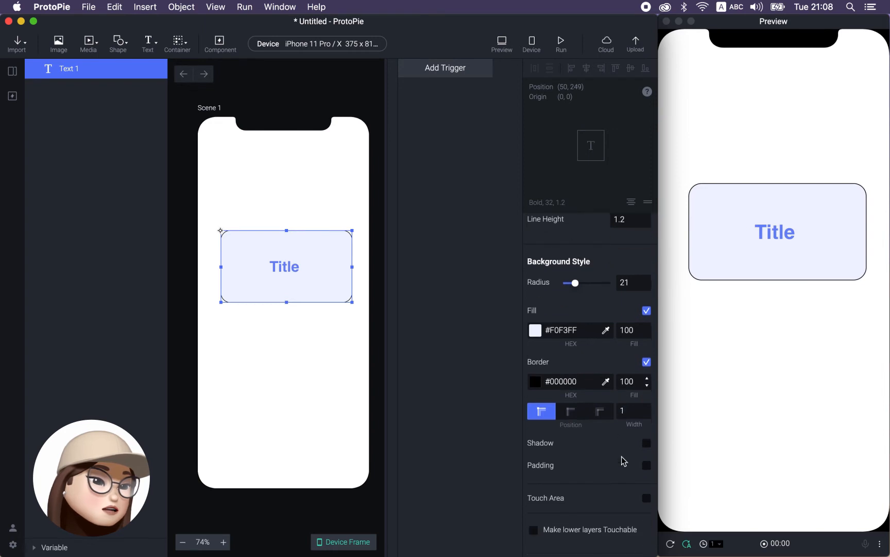
# Step: Add a soft black 50% drop shadow under the title box and deselect to view it
pyautogui.click(646, 442)
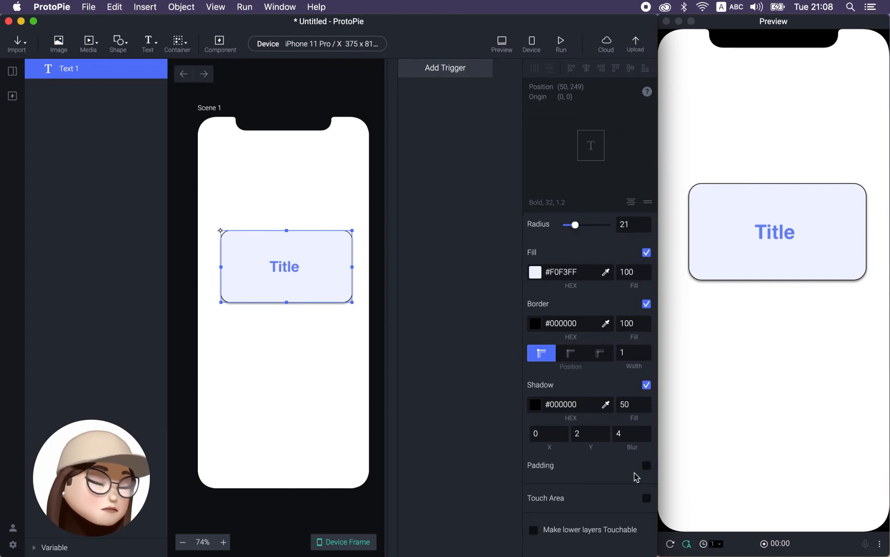
pyautogui.moveTo(627, 519)
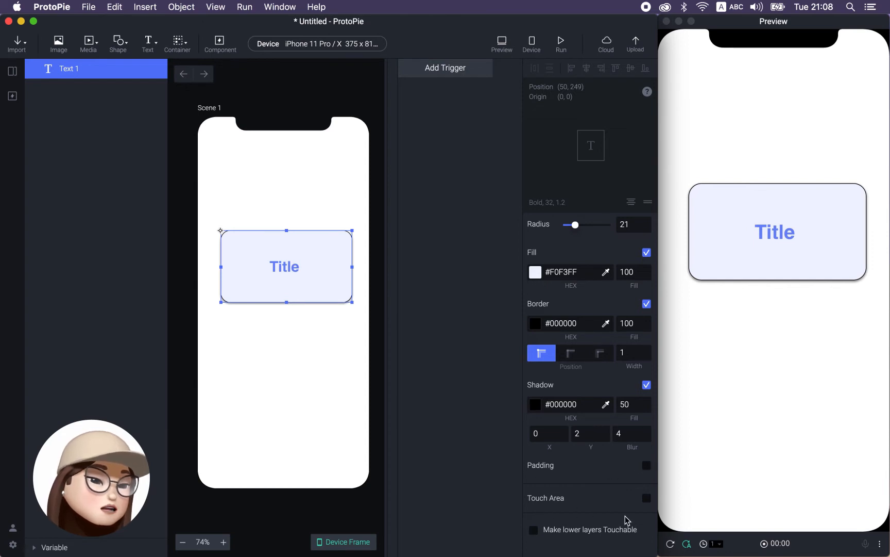
pyautogui.click(337, 363)
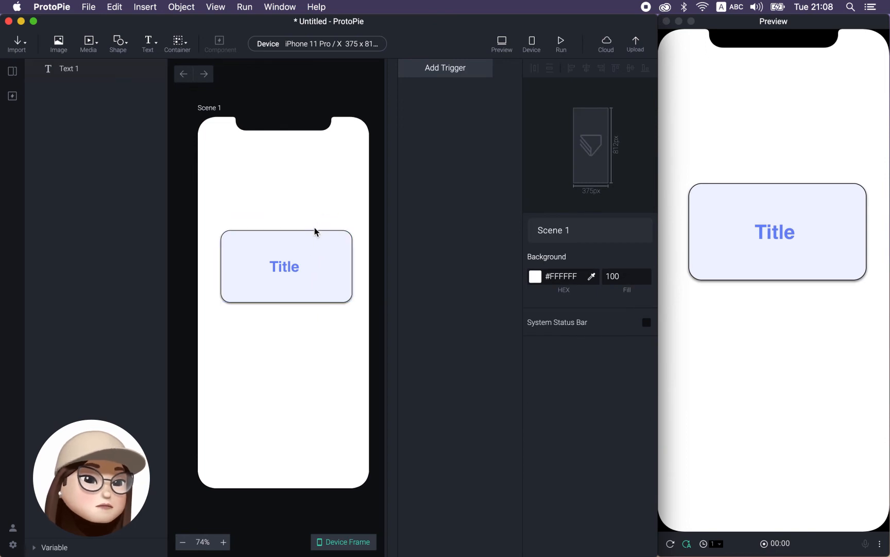
pyautogui.click(285, 266)
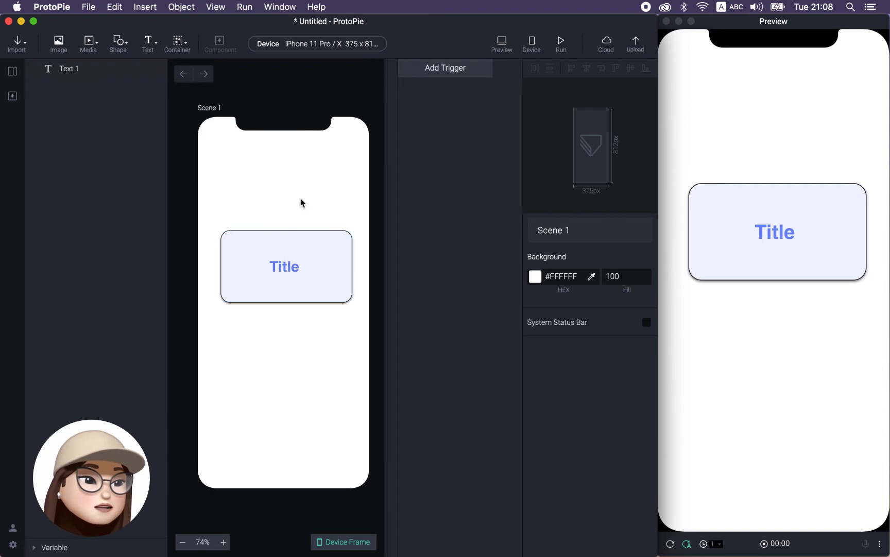
# Step: Insert a new Input layer, Input 1, showing the 'Input...' placeholder in Scene 1
pyautogui.click(284, 266)
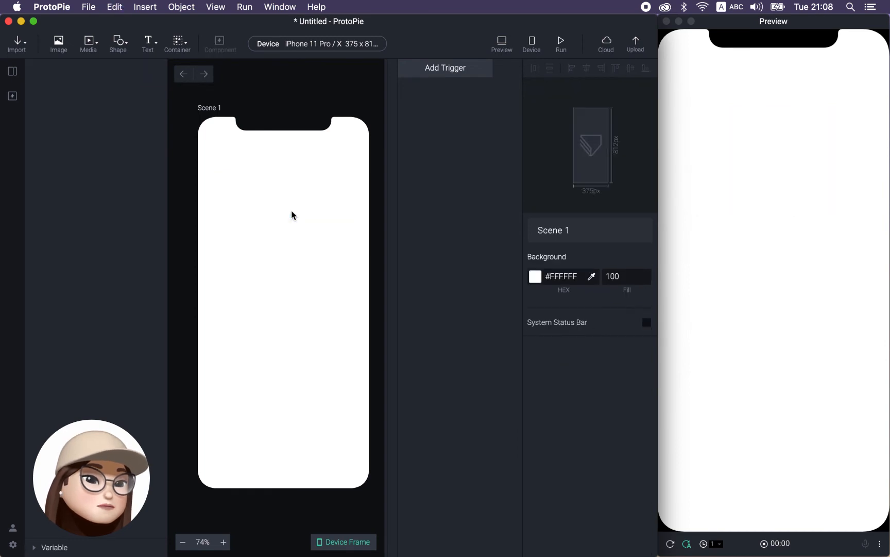
pyautogui.click(147, 44)
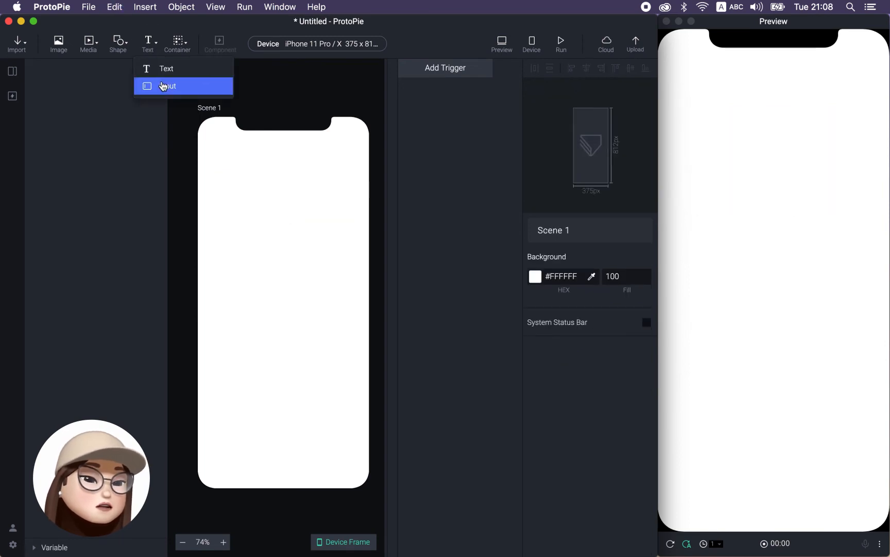
pyautogui.click(168, 86)
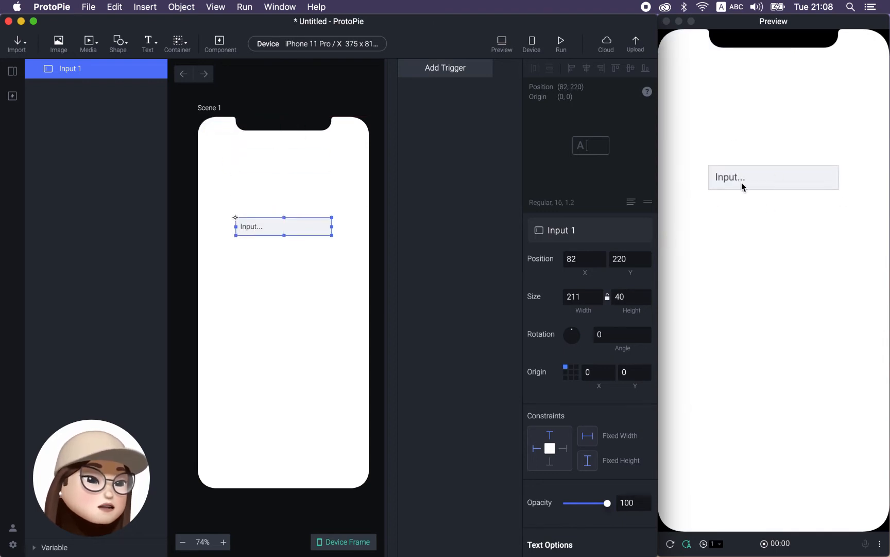
pyautogui.click(771, 176)
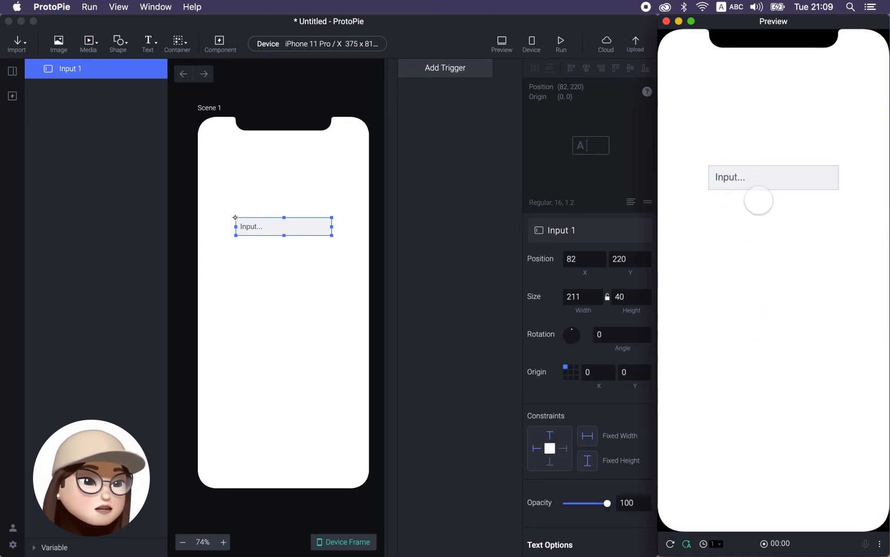
pyautogui.click(773, 177)
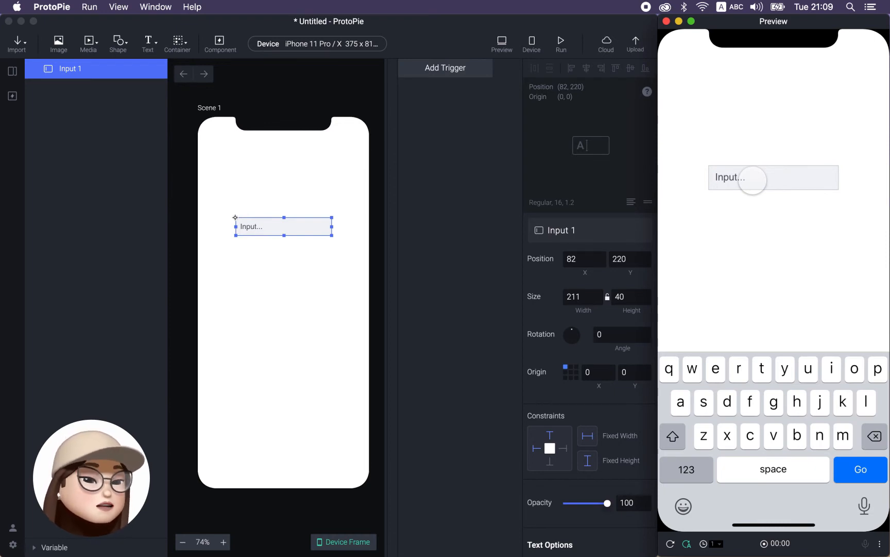
pyautogui.write('title0')
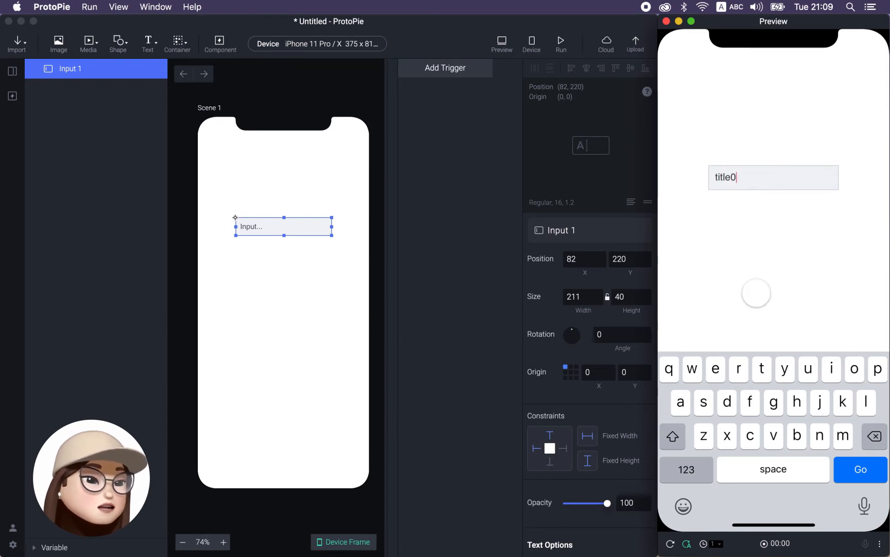
pyautogui.write('39403029')
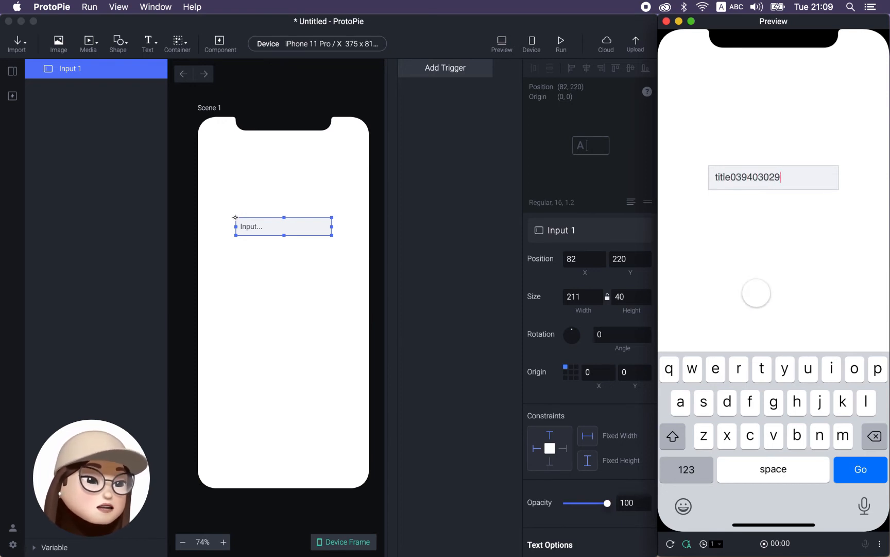
pyautogui.press('backspace')
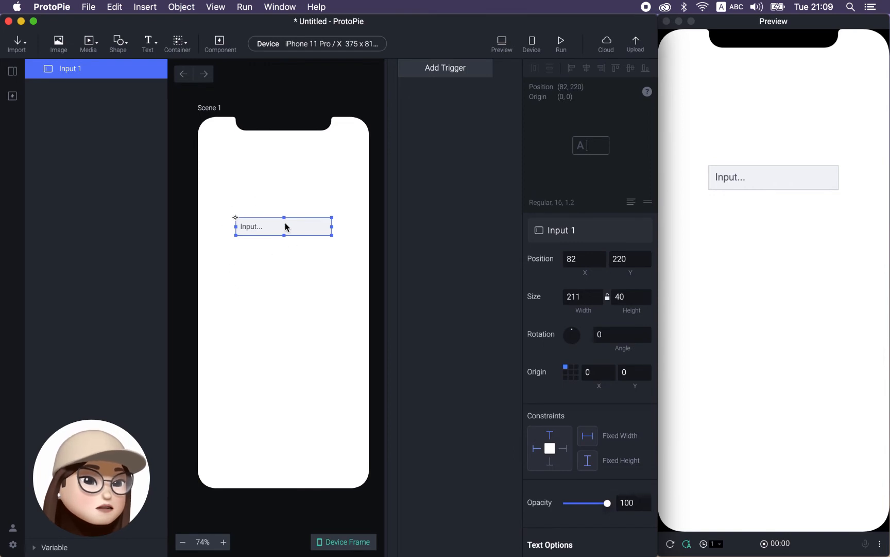
pyautogui.moveTo(325, 241)
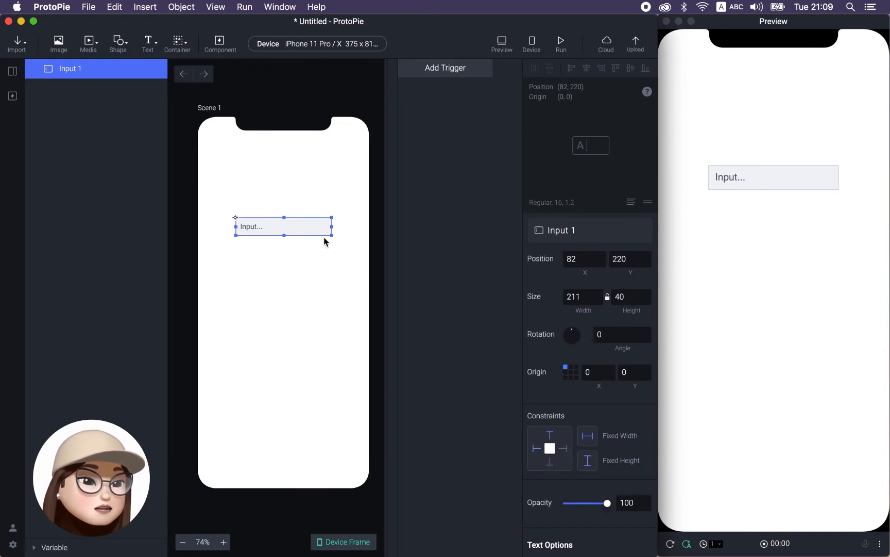
pyautogui.moveTo(596, 271)
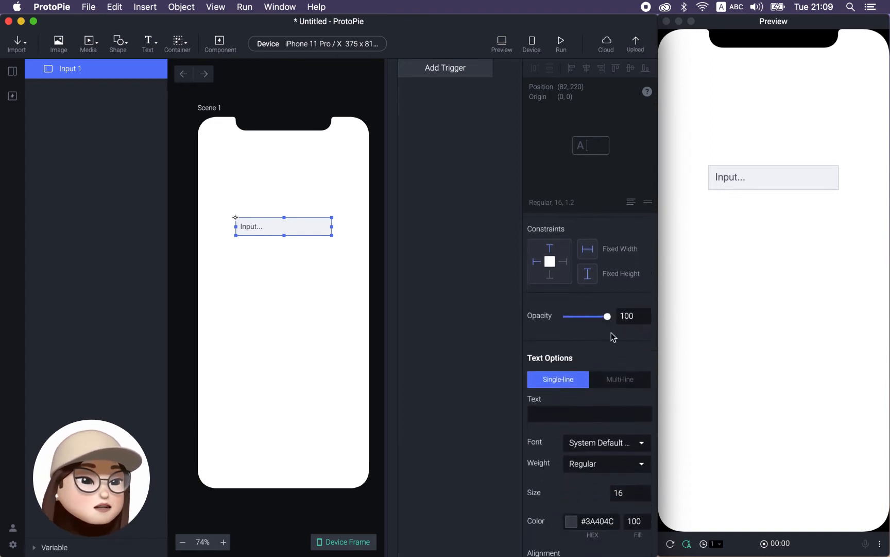
# Step: Scroll the Properties panel down to Input 1's Text Options section
pyautogui.scroll(-3)
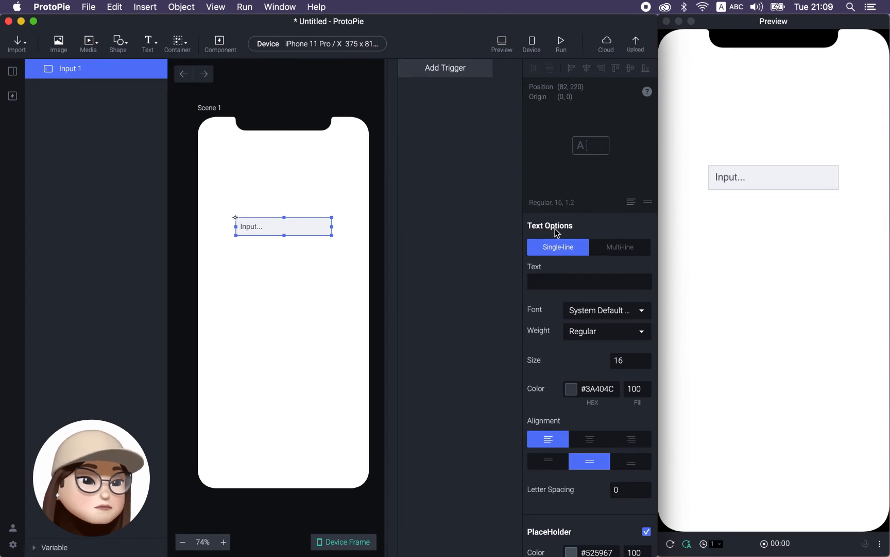
pyautogui.moveTo(626, 252)
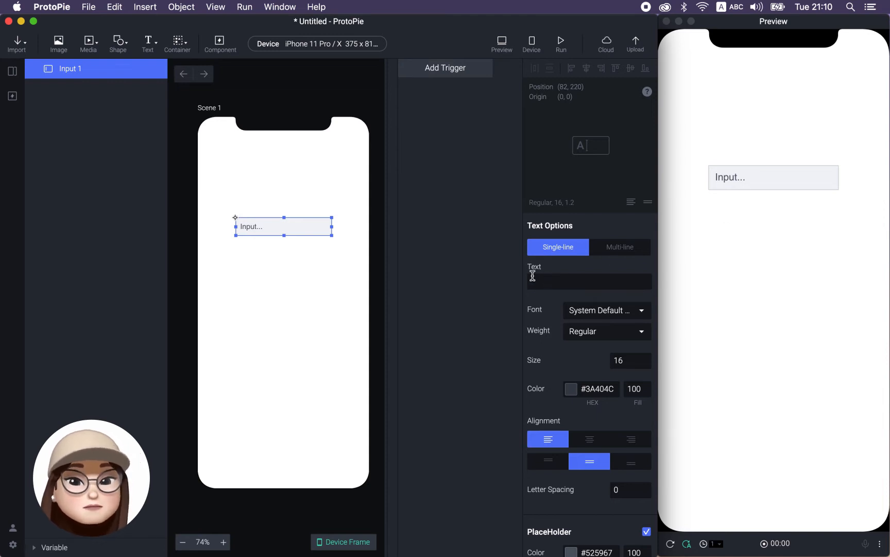
# Step: Set Input 1's default text to 'text' and test it in the preview by typing '890'
pyautogui.click(589, 280)
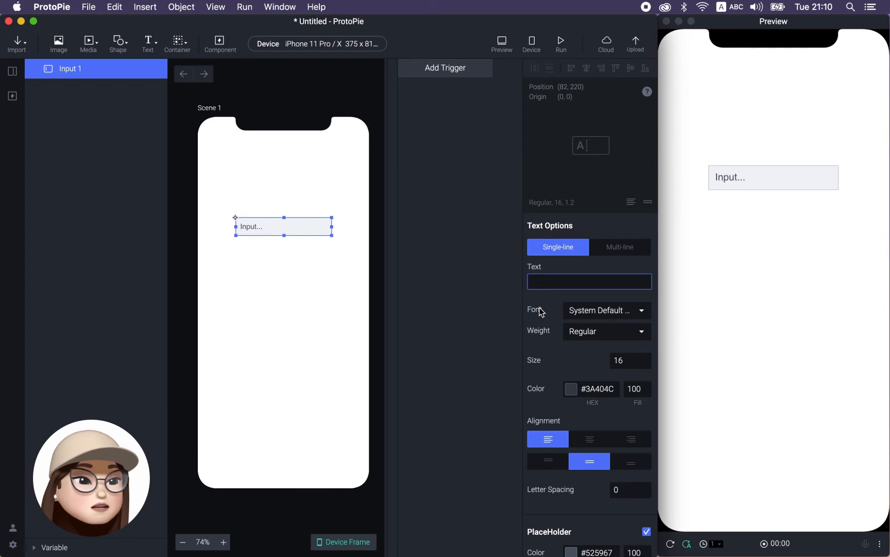
pyautogui.write('text')
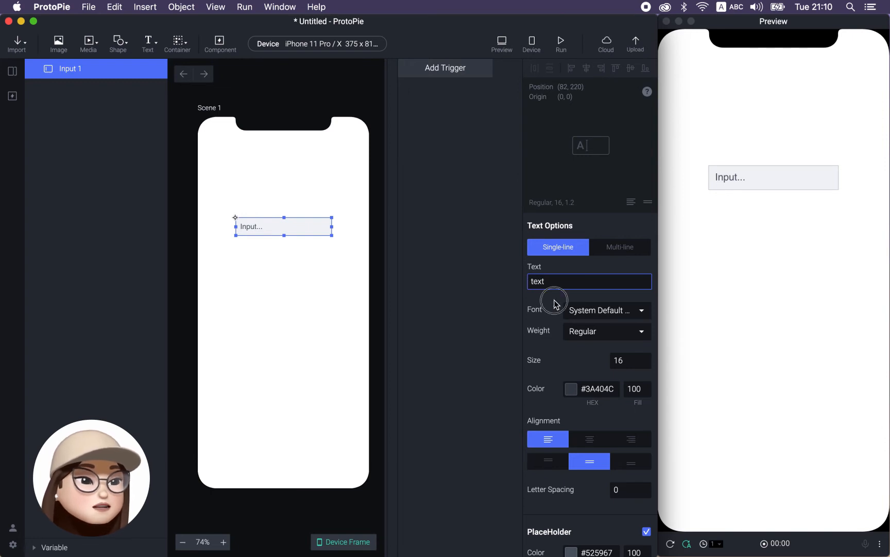
pyautogui.click(772, 177)
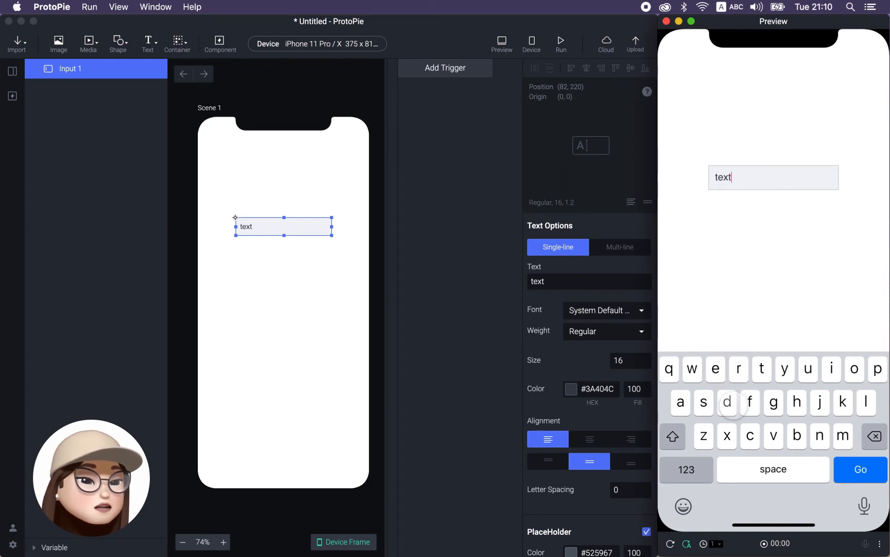
pyautogui.write('890')
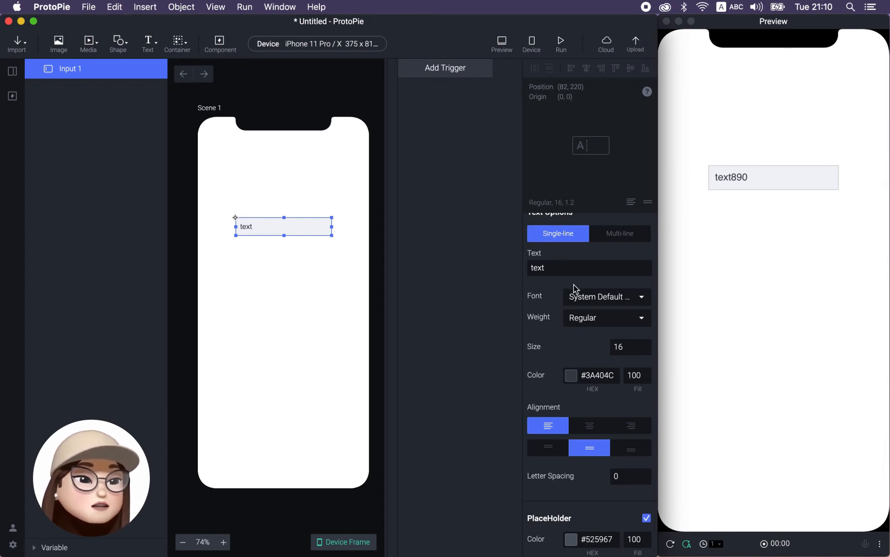
# Step: Set Input 1's font to Helvetica, weight Bold, and colour blue #228BE6
pyautogui.click(605, 296)
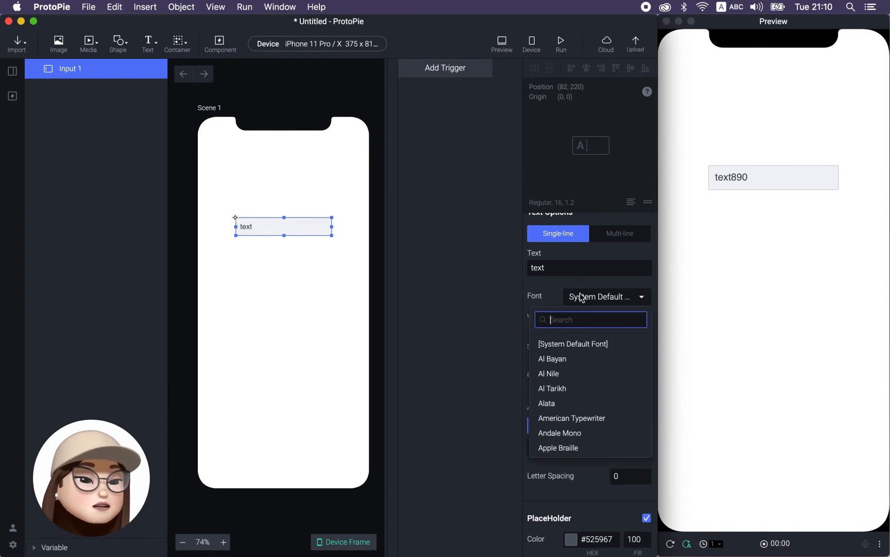
pyautogui.write('hel')
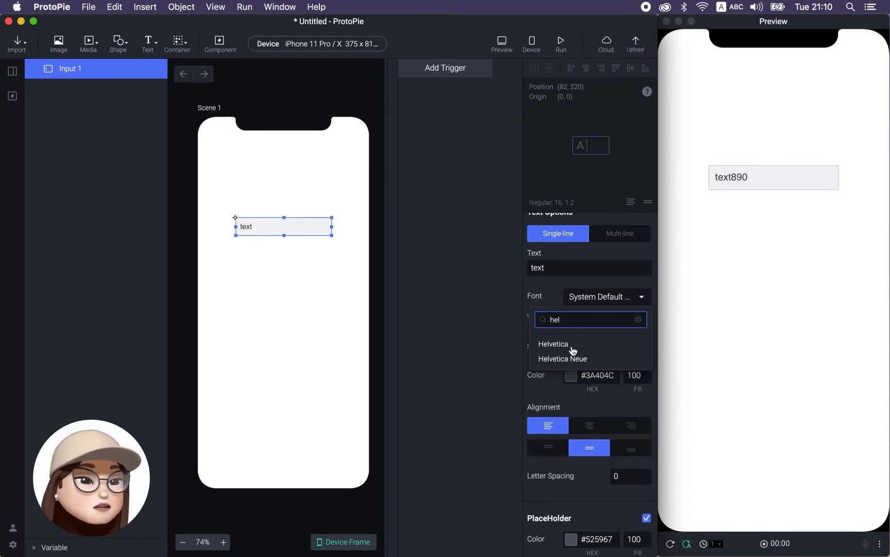
pyautogui.click(552, 343)
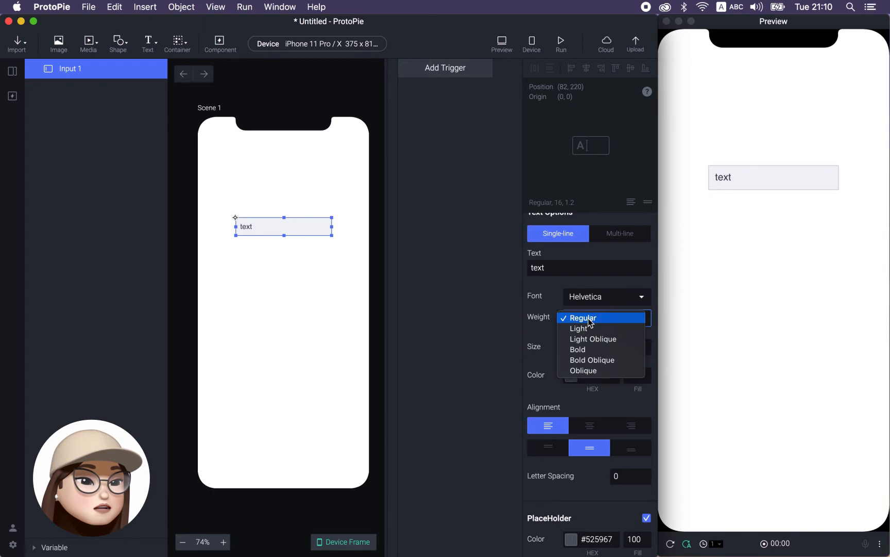
pyautogui.click(577, 349)
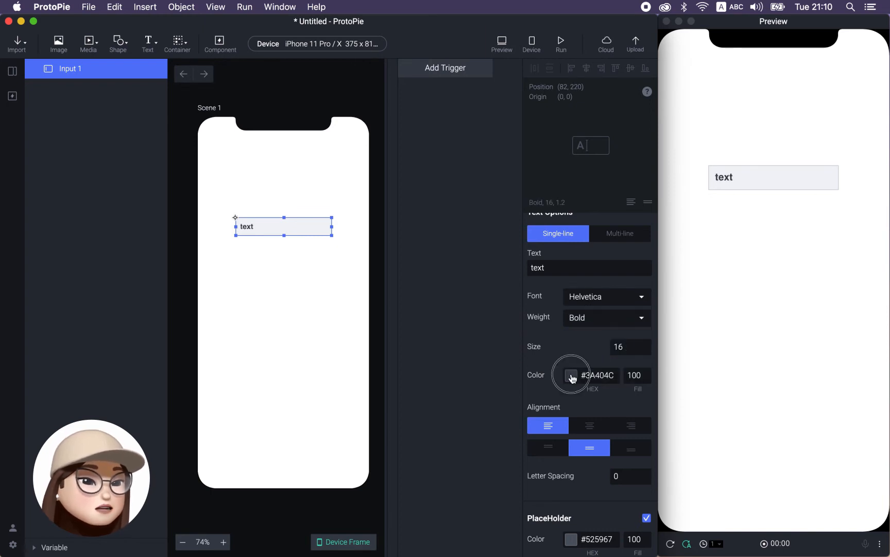
pyautogui.click(572, 375)
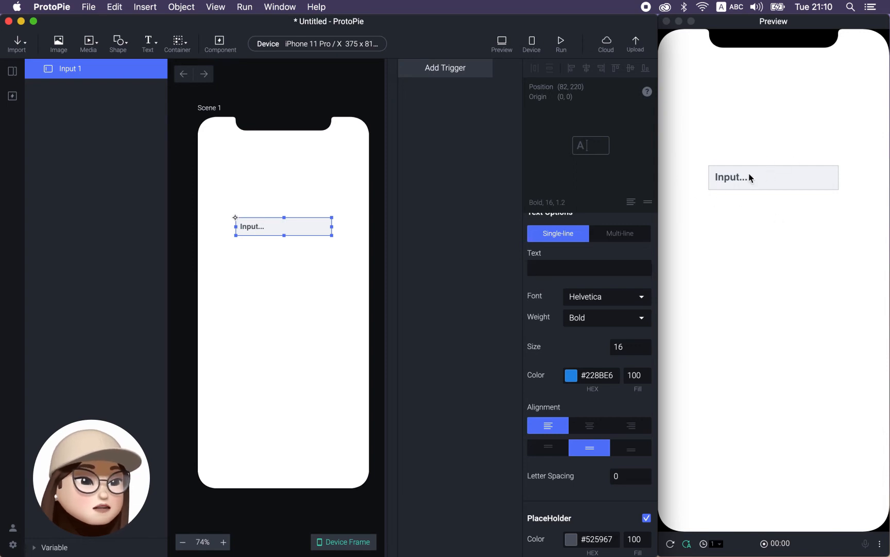
pyautogui.moveTo(722, 183)
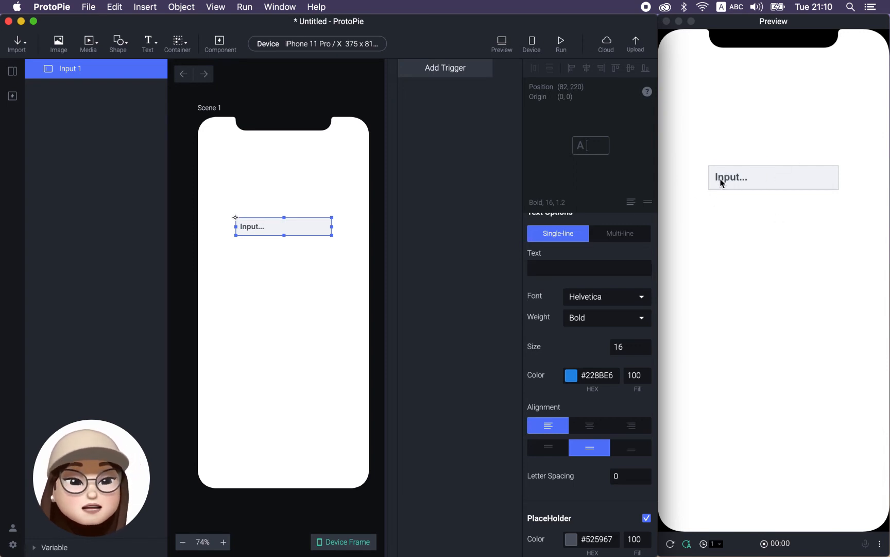
# Step: Type 'text' into the preview input to check the bold blue Helvetica style
pyautogui.click(772, 177)
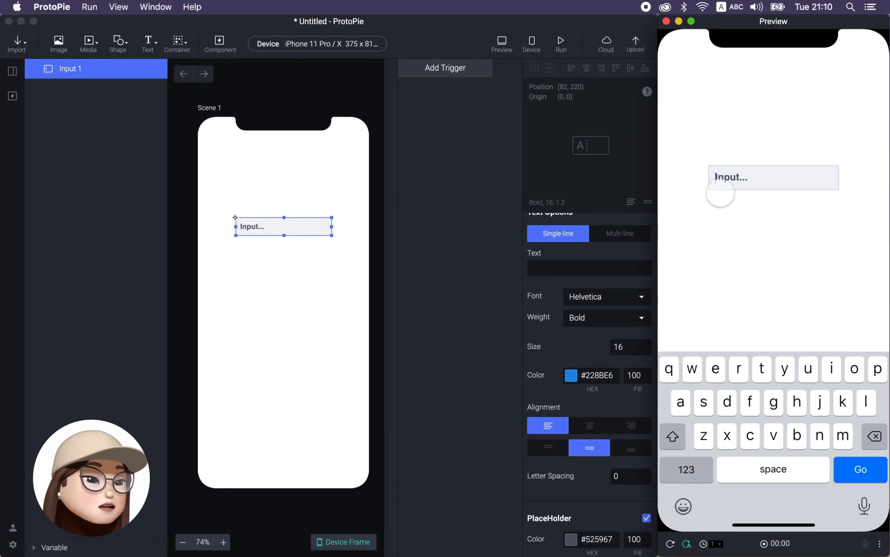
pyautogui.write('text')
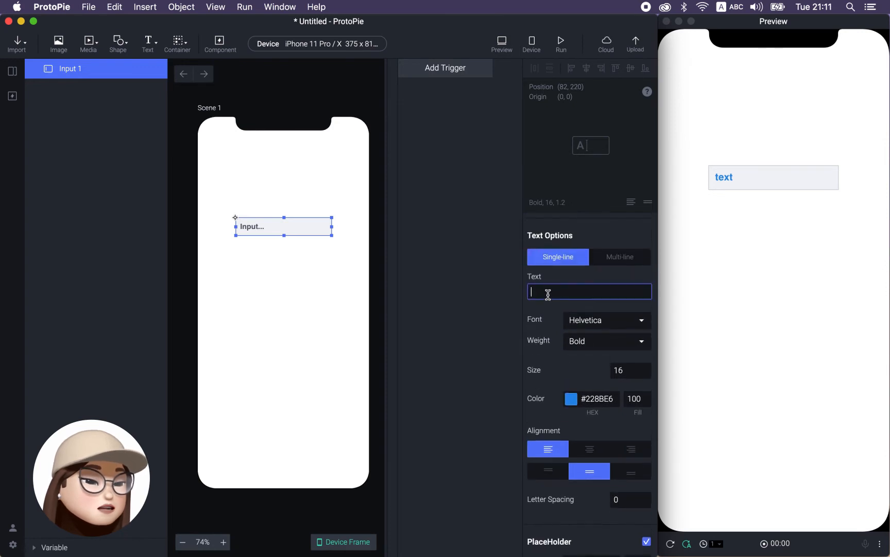
# Step: Set Input 1's placeholder colour to light blue #94B4F4
pyautogui.scroll(-3)
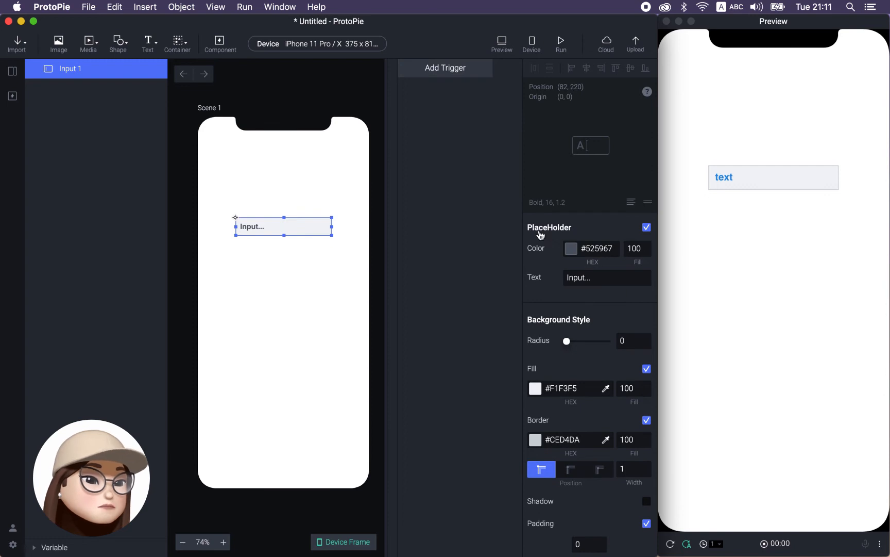
pyautogui.moveTo(582, 251)
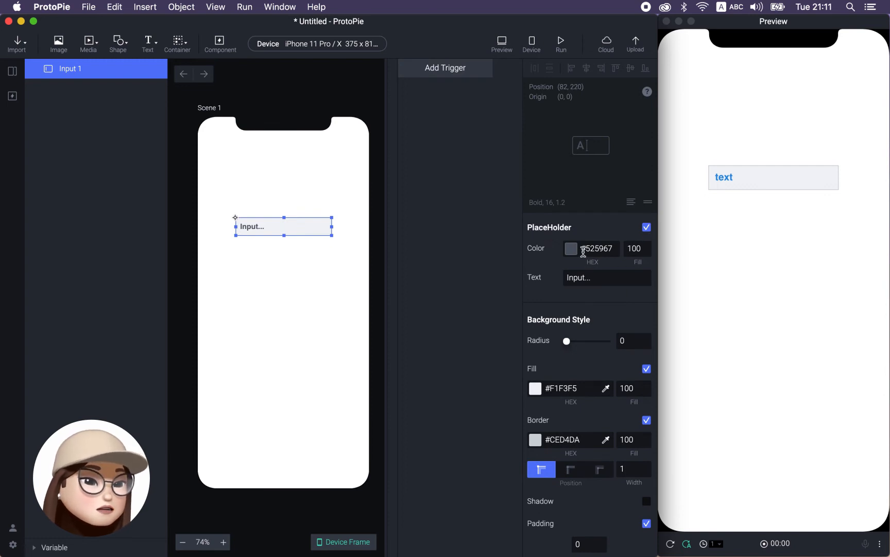
pyautogui.click(571, 249)
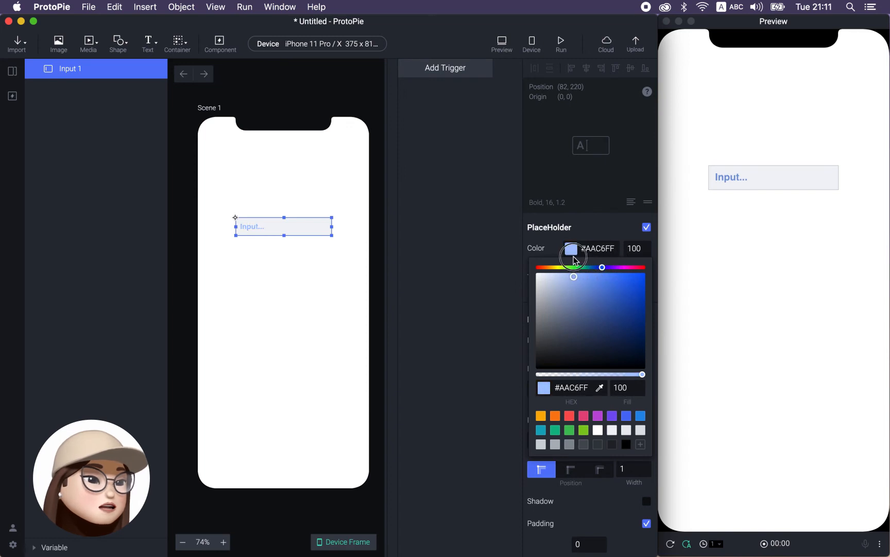
pyautogui.click(575, 276)
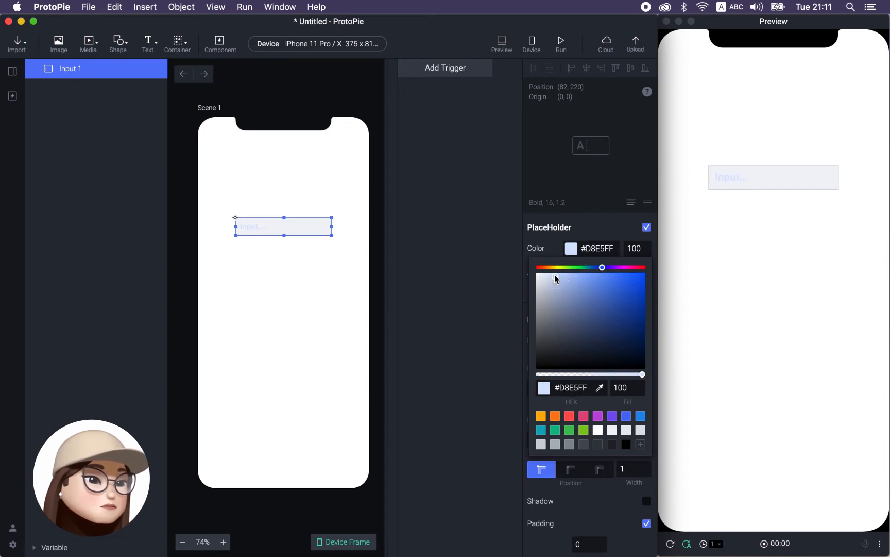
pyautogui.click(562, 277)
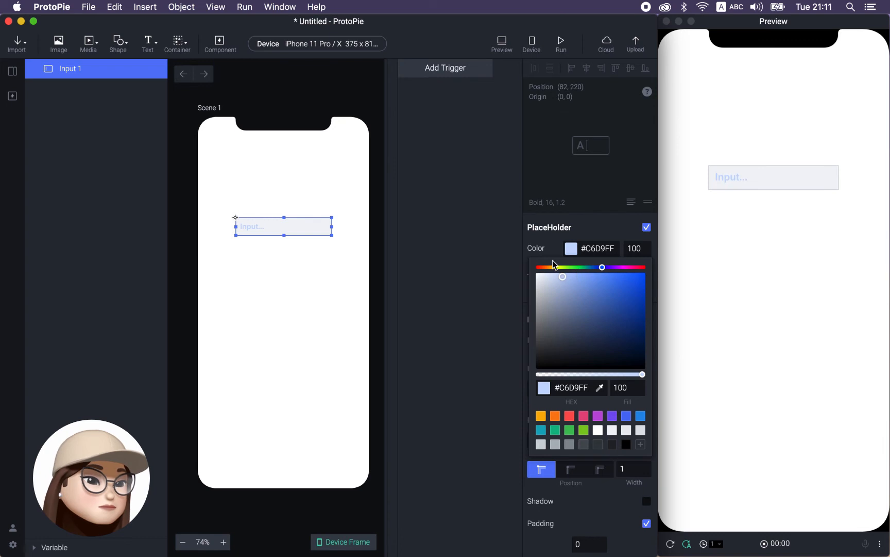
pyautogui.click(579, 279)
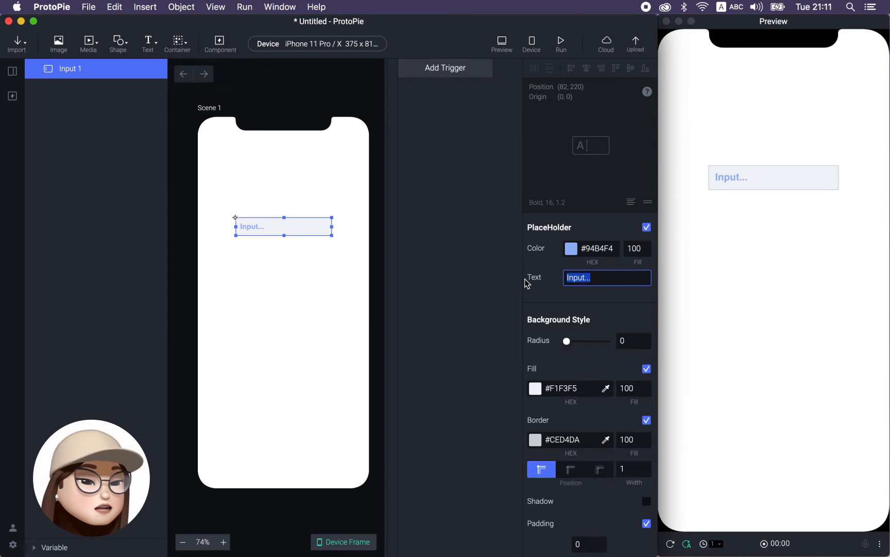
# Step: Change the placeholder to 'placeholder text' and focus the preview input to test it
pyautogui.write('placeholder text')
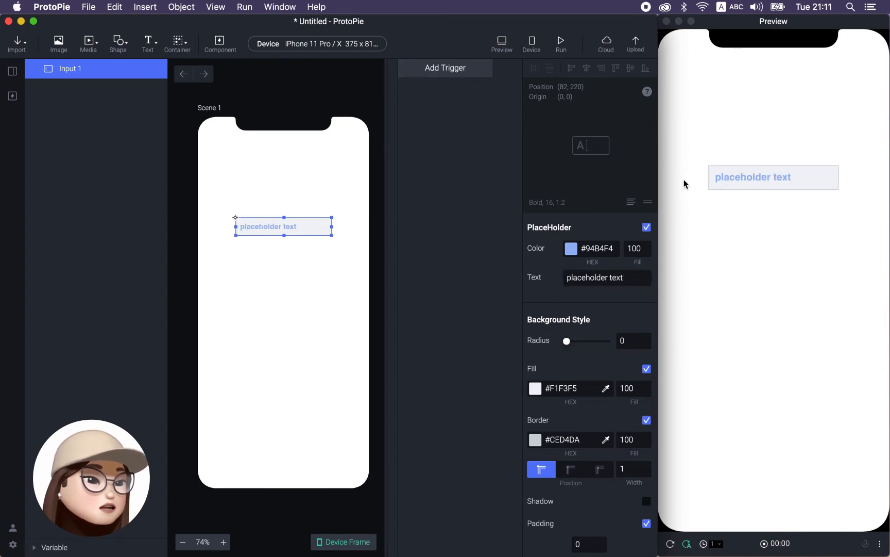
pyautogui.click(773, 177)
pyautogui.write('t')
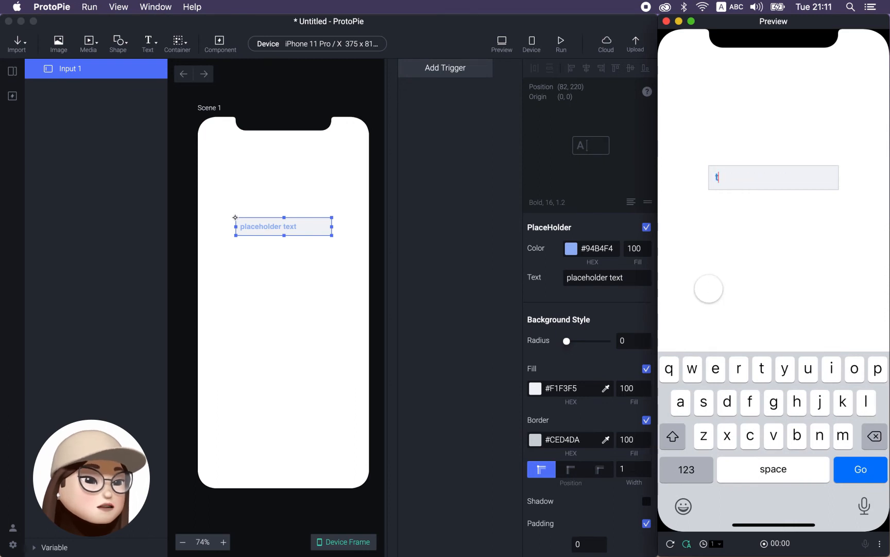
# Step: Type 'text type' into the preview input, replacing the placeholder, then dismiss the keyboard
pyautogui.write('ext')
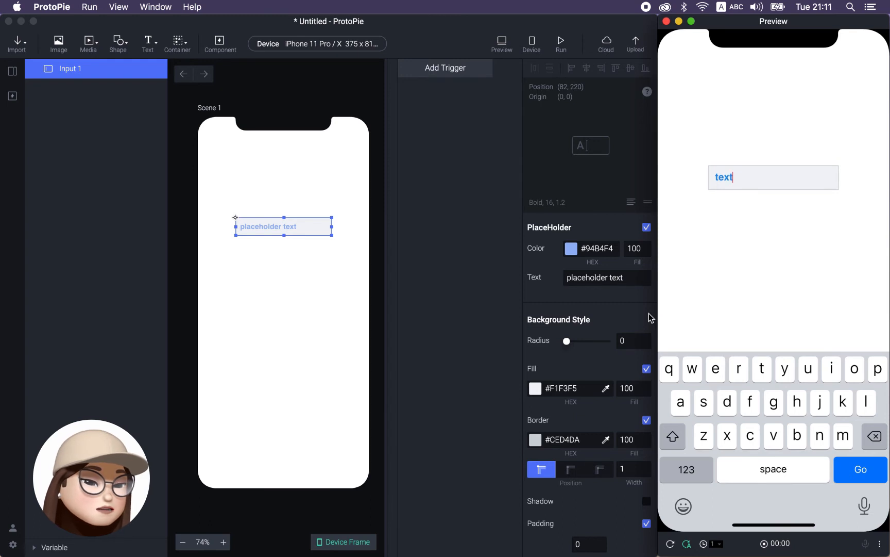
pyautogui.write('type')
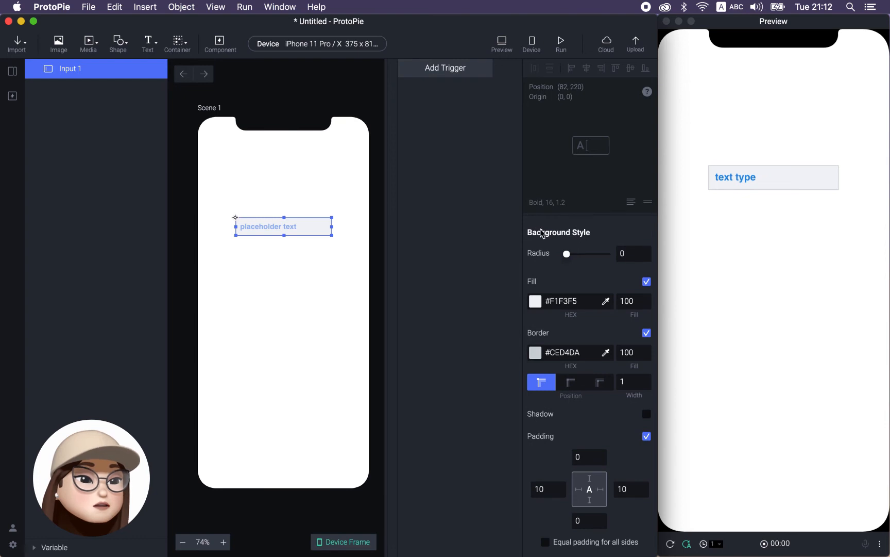
pyautogui.moveTo(568, 260)
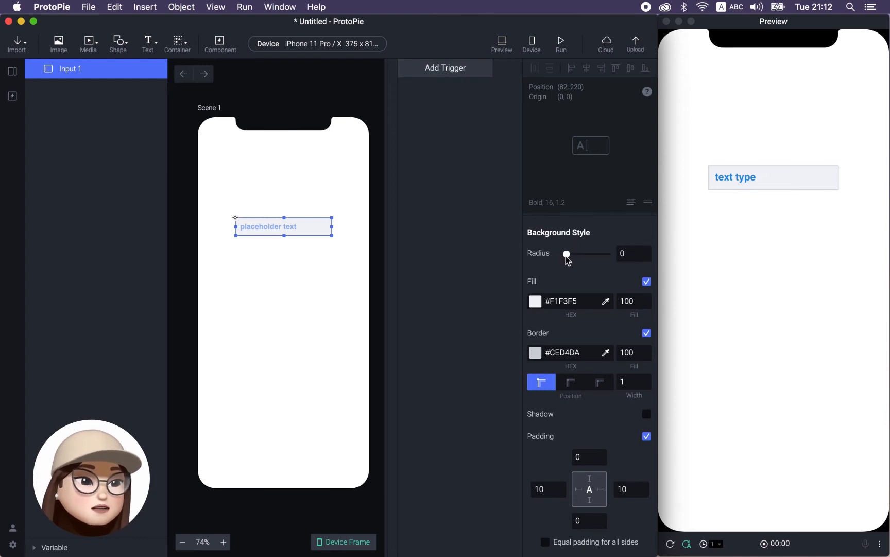
# Step: Set Input 1's corner radius to 10 with a near-black #141414 fill
pyautogui.moveTo(566, 253); pyautogui.dragTo(606, 254)
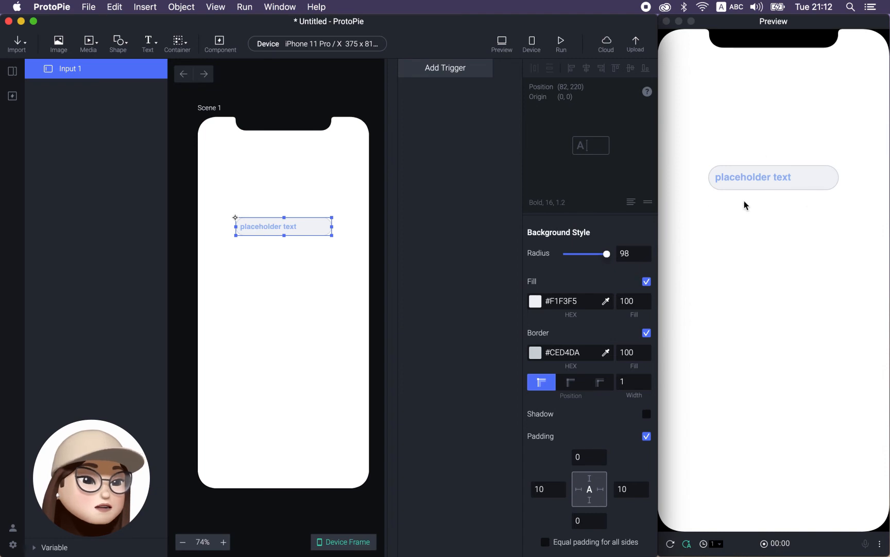
pyautogui.moveTo(605, 253); pyautogui.dragTo(569, 254)
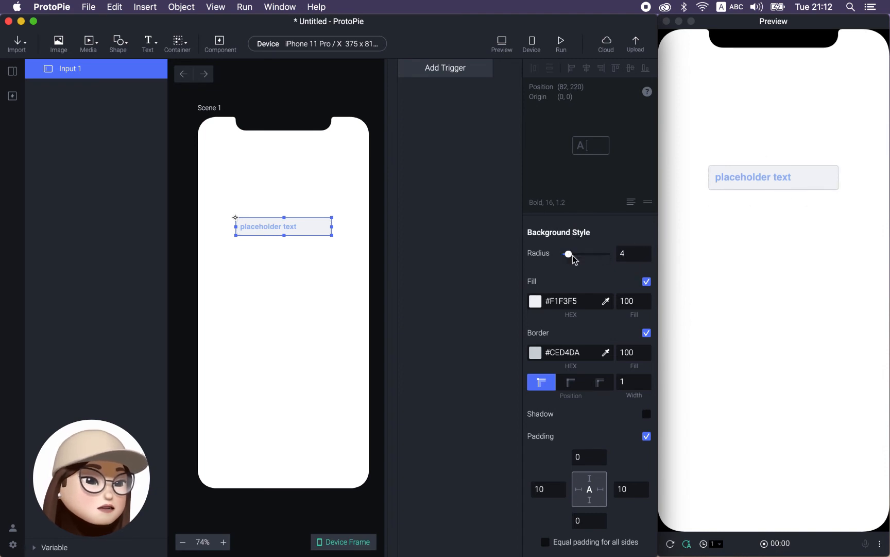
pyautogui.moveTo(569, 254); pyautogui.dragTo(572, 253)
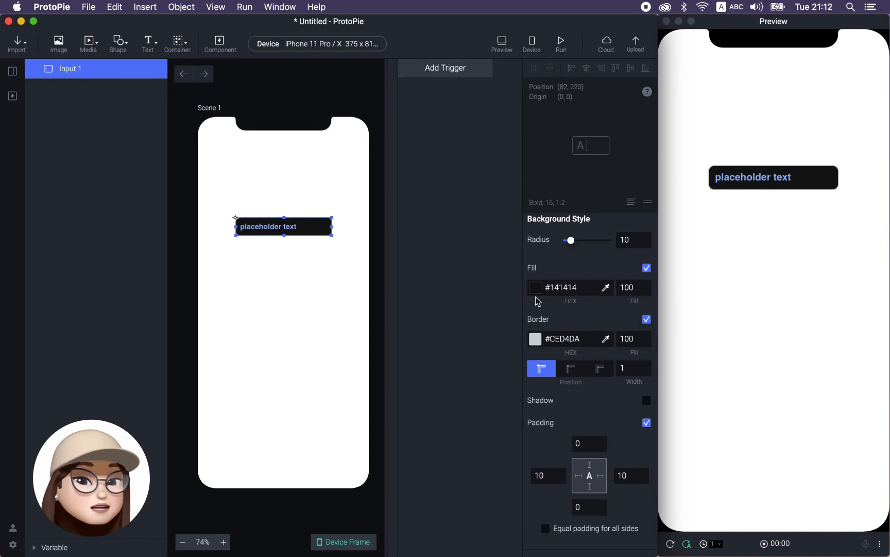
# Step: Give Input 1 a blue #0080FF border, toggling the drop shadow on and off again
pyautogui.scroll(-3)
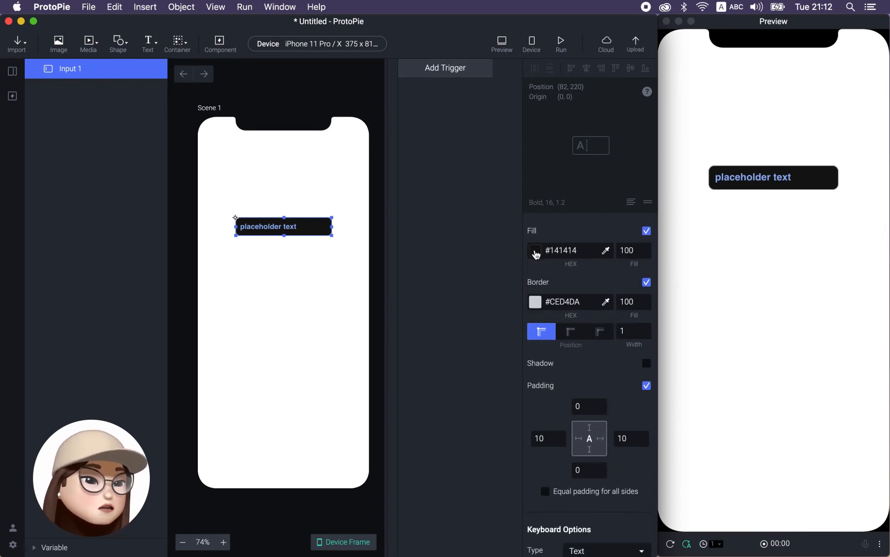
pyautogui.click(535, 251)
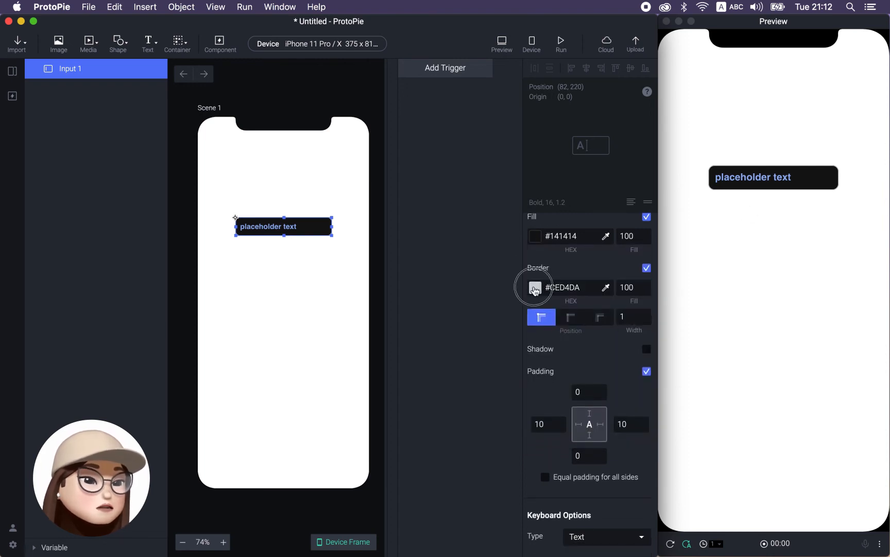
pyautogui.click(535, 287)
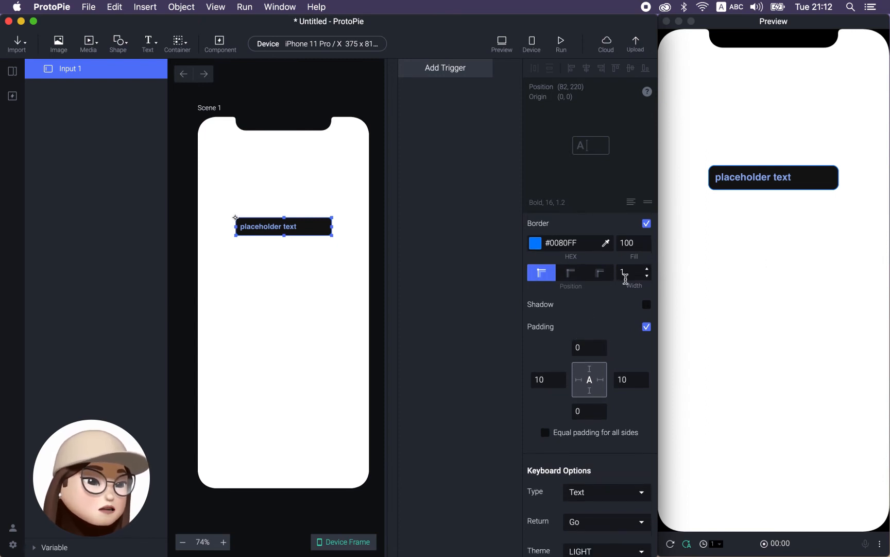
pyautogui.click(646, 304)
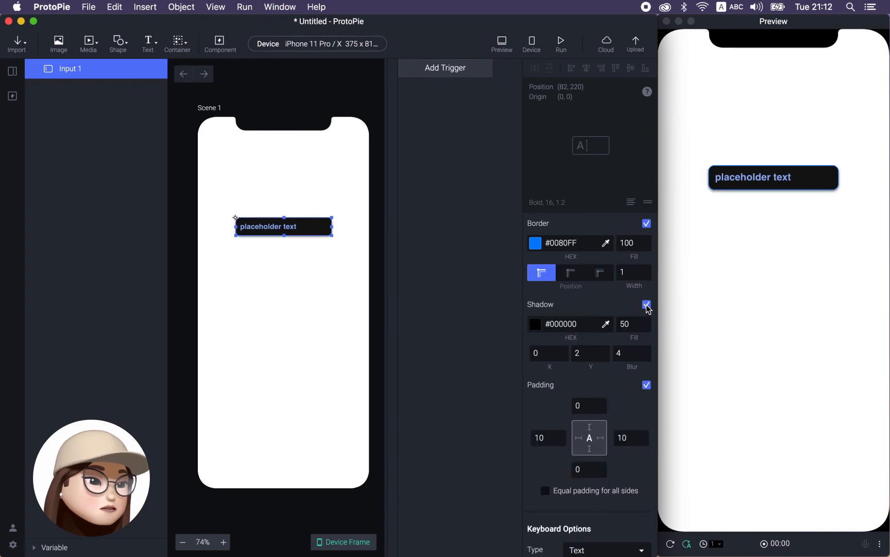
pyautogui.click(646, 304)
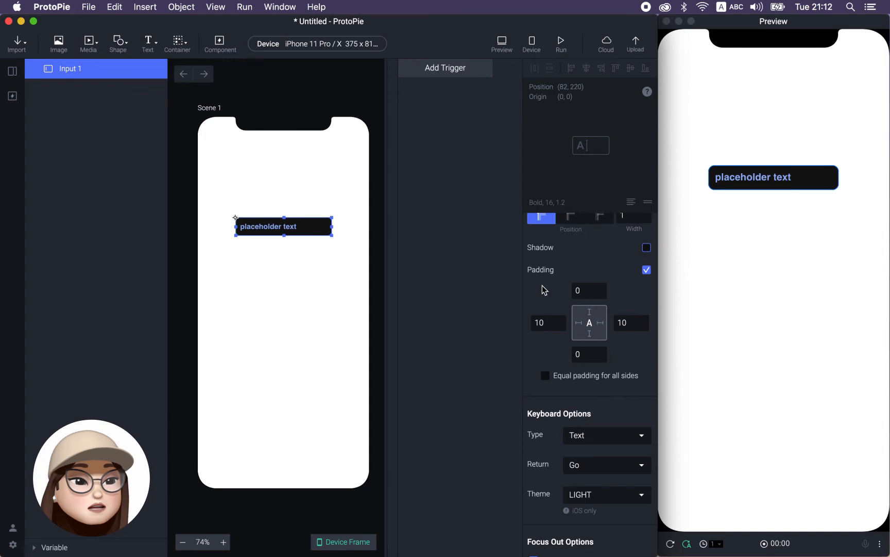
pyautogui.click(547, 322)
pyautogui.write('0')
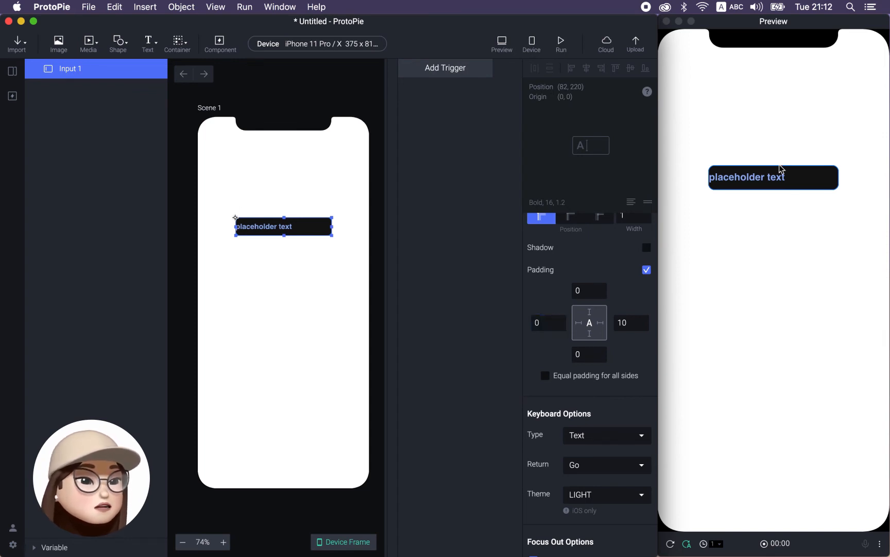
pyautogui.moveTo(714, 203)
pyautogui.write('10')
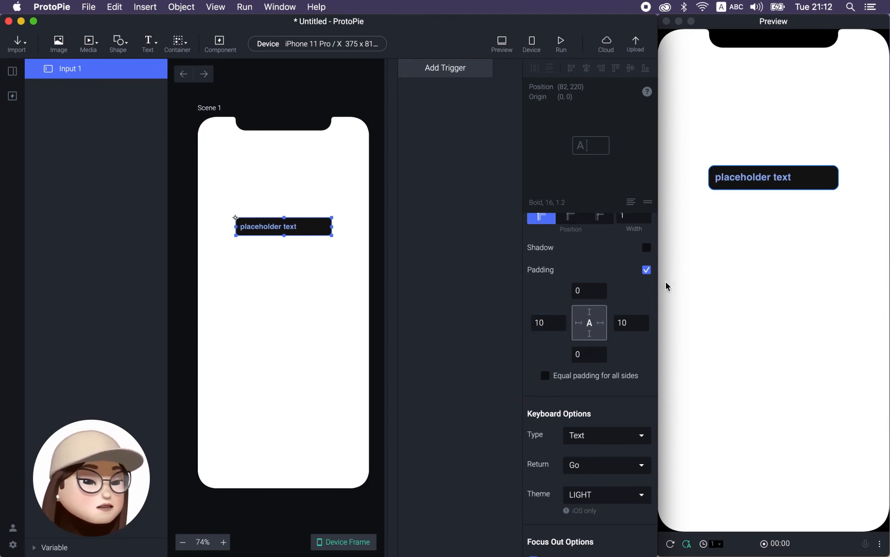
pyautogui.moveTo(707, 175)
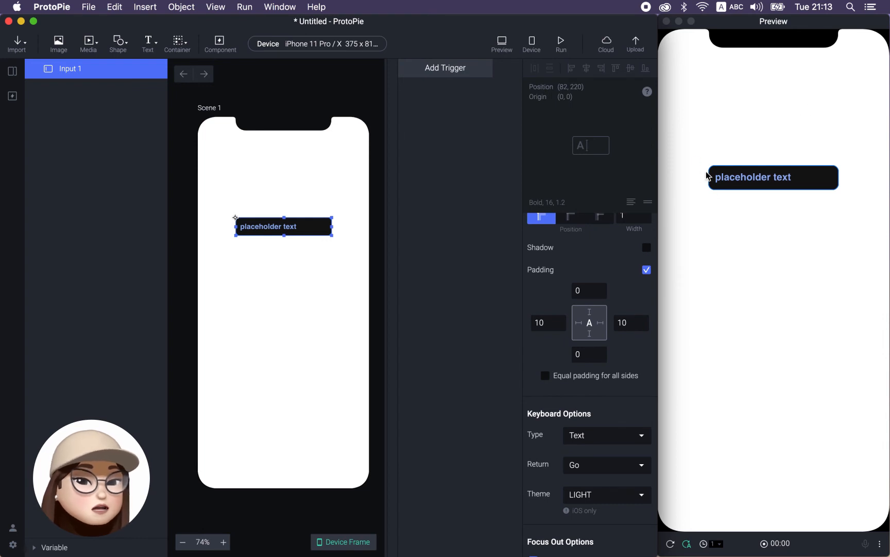
pyautogui.moveTo(702, 209)
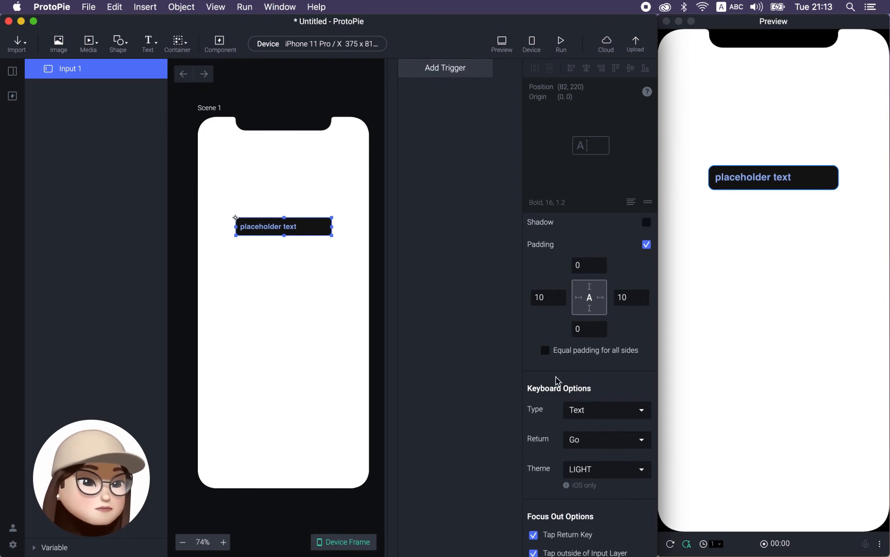
# Step: Set Input 1's keyboard Type to Number and bring up the numeric keypad in the preview
pyautogui.scroll(-3)
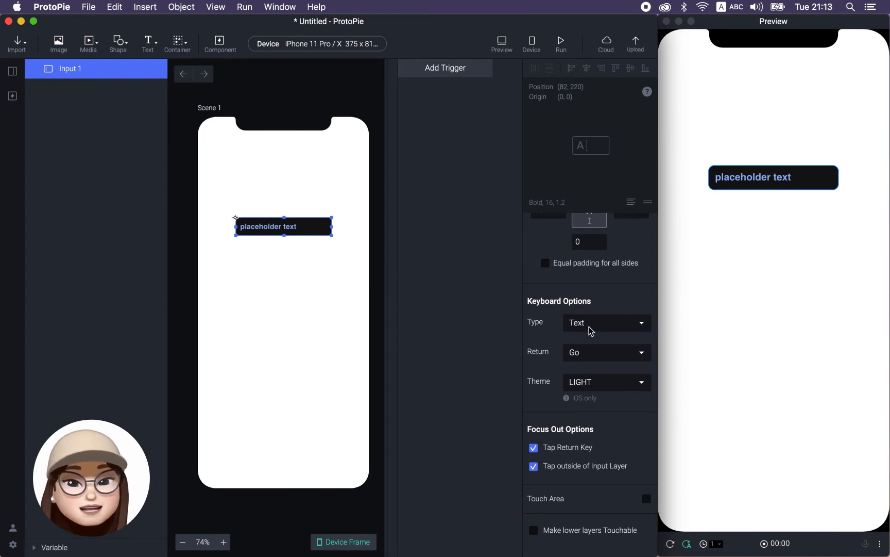
pyautogui.click(605, 321)
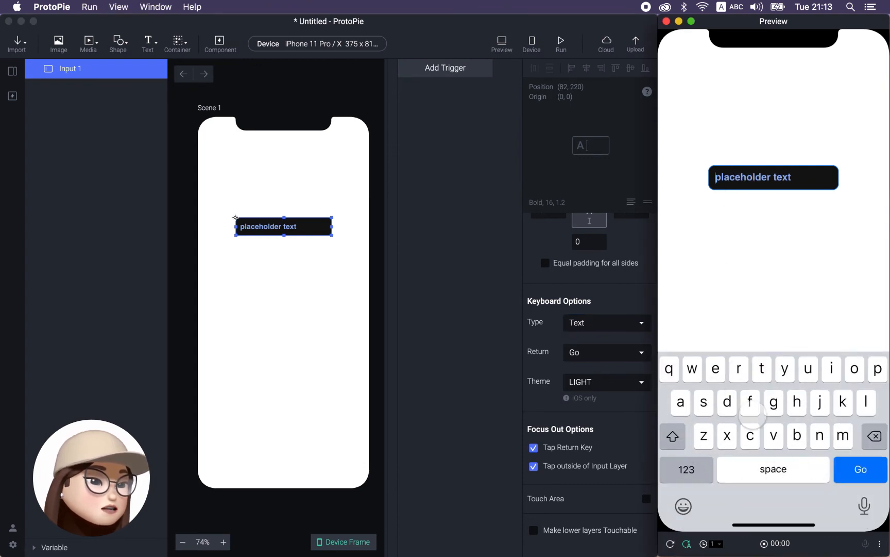
pyautogui.moveTo(617, 332)
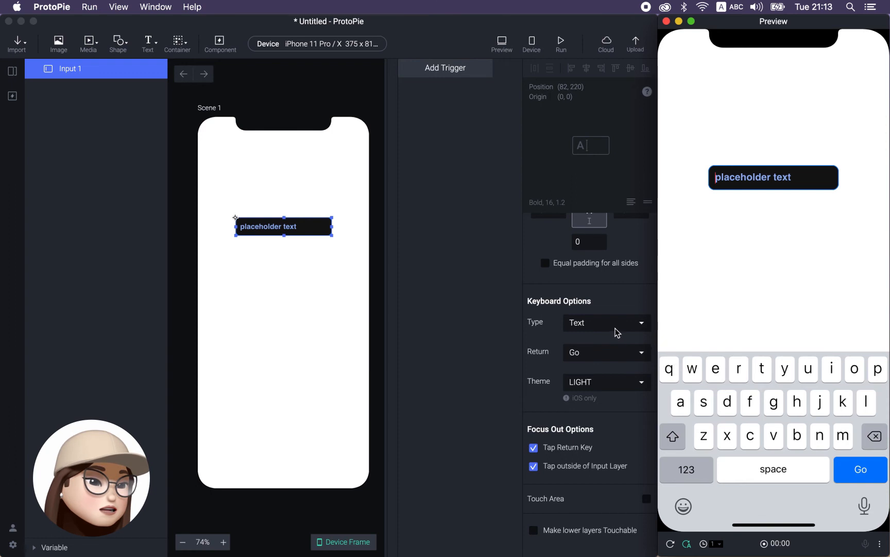
pyautogui.click(605, 322)
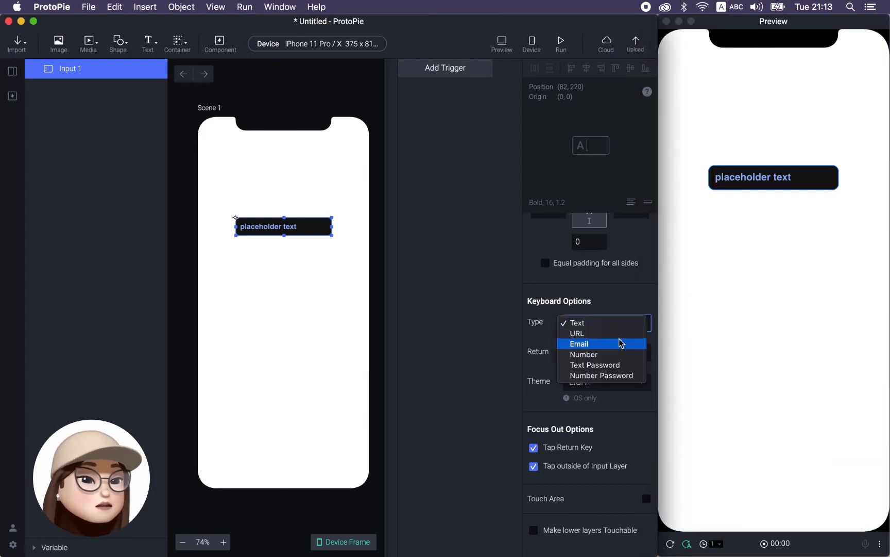
pyautogui.click(583, 354)
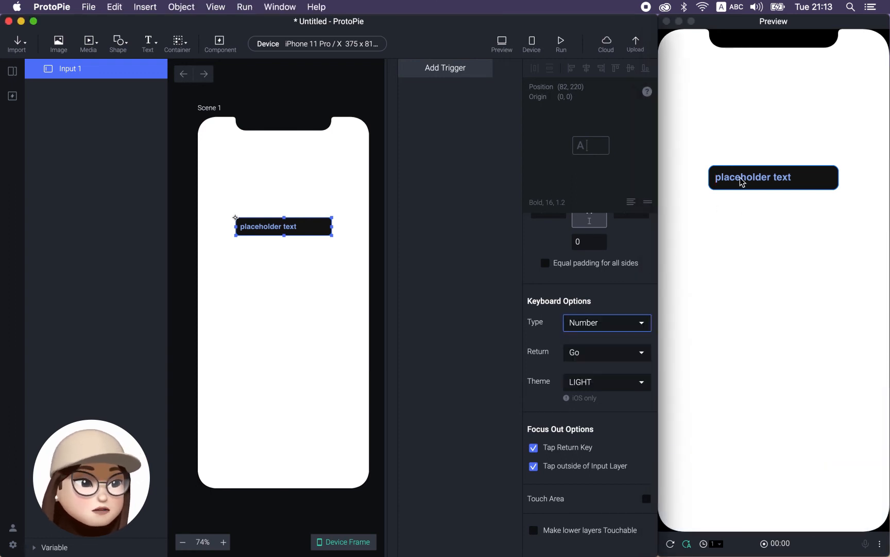
pyautogui.click(772, 176)
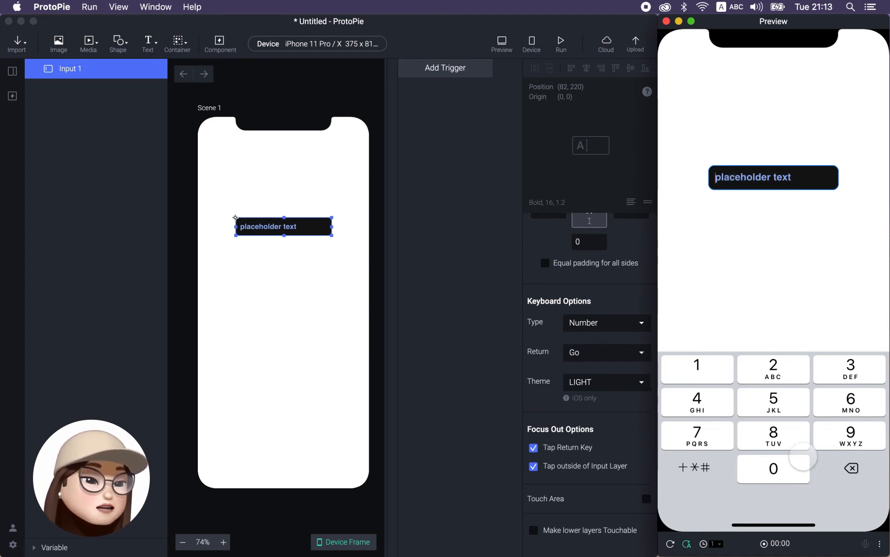
# Step: Try Text Password, then Number Password, checking the keypad in the preview
pyautogui.click(606, 323)
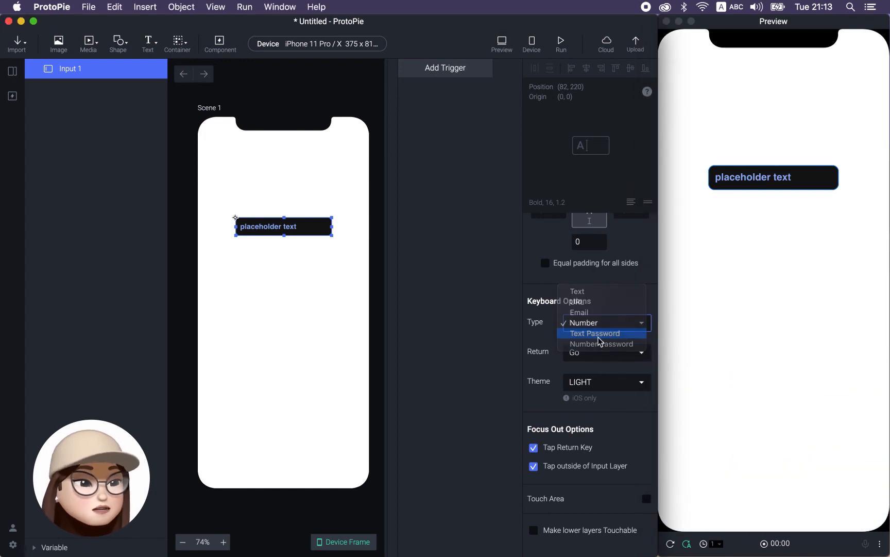
pyautogui.click(595, 333)
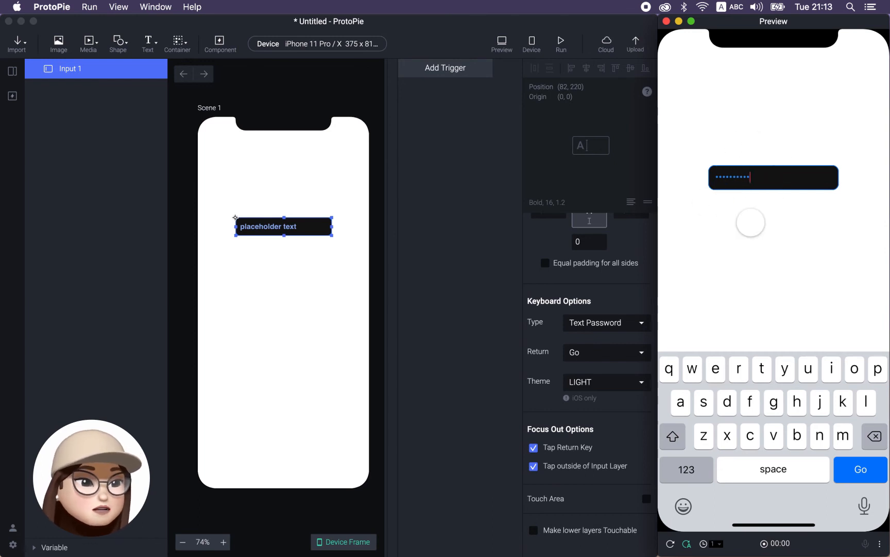
pyautogui.moveTo(602, 332)
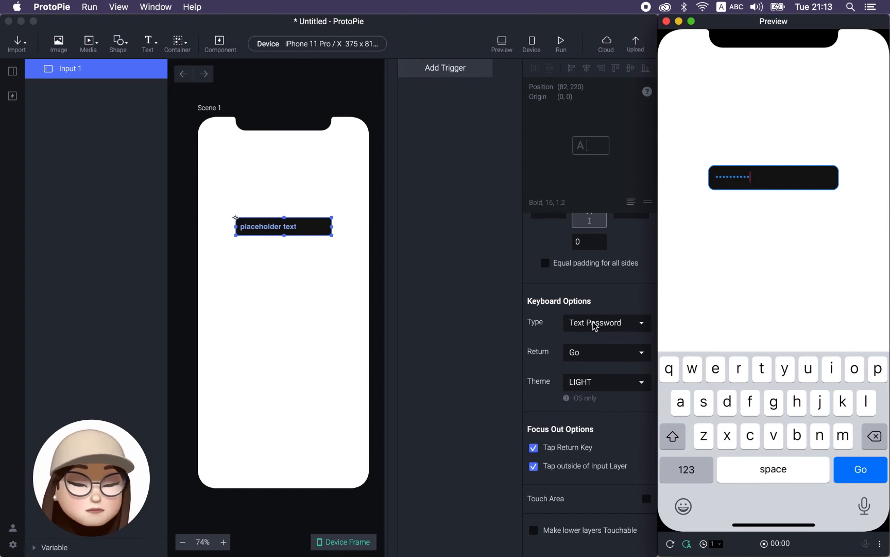
pyautogui.click(605, 322)
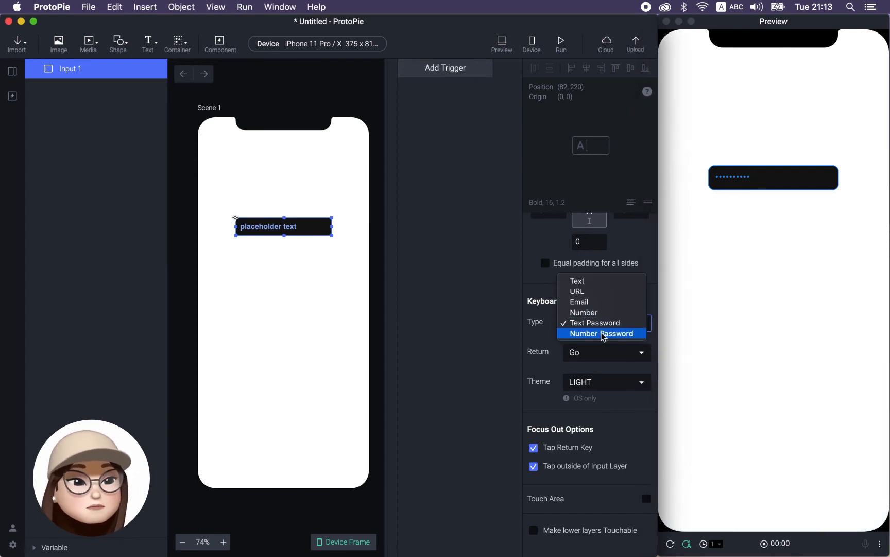
pyautogui.click(602, 333)
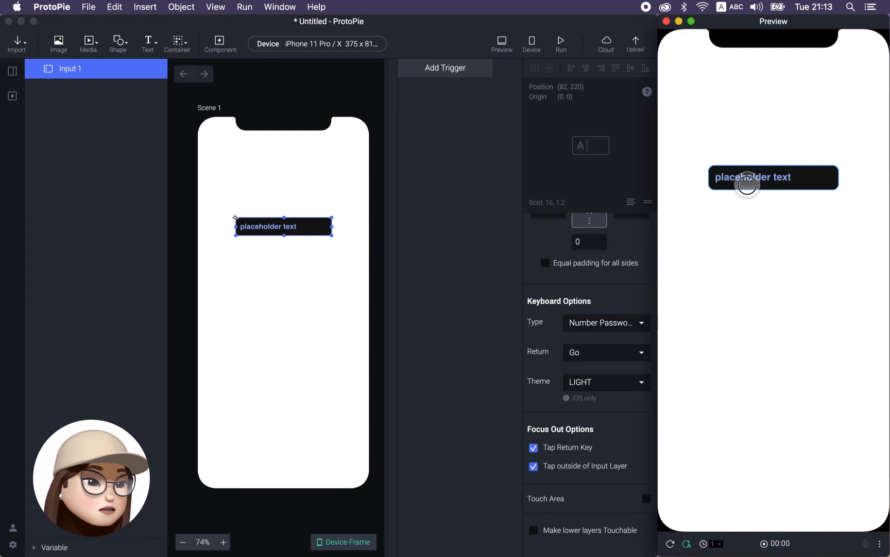
pyautogui.click(772, 177)
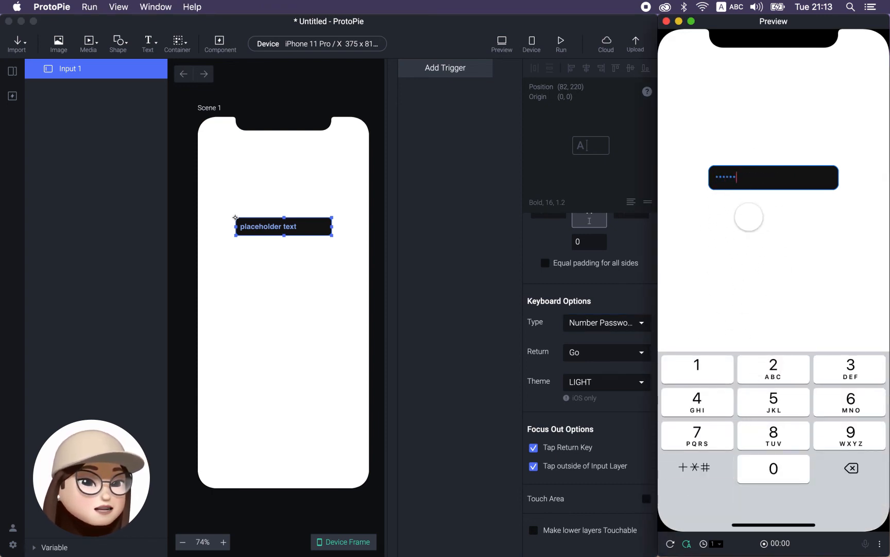
# Step: Return the keyboard Type to Text
pyautogui.click(773, 368)
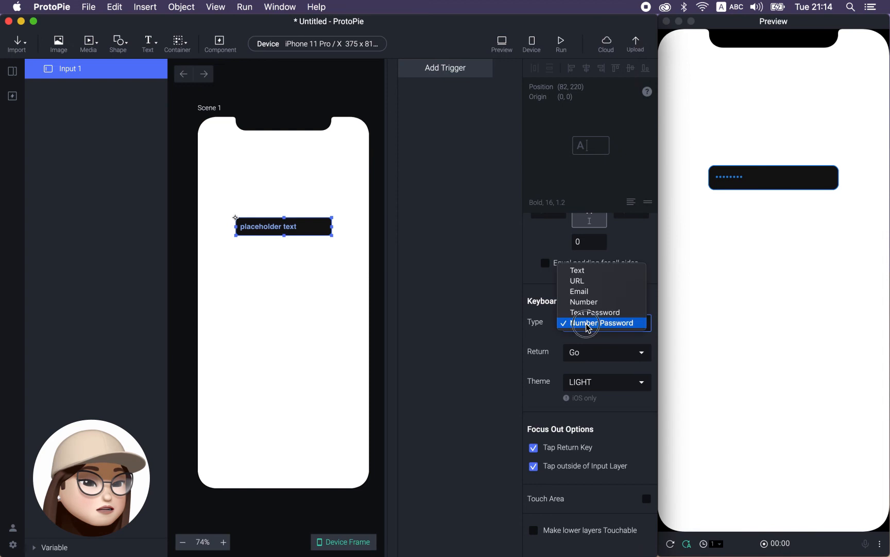
pyautogui.click(577, 270)
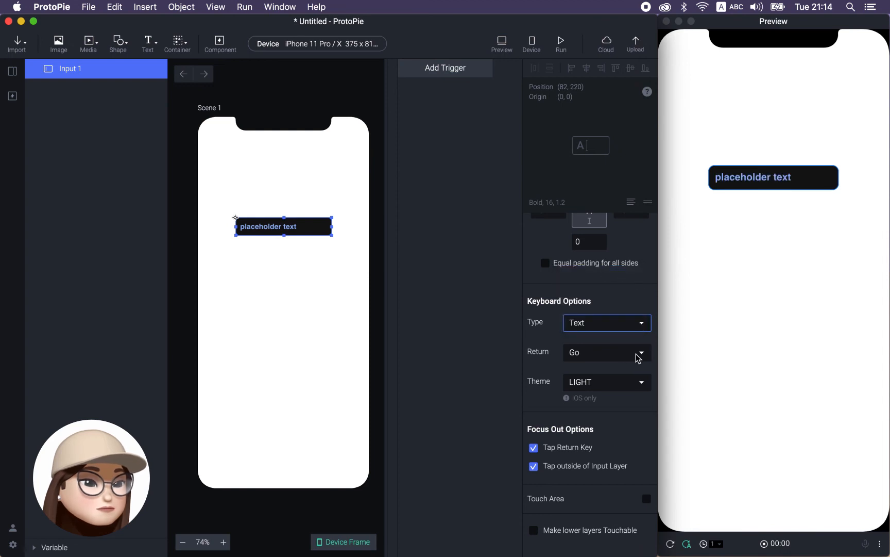
# Step: Check the default Go return key by dismissing the preview keyboard with it
pyautogui.click(605, 352)
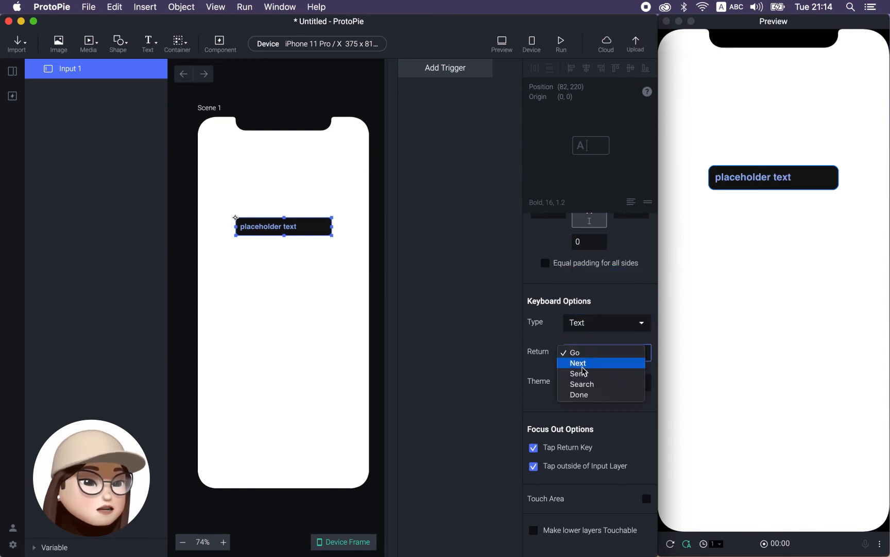
pyautogui.moveTo(575, 353)
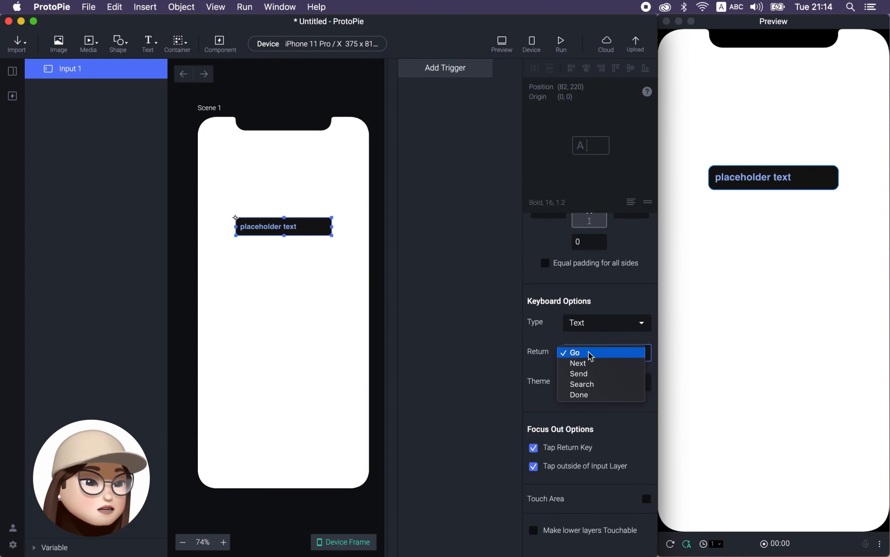
pyautogui.click(574, 352)
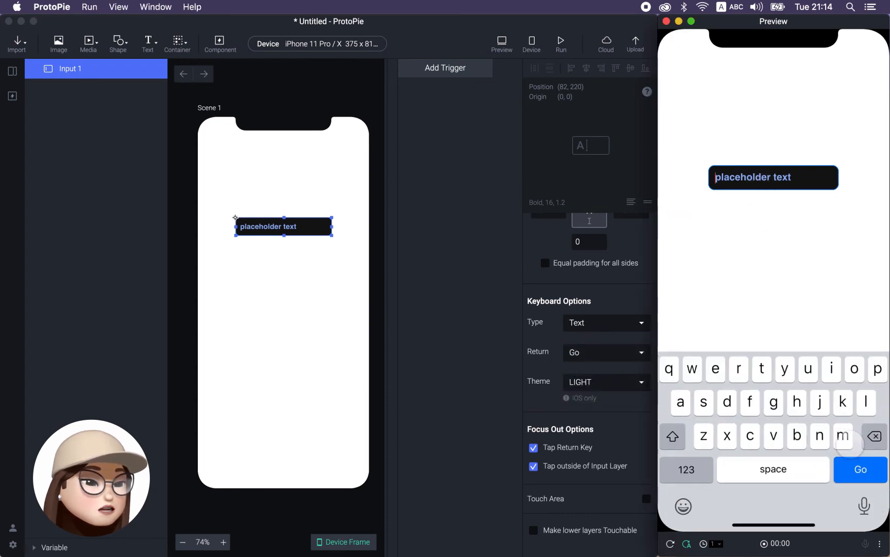
pyautogui.click(860, 469)
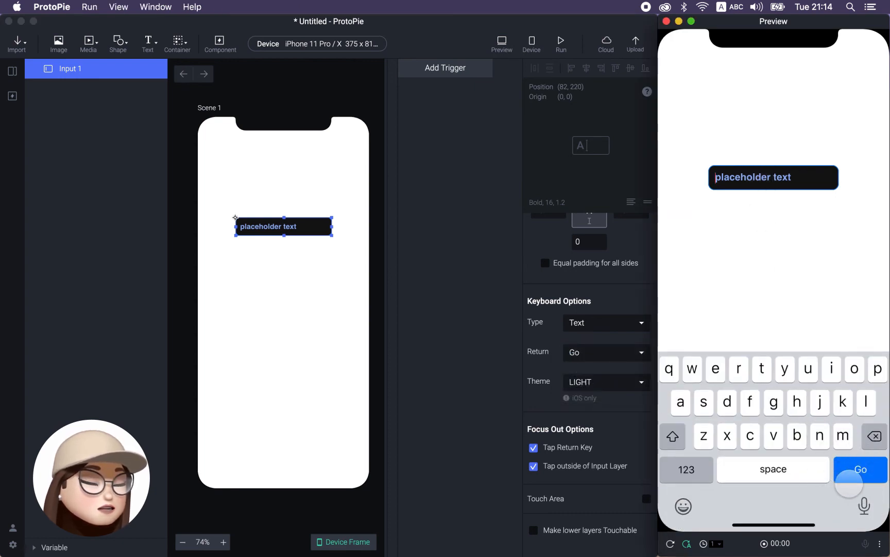
# Step: Set the Return key to Done and reopen the preview keyboard to confirm
pyautogui.click(605, 353)
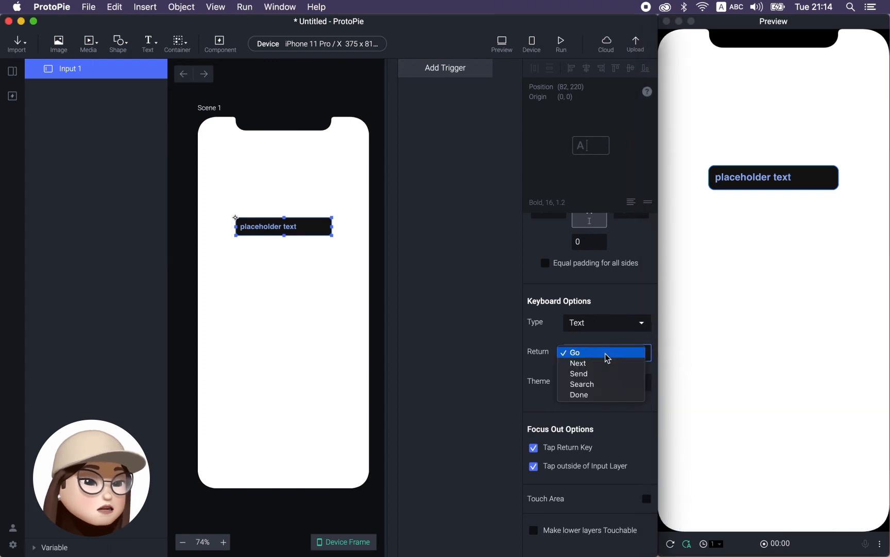
pyautogui.moveTo(597, 393)
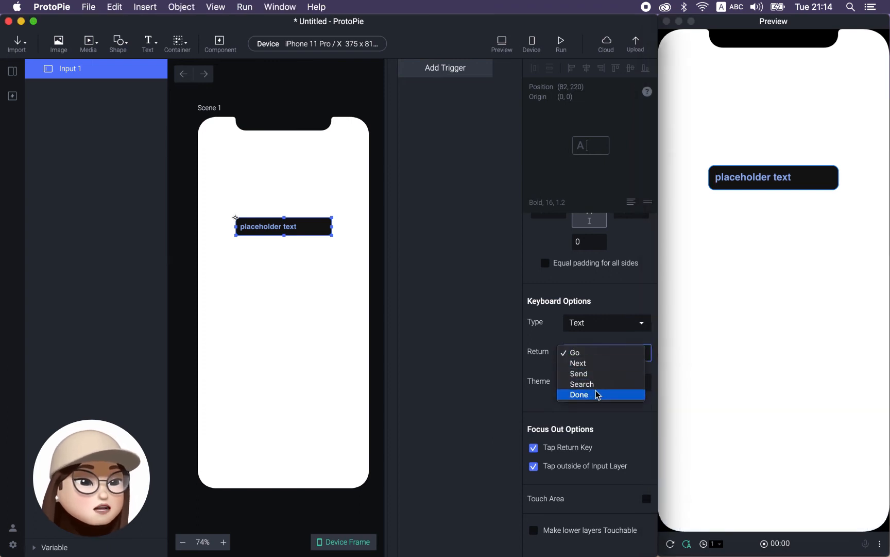
pyautogui.click(578, 394)
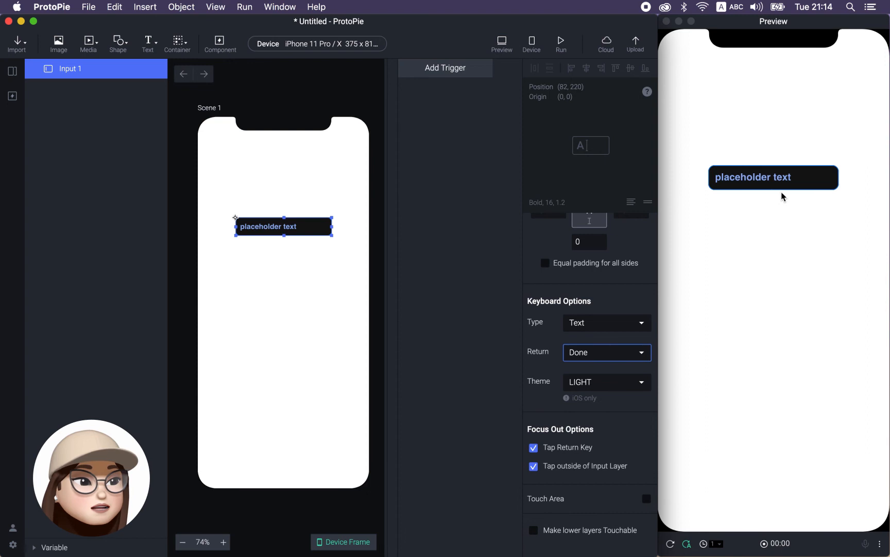
pyautogui.click(772, 177)
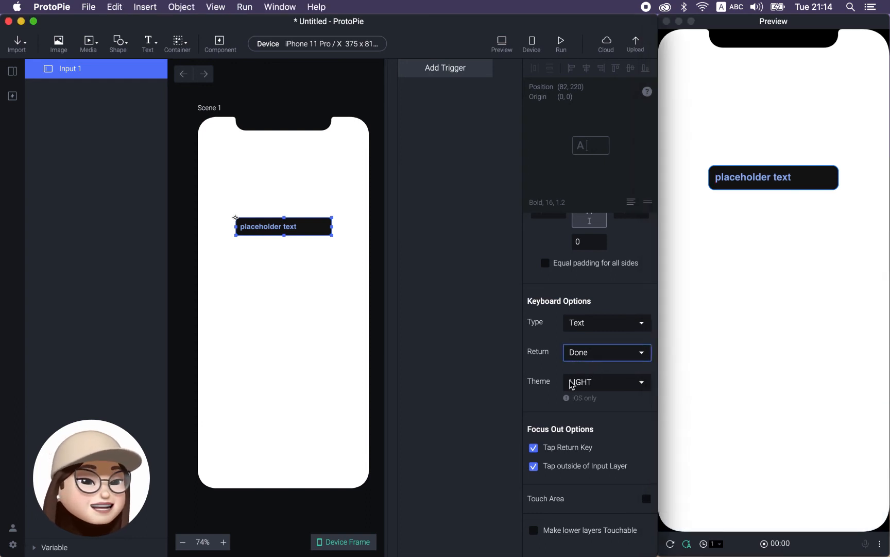
# Step: Set the keyboard Theme to Dark and view the dark keyboard with its Done key in the preview
pyautogui.click(605, 382)
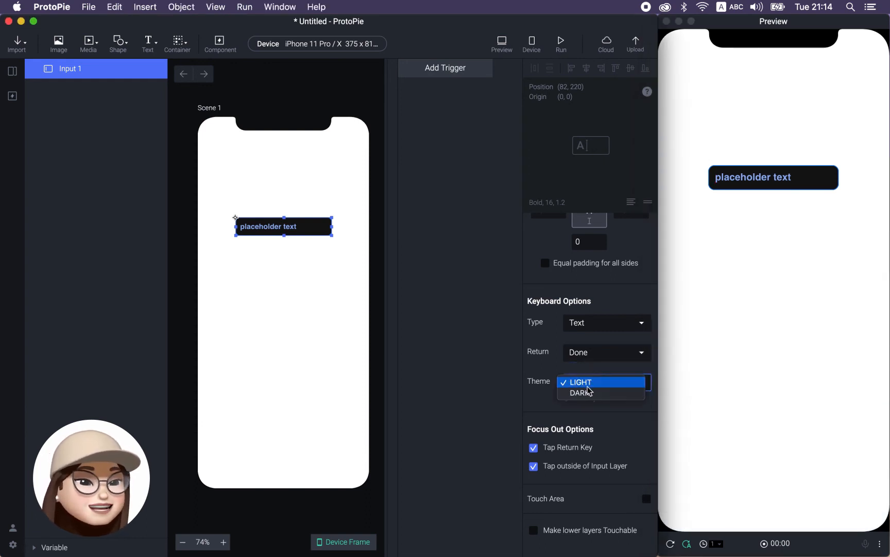
pyautogui.moveTo(579, 393)
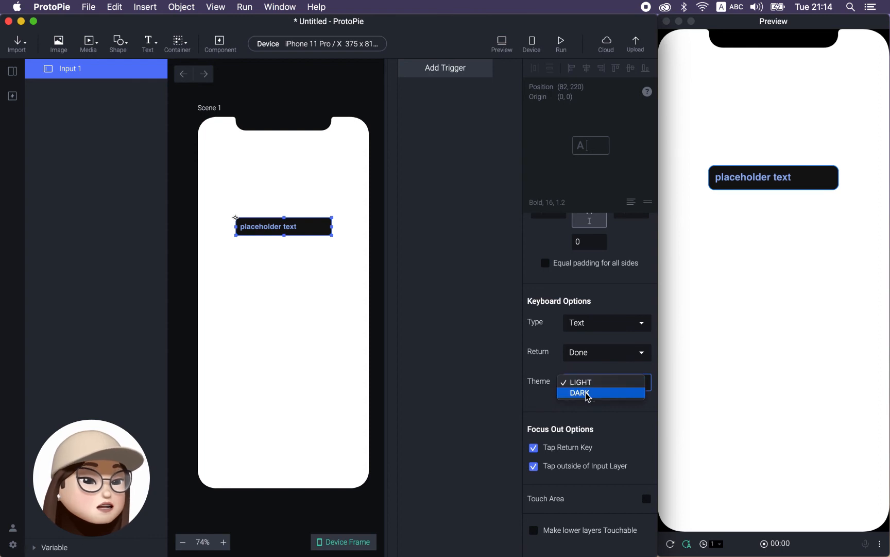
pyautogui.click(579, 393)
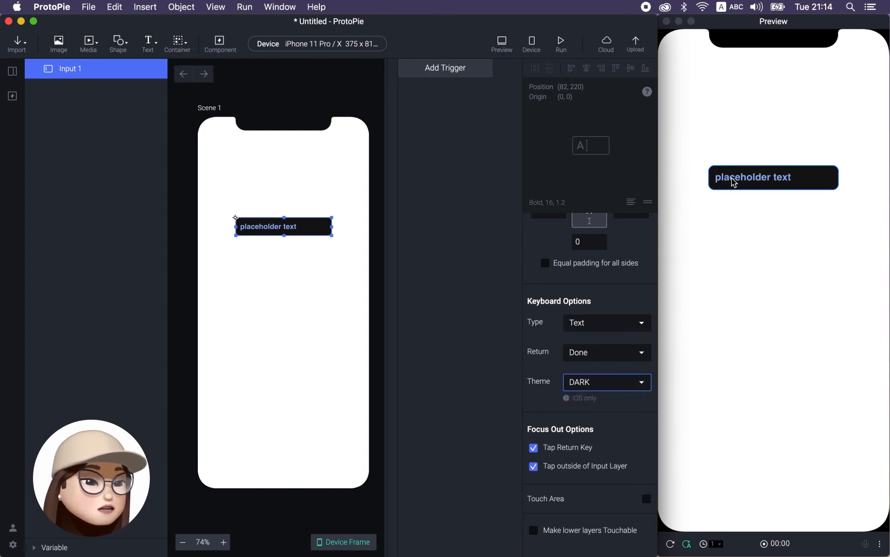
pyautogui.click(772, 177)
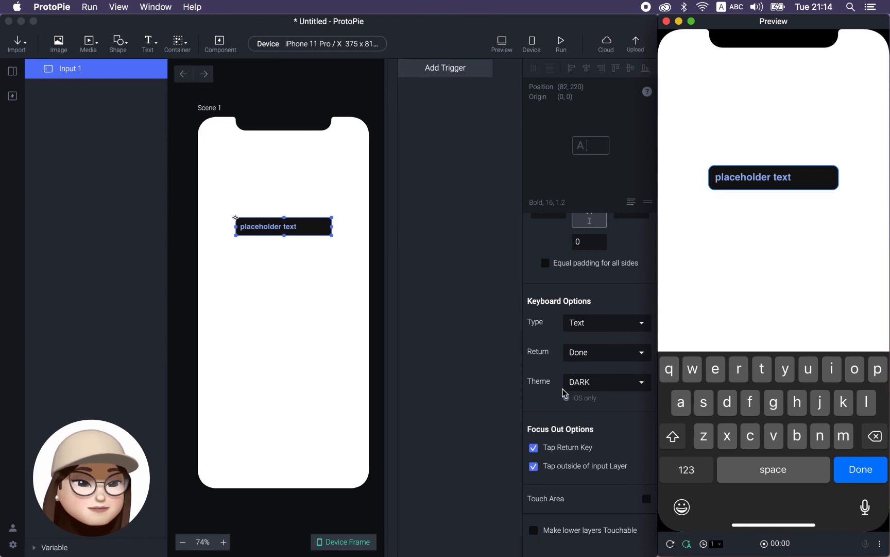
pyautogui.moveTo(604, 386)
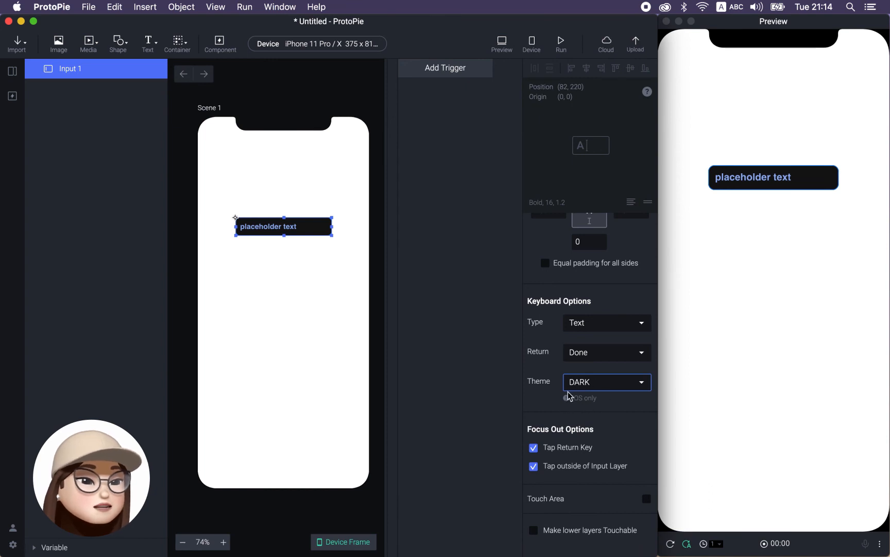
pyautogui.moveTo(549, 410)
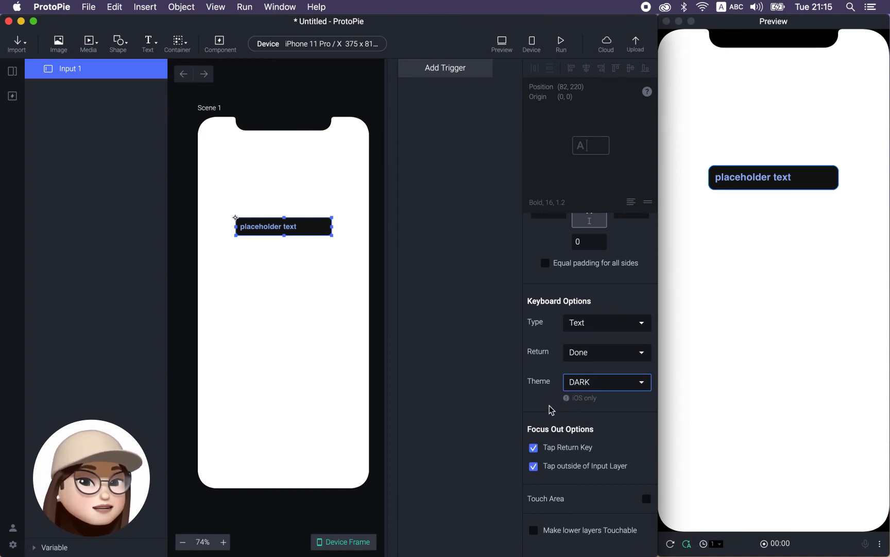
pyautogui.moveTo(563, 408)
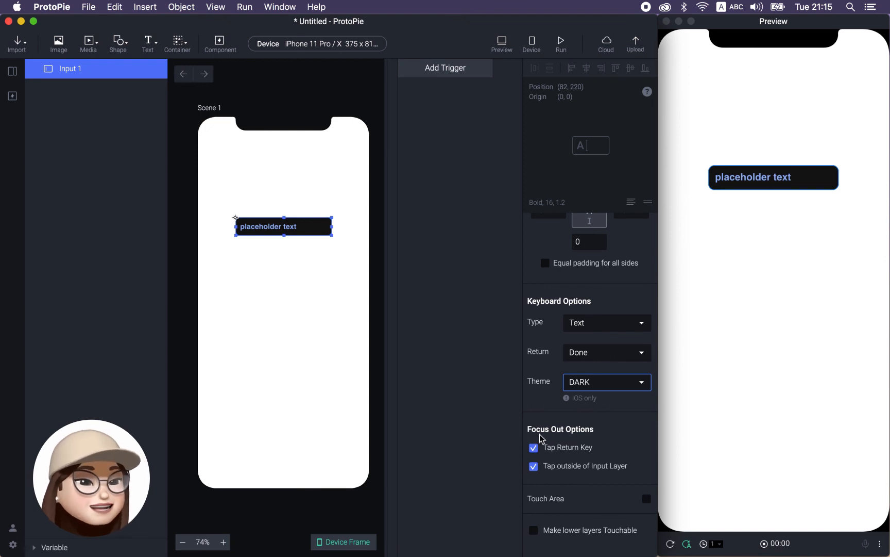
pyautogui.moveTo(597, 433)
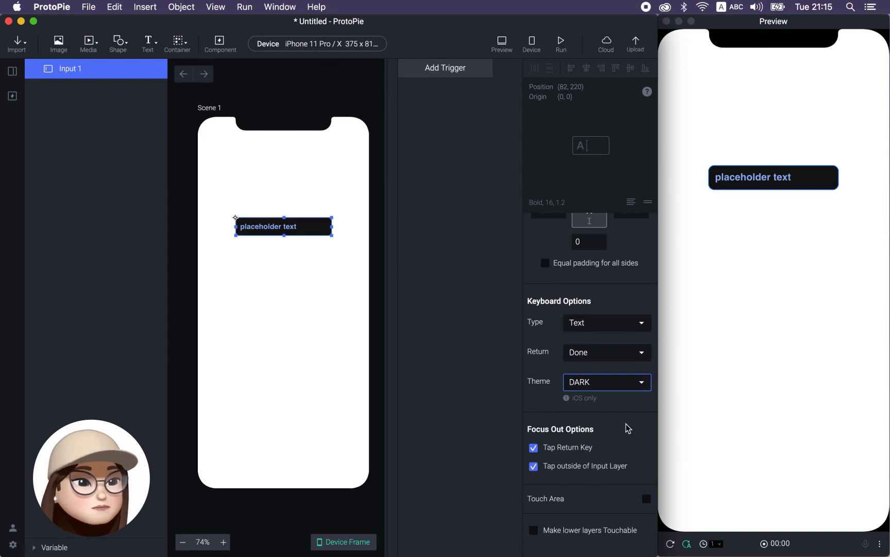
pyautogui.moveTo(737, 182)
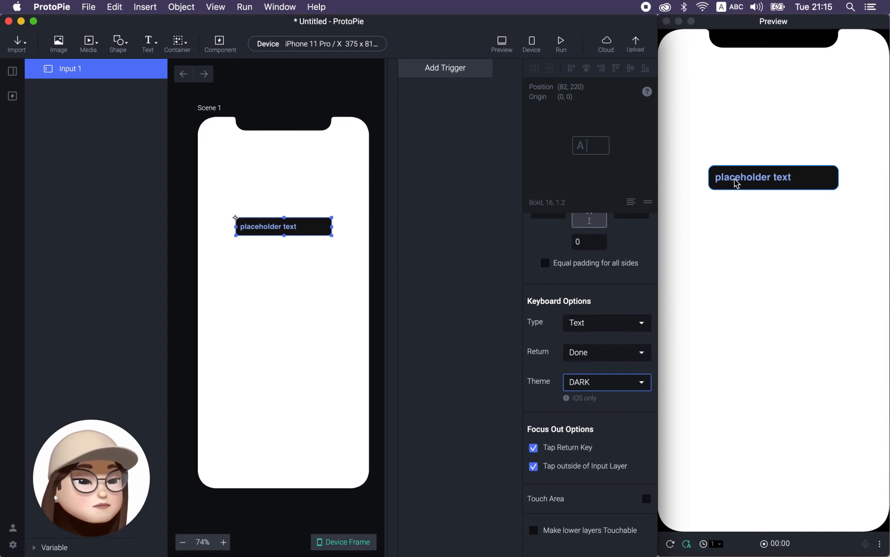
# Step: Confirm outside taps dismiss the keyboard, then uncheck 'Tap outside of Input Layer' under Focus Out Options
pyautogui.click(772, 176)
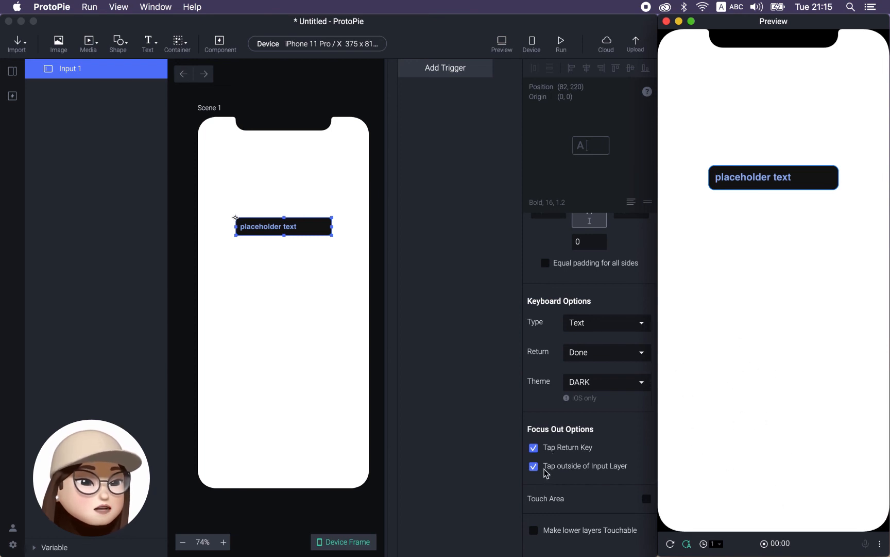
pyautogui.moveTo(650, 441)
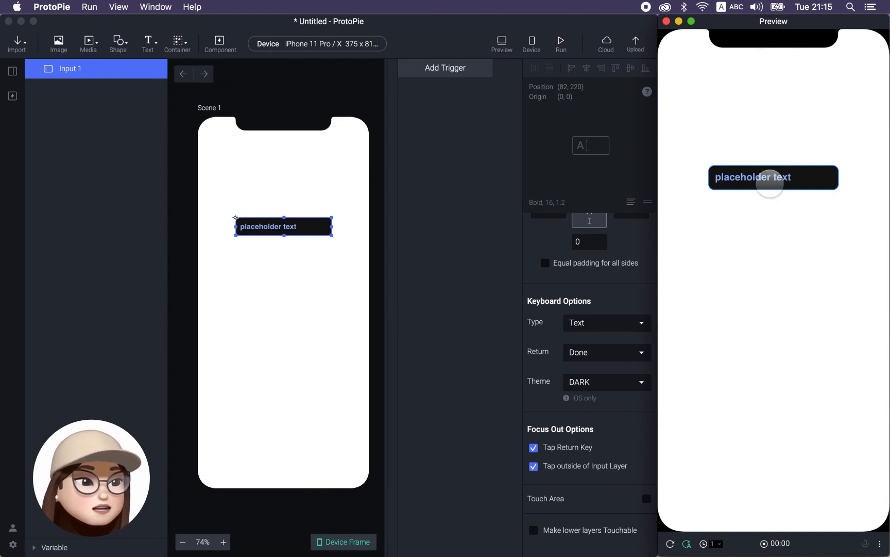
pyautogui.click(772, 176)
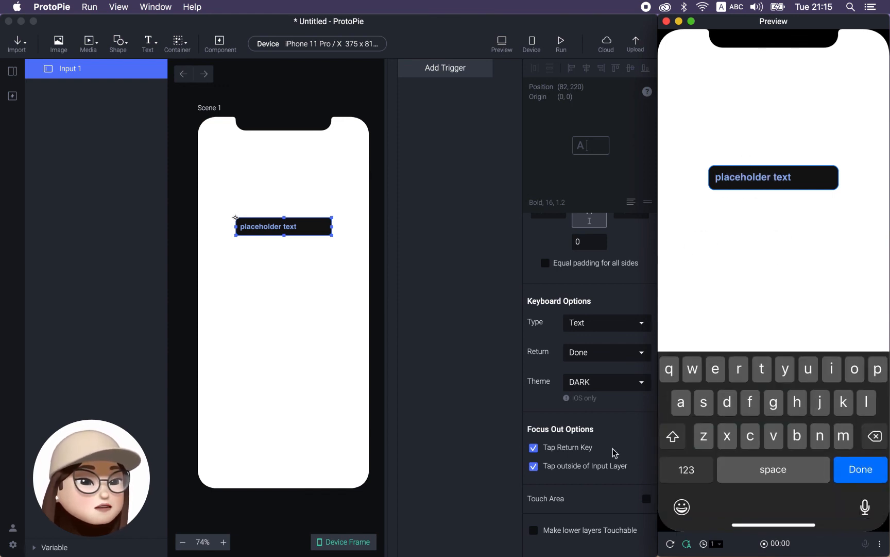
pyautogui.click(727, 436)
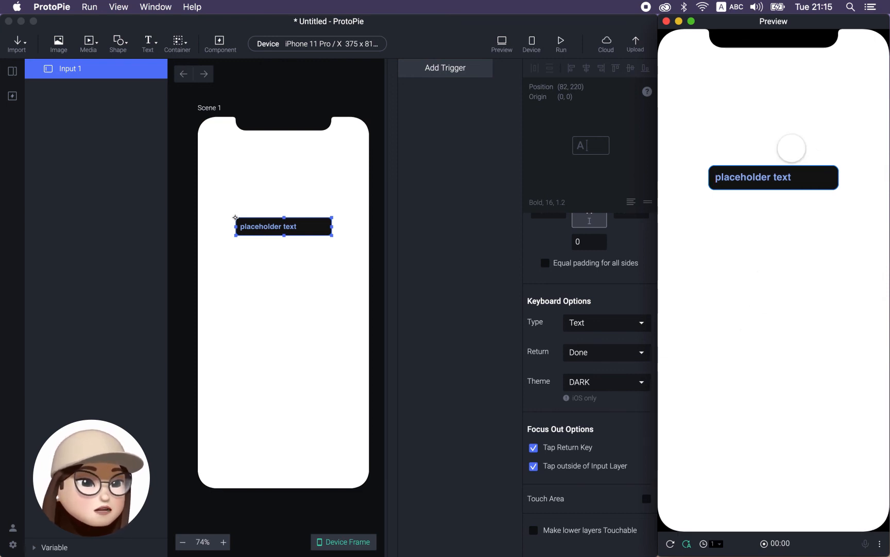
pyautogui.click(533, 465)
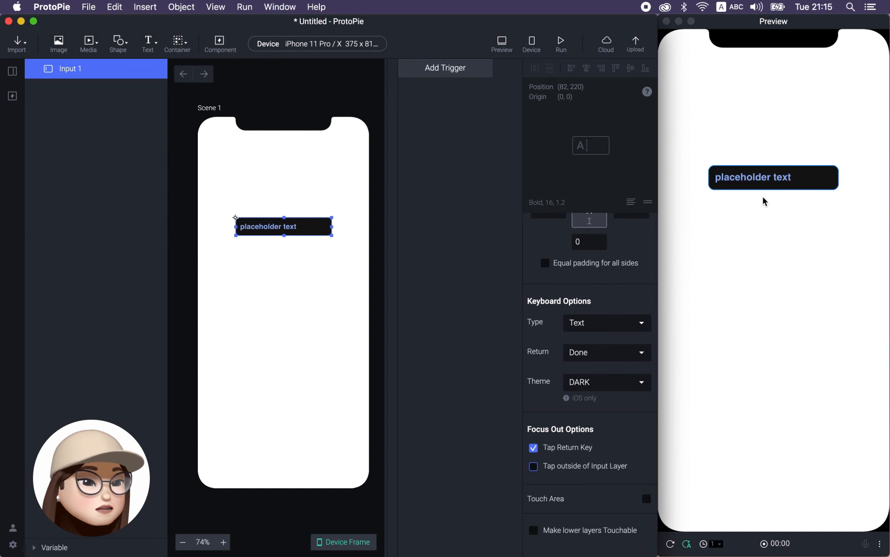
pyautogui.click(773, 176)
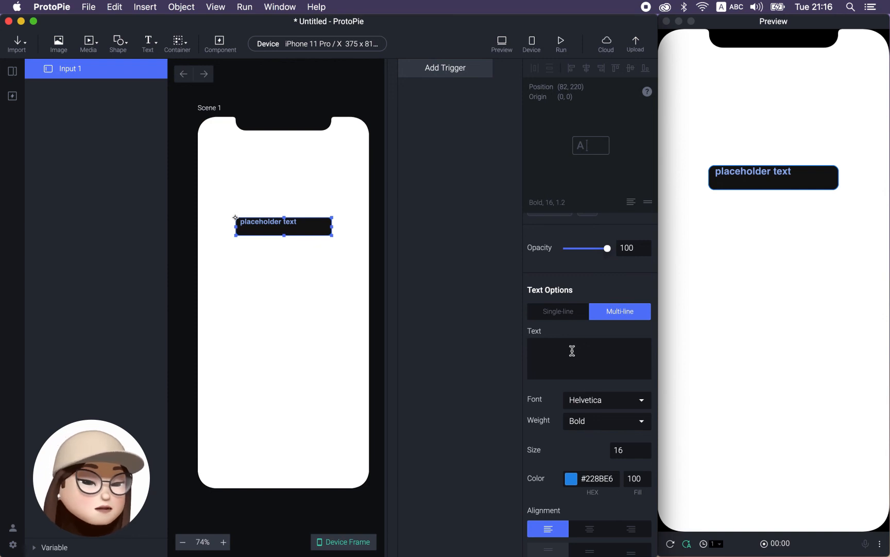
# Step: Compare Single-line typing in the preview, then set Input 1's text mode to Multi-line
pyautogui.click(557, 312)
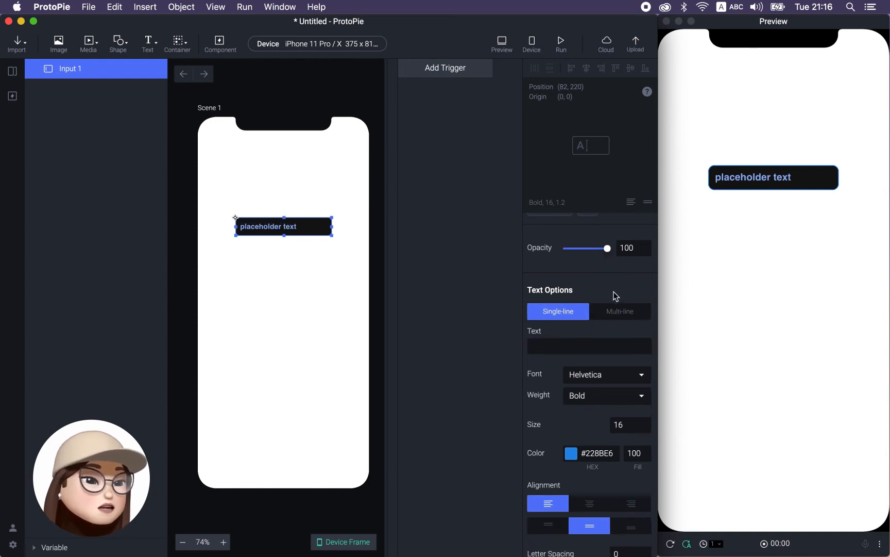
pyautogui.click(781, 177)
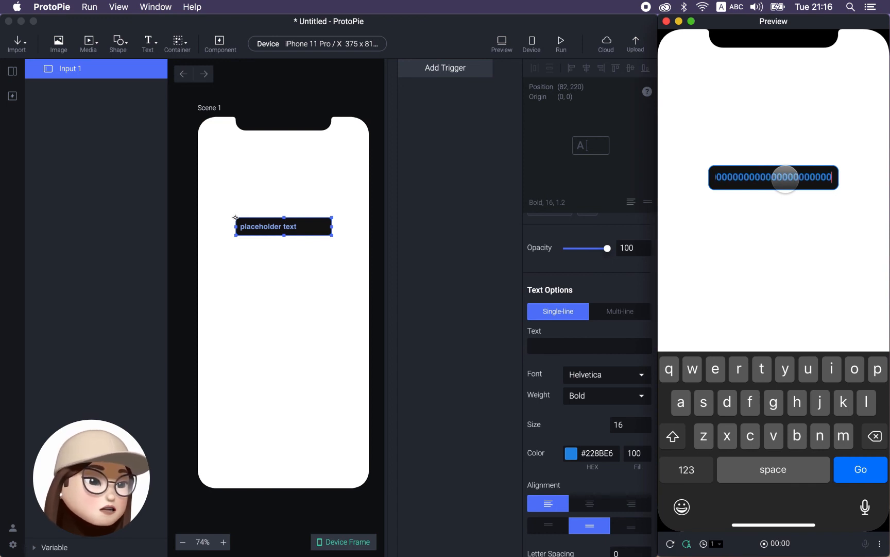
pyautogui.write('f9')
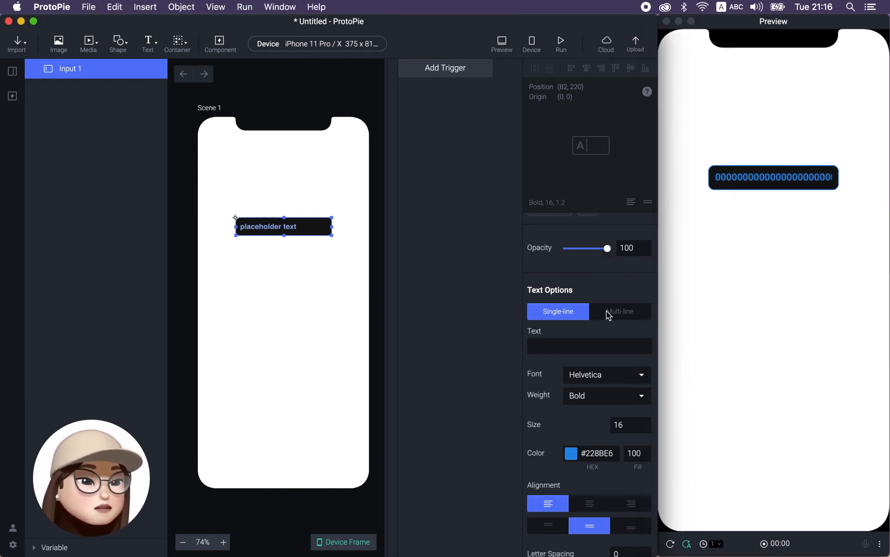
pyautogui.click(620, 312)
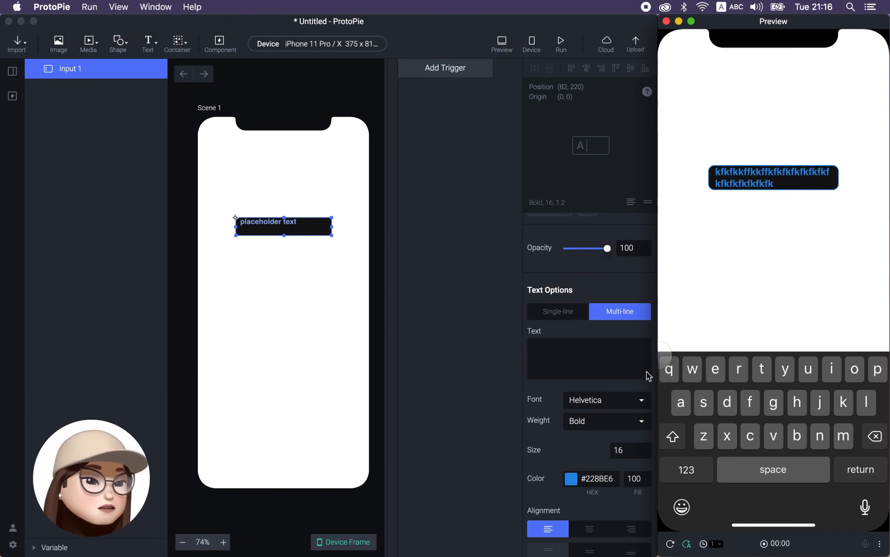
pyautogui.scroll(-3)
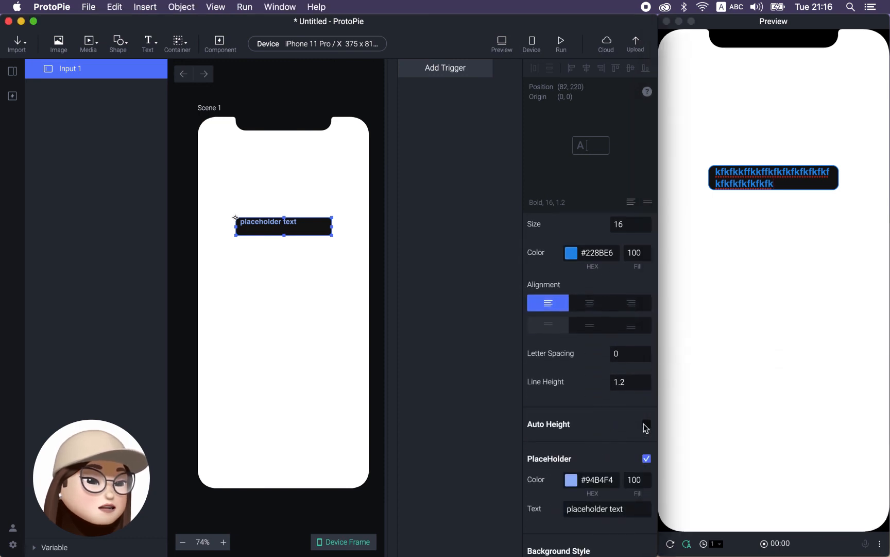
# Step: Enable Auto Height with Max Height 100 and test typing in the preview input
pyautogui.click(646, 424)
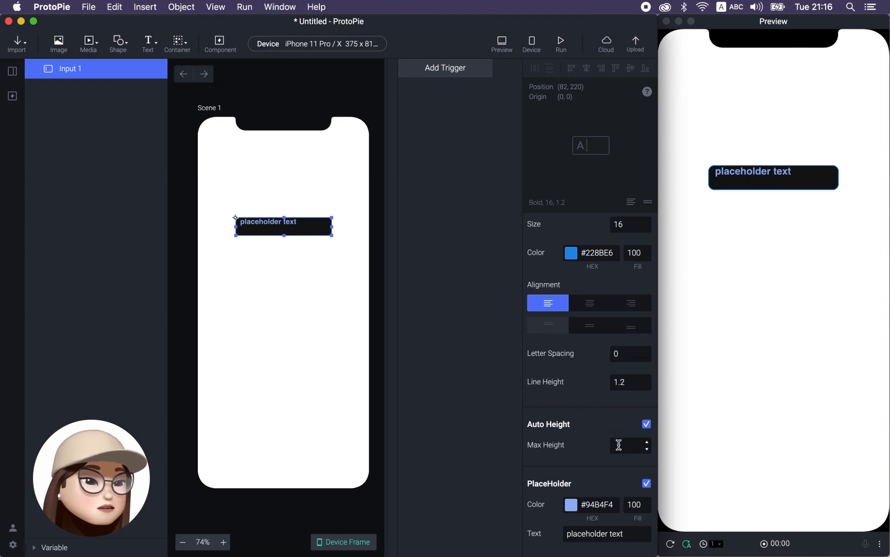
pyautogui.click(627, 444)
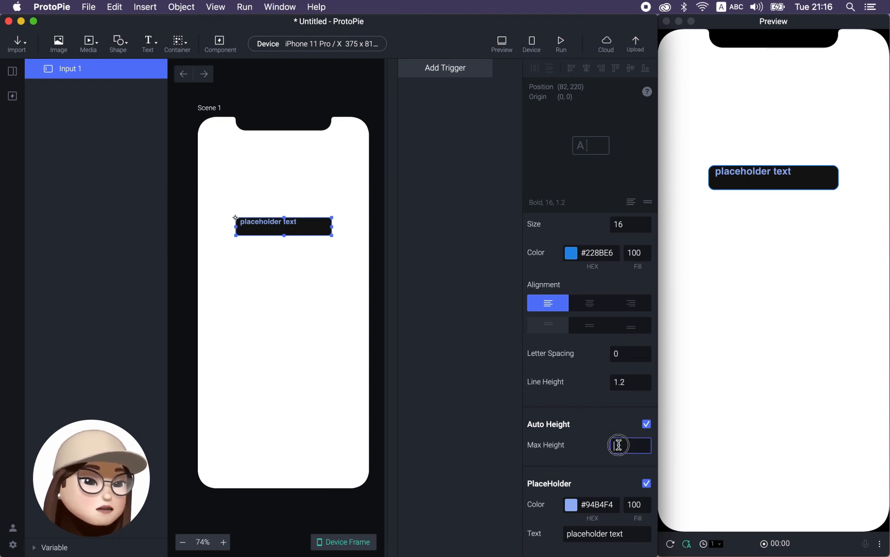
pyautogui.write('100')
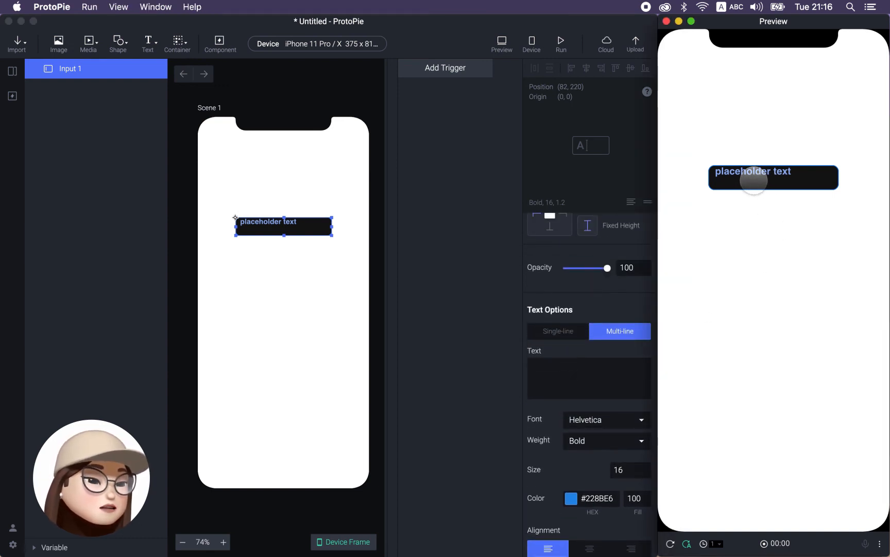
pyautogui.click(773, 176)
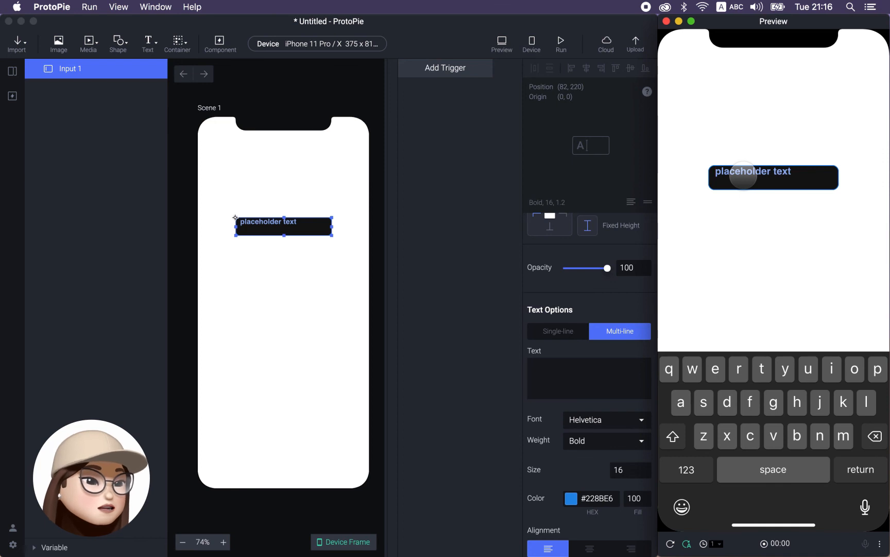